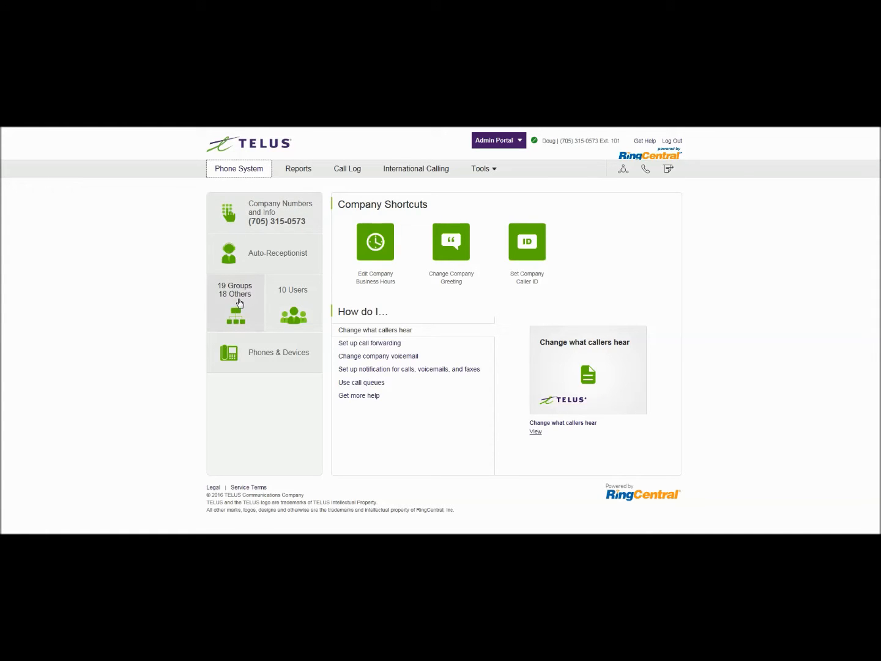
- Add a Call Queue group at extension 2 named Service Group and save it
click(235, 302)
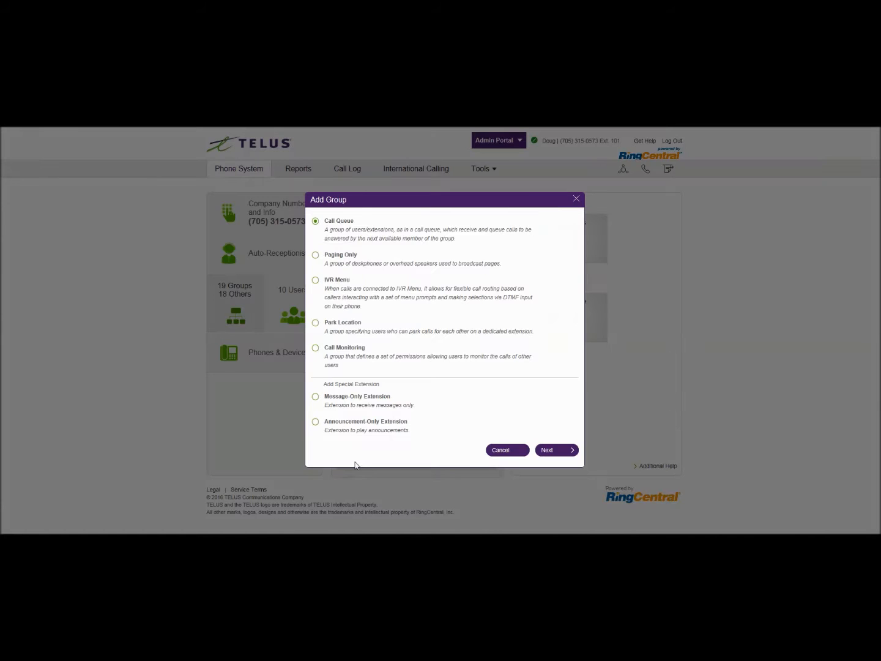
mouse_move(505, 412)
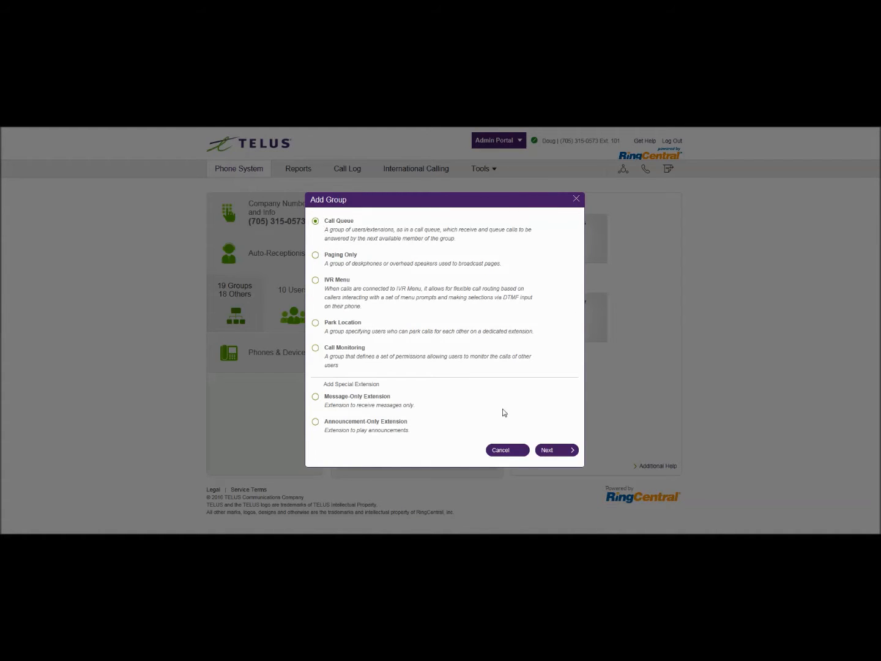
click(554, 451)
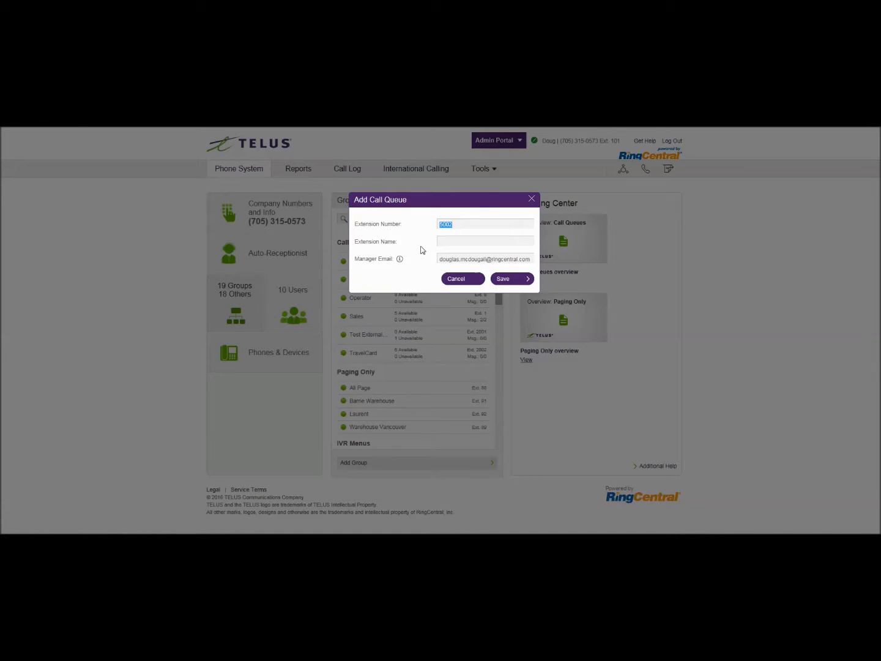
text(2)
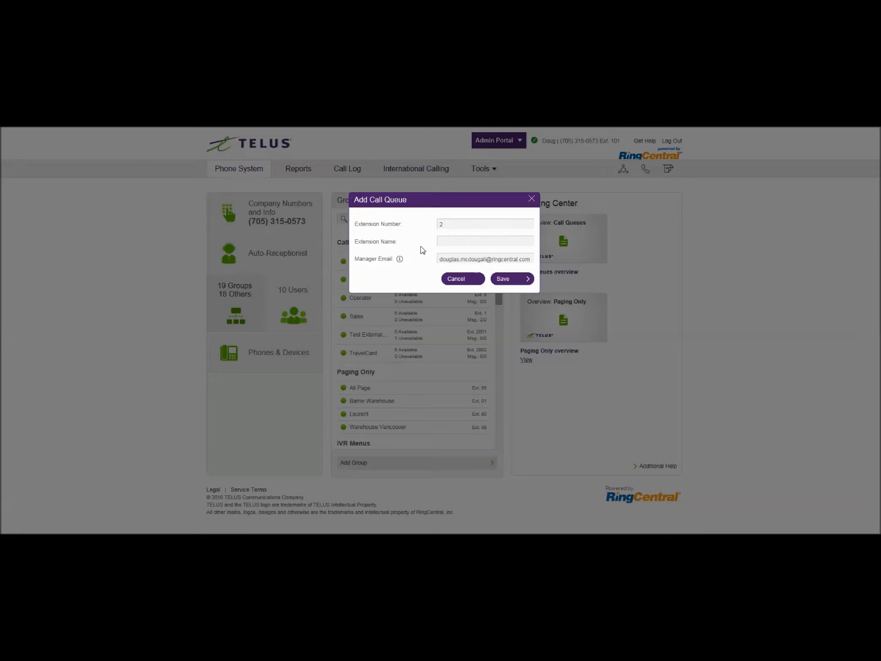
click(485, 241)
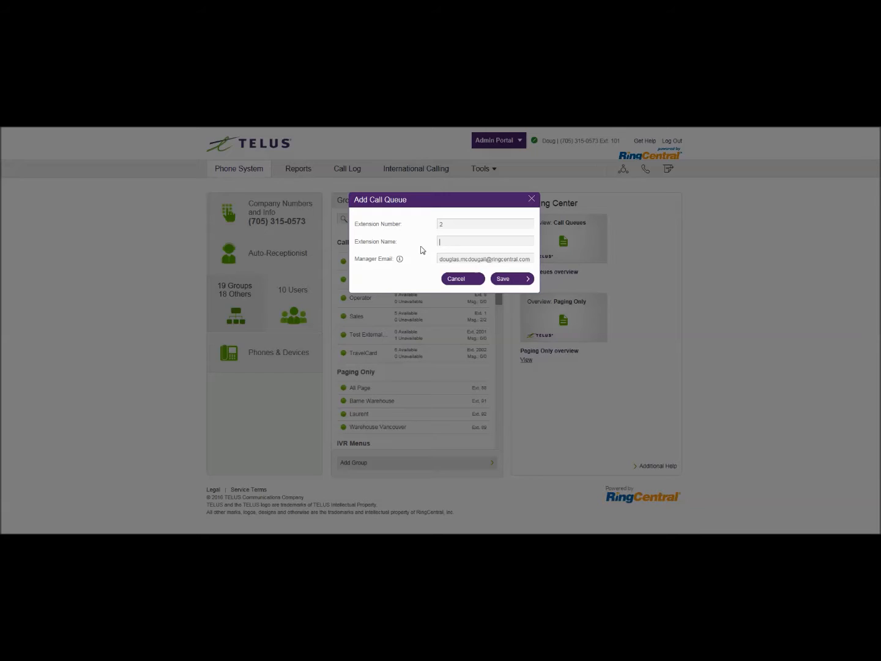
text(Service Group)
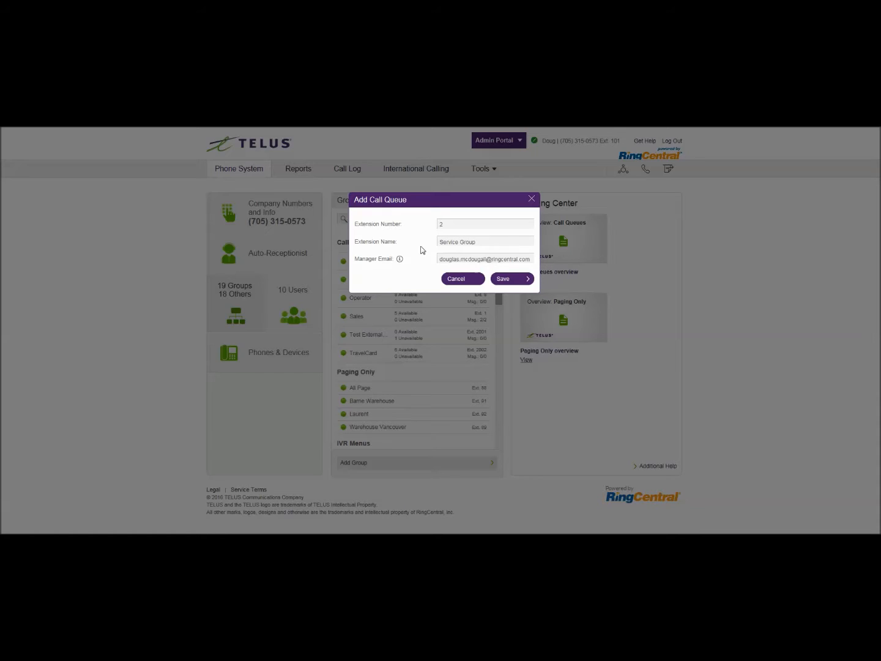
click(512, 279)
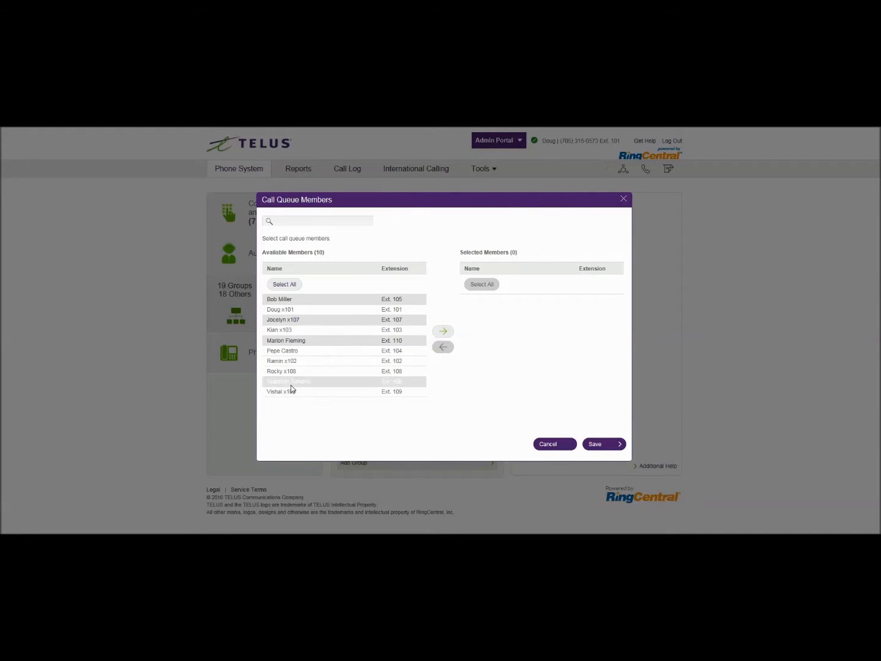
- Add the four chosen users as members, save, and select Service Group in the queue list
click(443, 331)
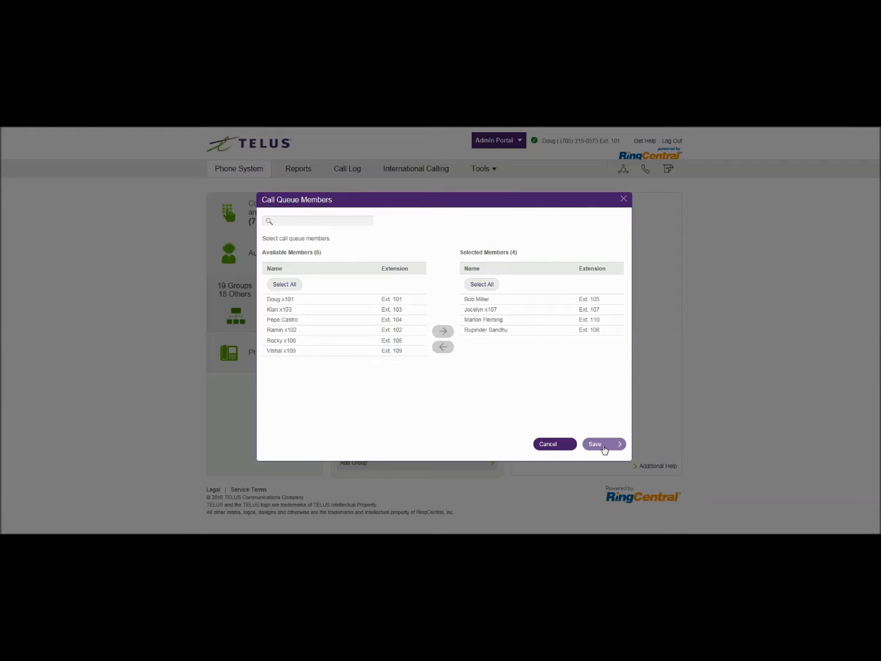
click(603, 443)
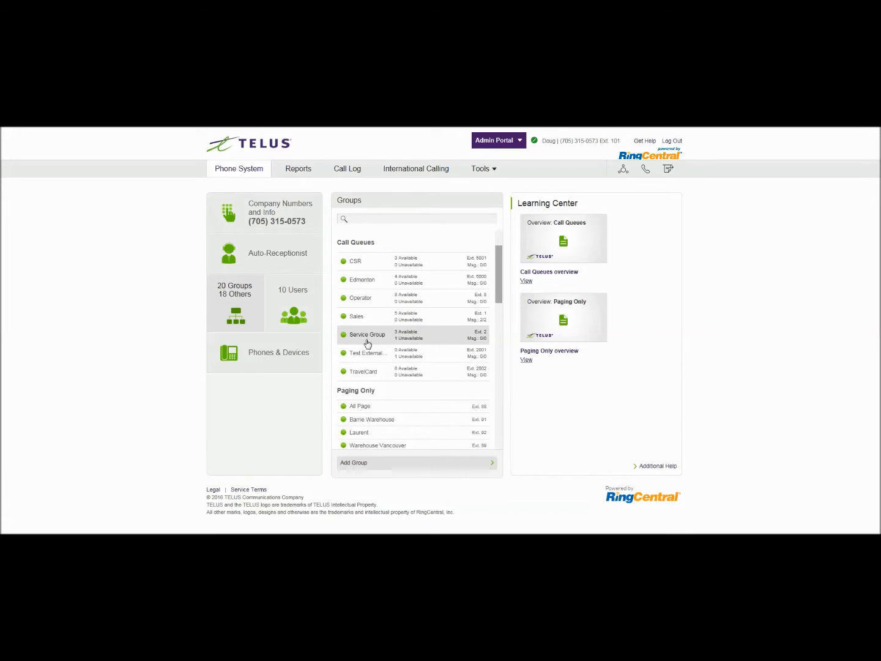
mouse_move(483, 330)
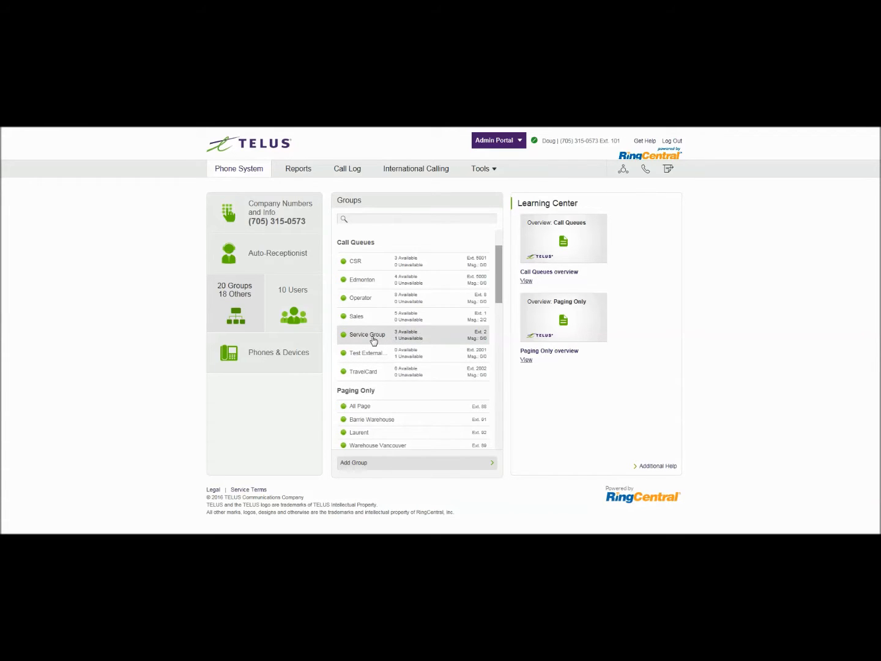
click(367, 335)
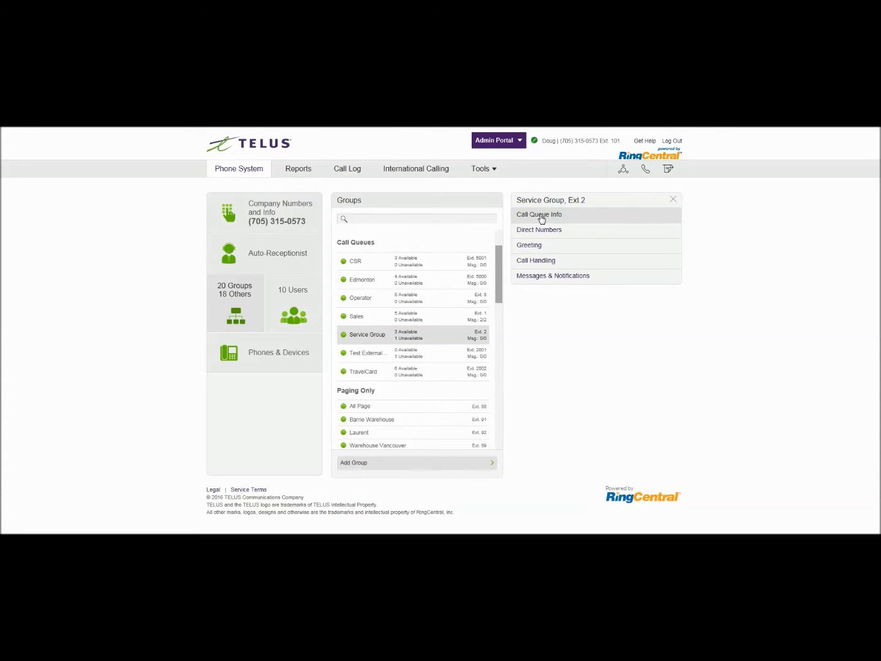
- Expand Call Queue Info for Service Group, Ext 2, and select the Group Name field
click(540, 214)
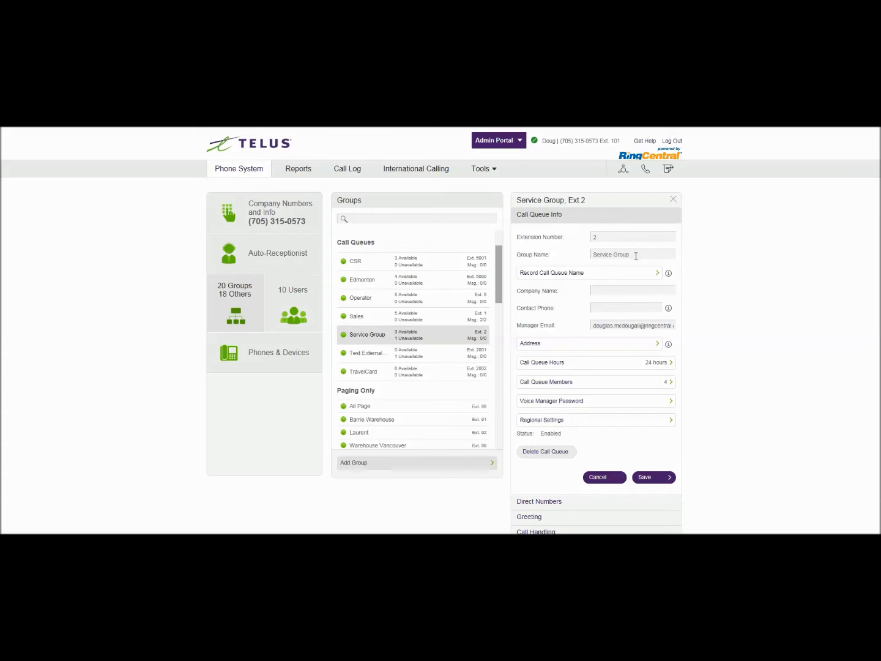
double_click(611, 254)
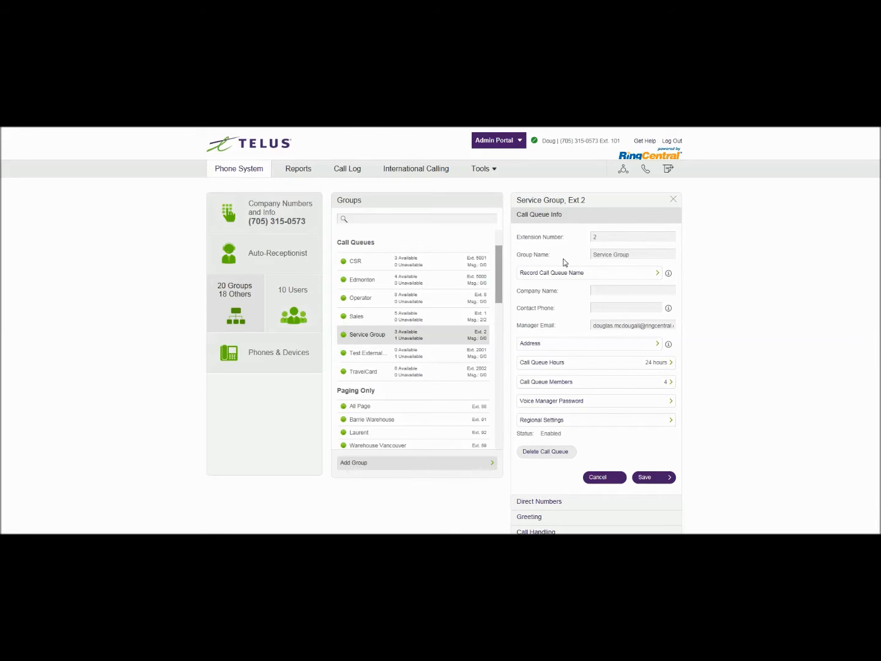
mouse_move(557, 290)
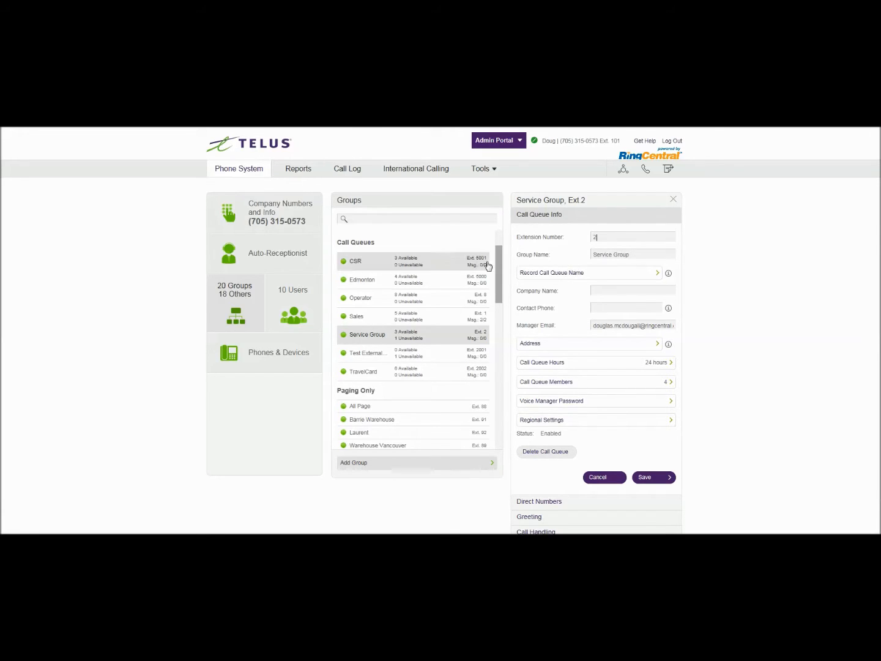
mouse_move(546, 276)
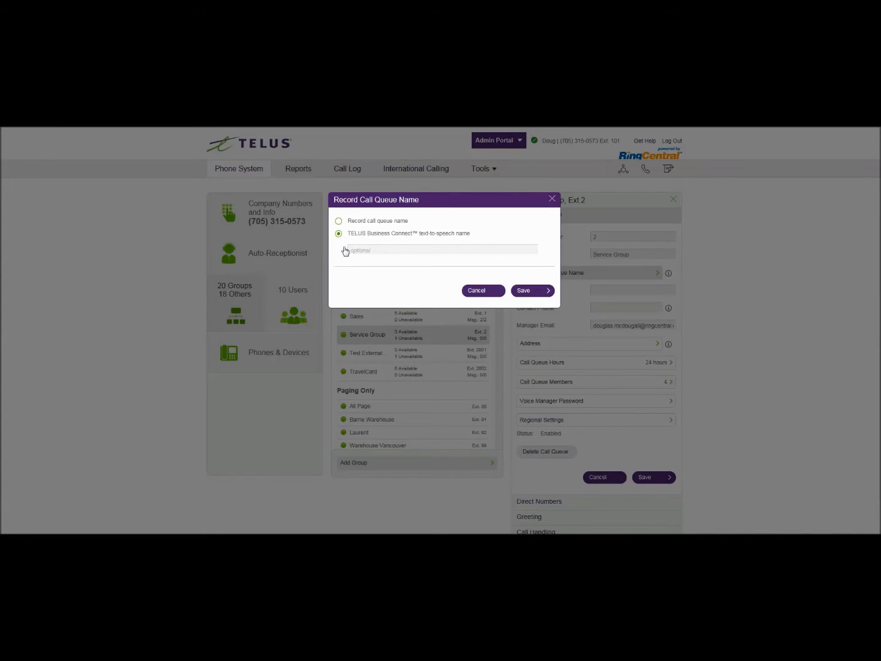
mouse_move(406, 240)
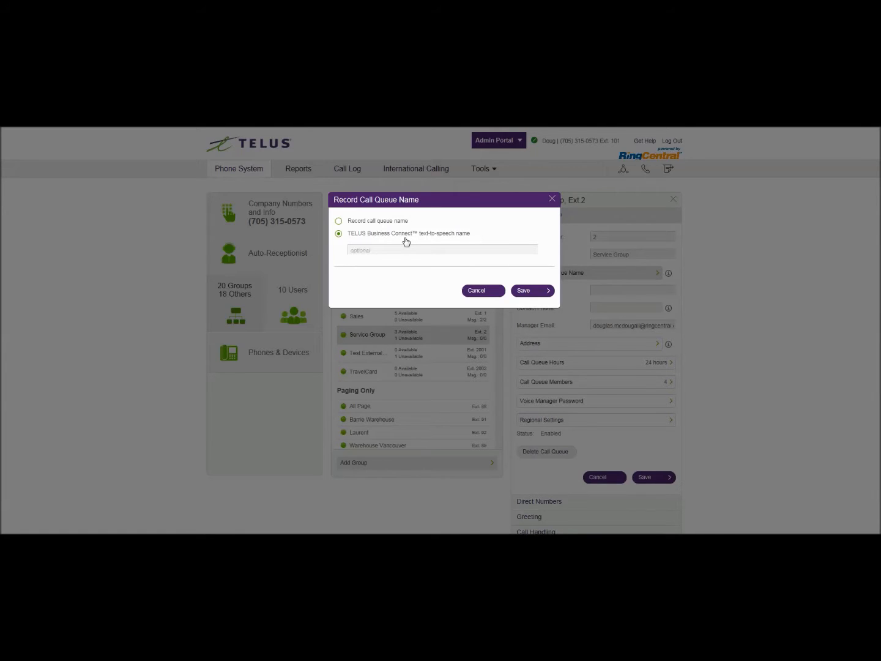
mouse_move(399, 242)
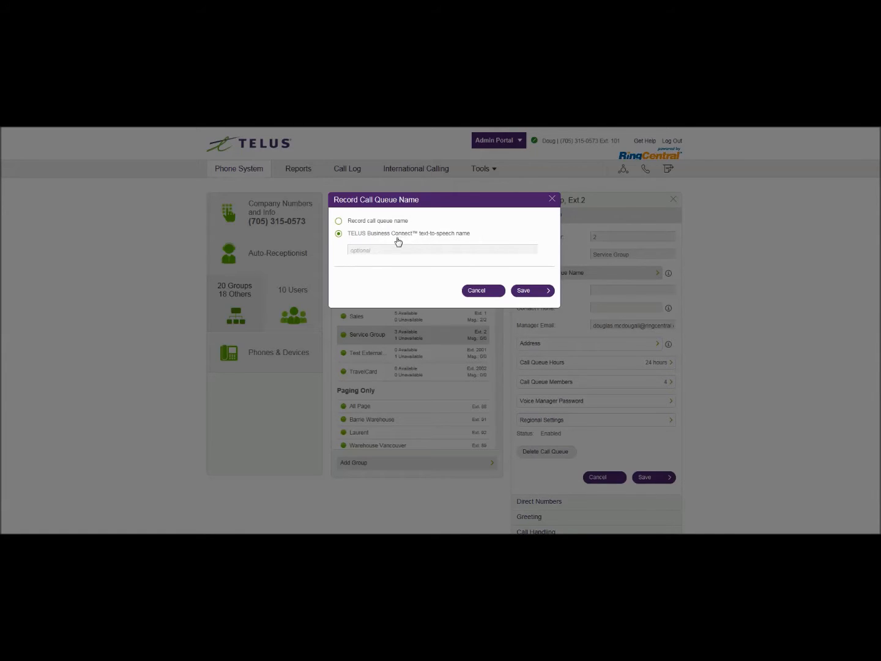
click(339, 220)
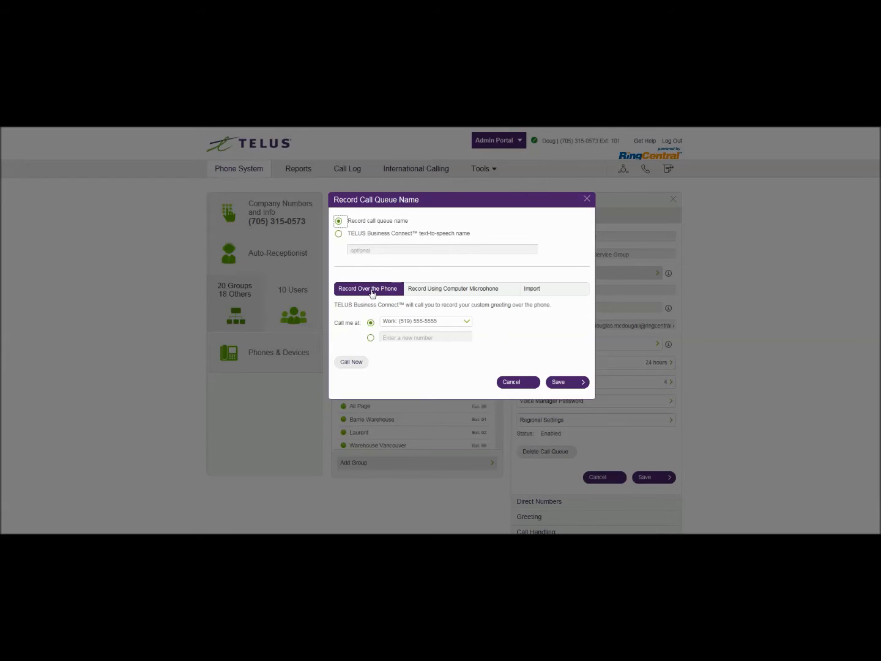
click(453, 289)
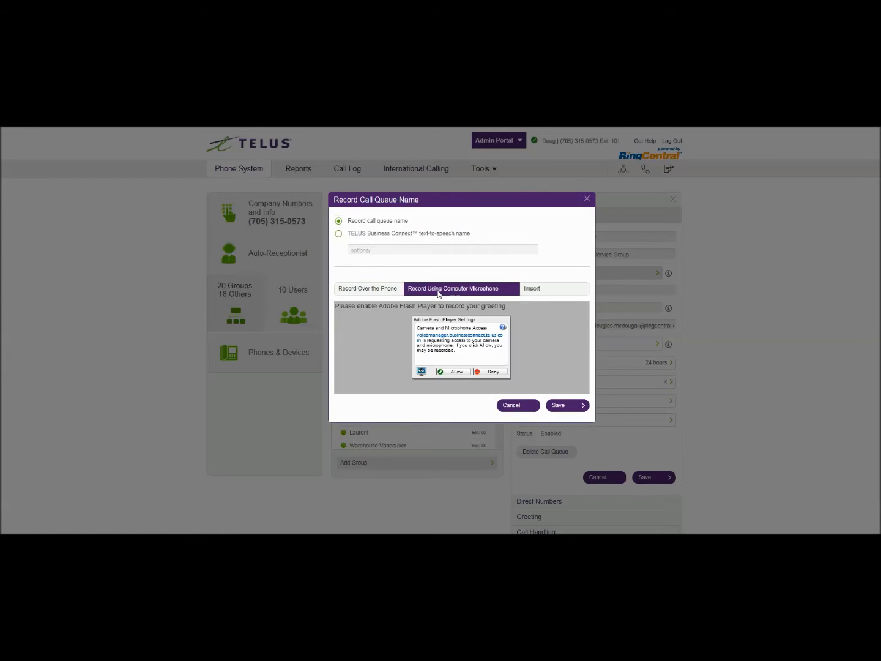
click(532, 289)
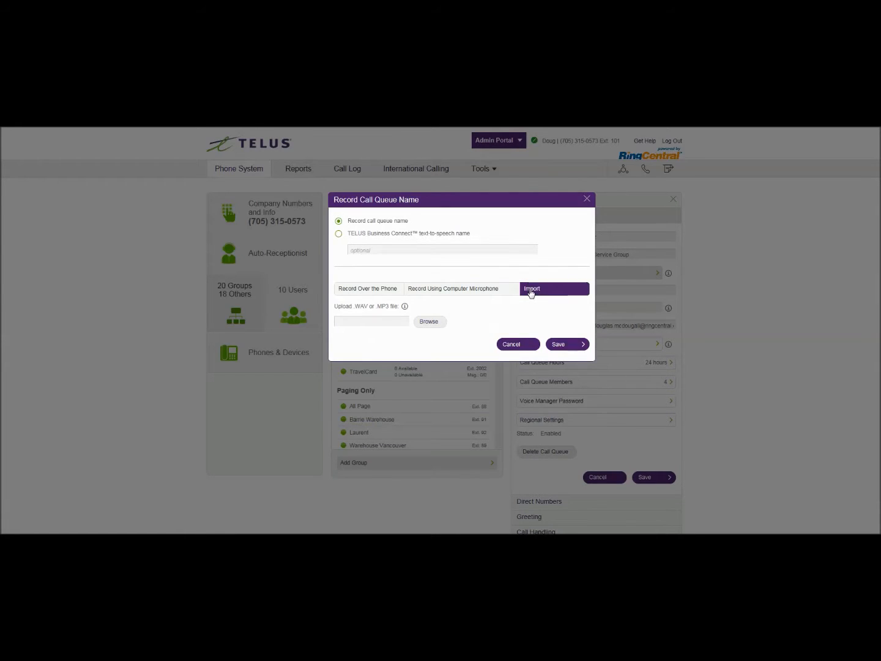
mouse_move(375, 314)
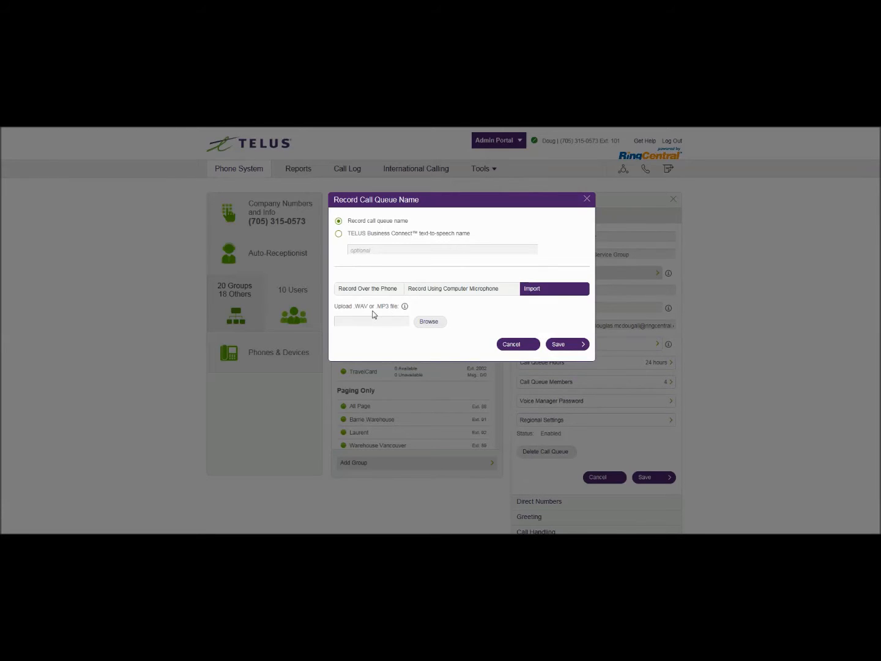
mouse_move(475, 324)
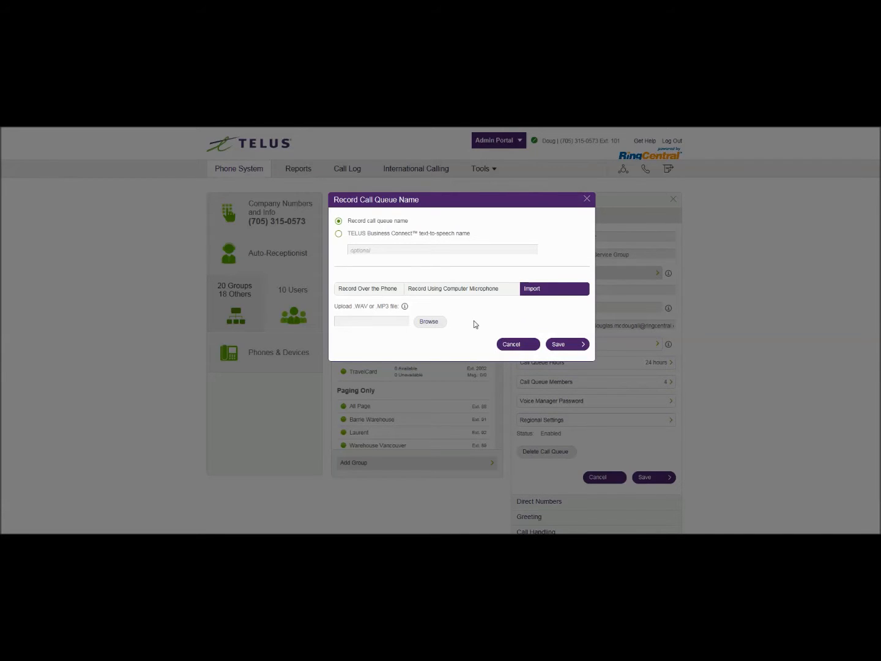
click(511, 344)
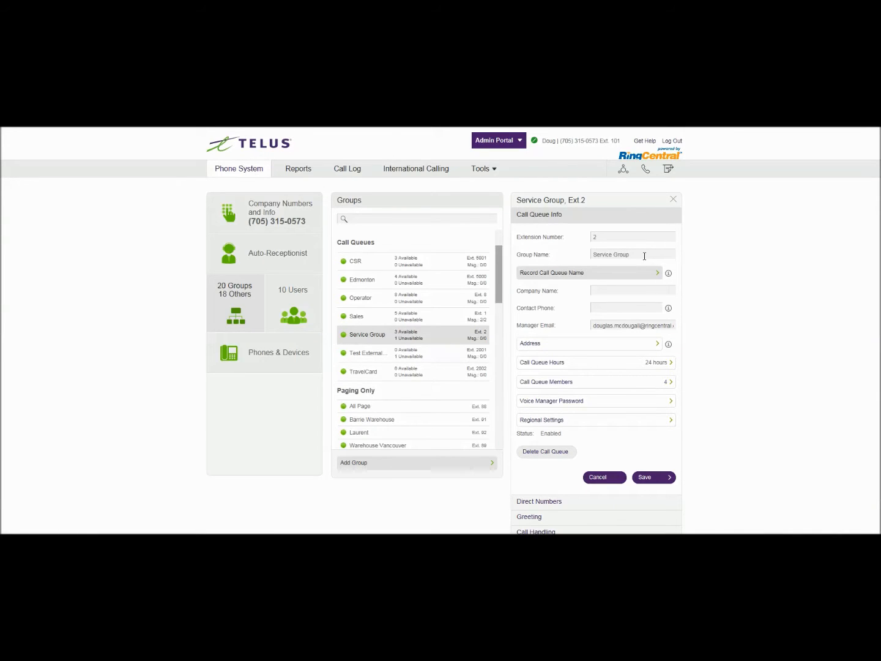
mouse_move(562, 291)
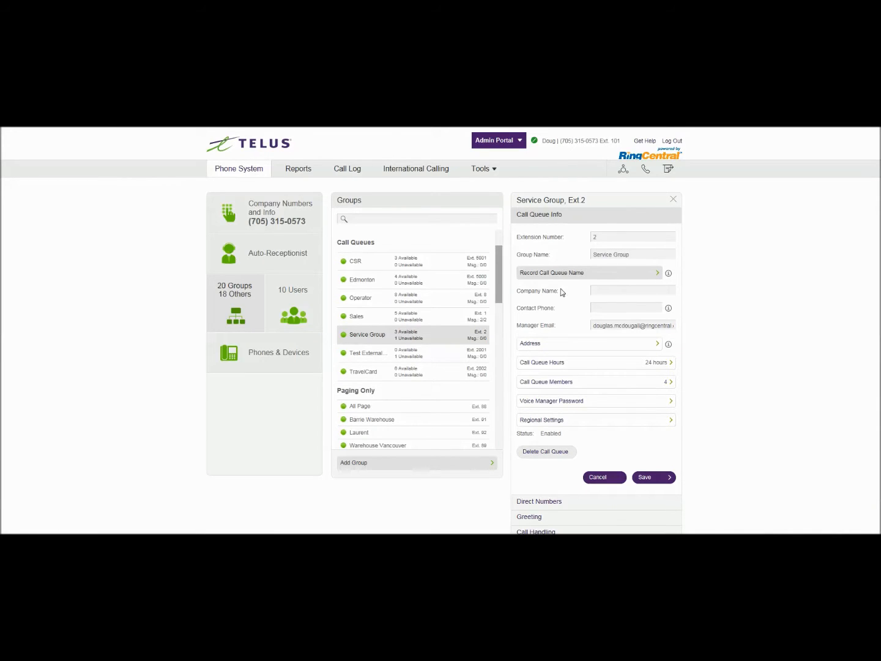
mouse_move(558, 367)
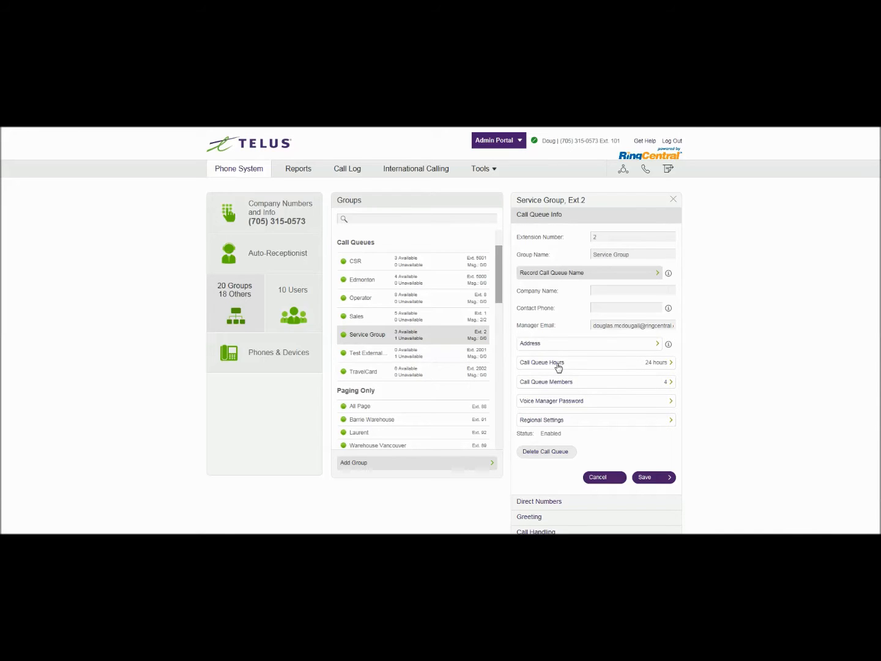
- Specify queue hours with Monday closing at 7:00 PM, copied to weekdays, and save
click(558, 363)
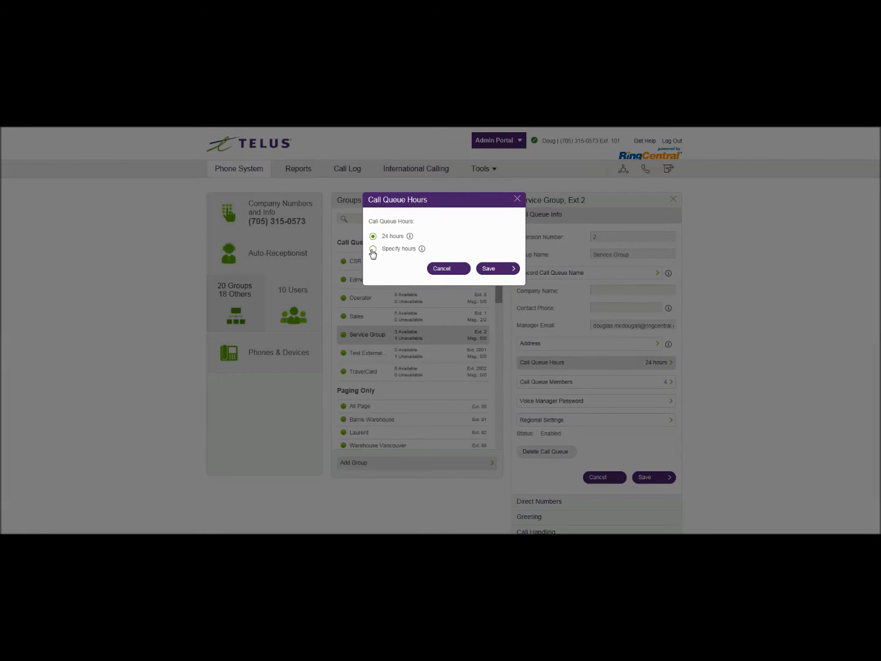
click(373, 249)
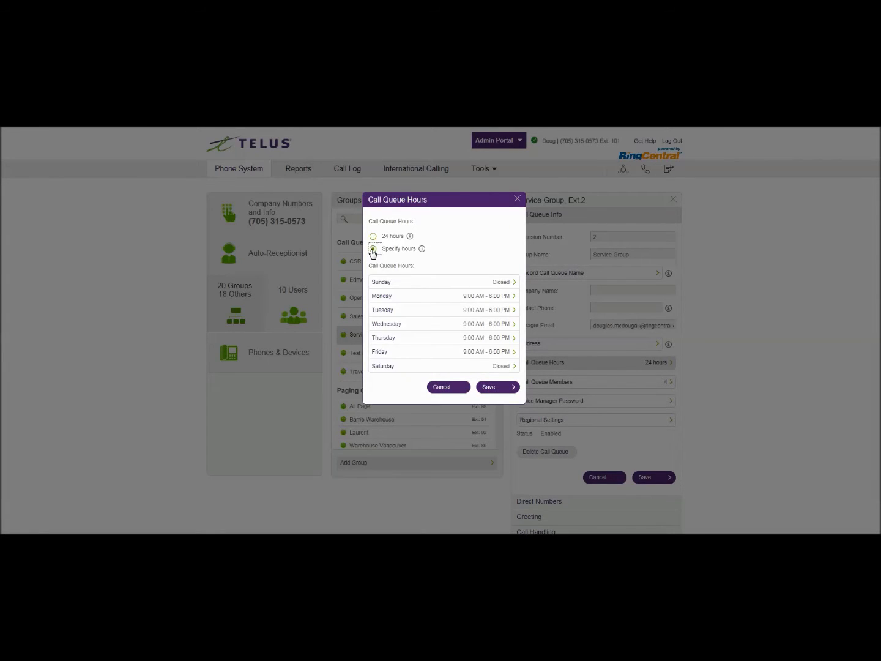
click(444, 297)
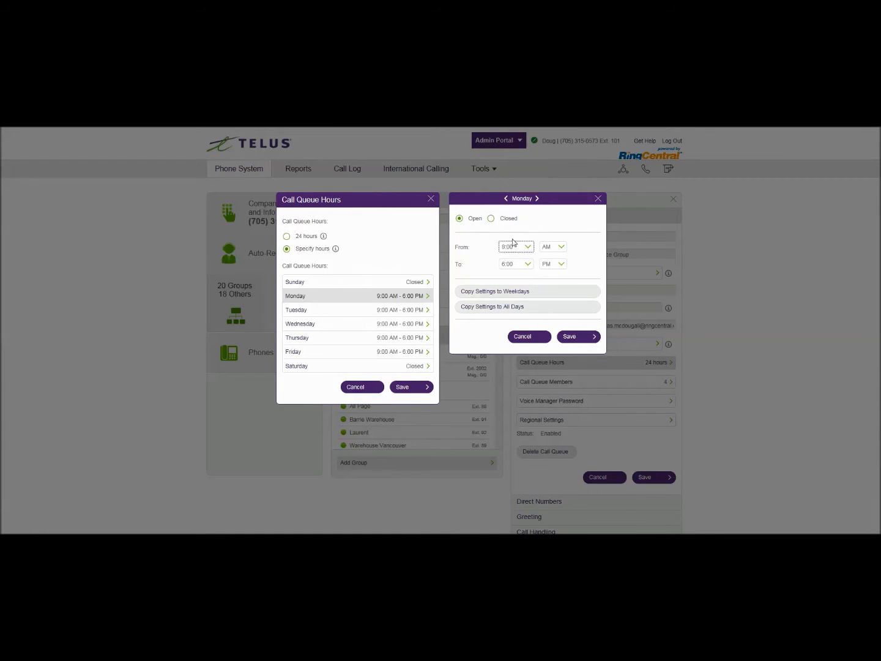
click(516, 247)
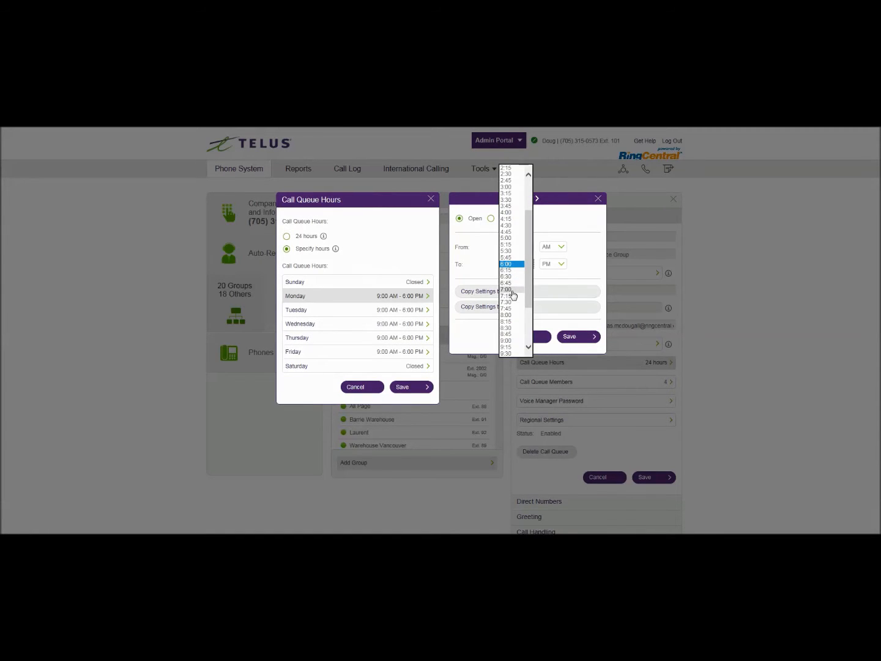
click(507, 288)
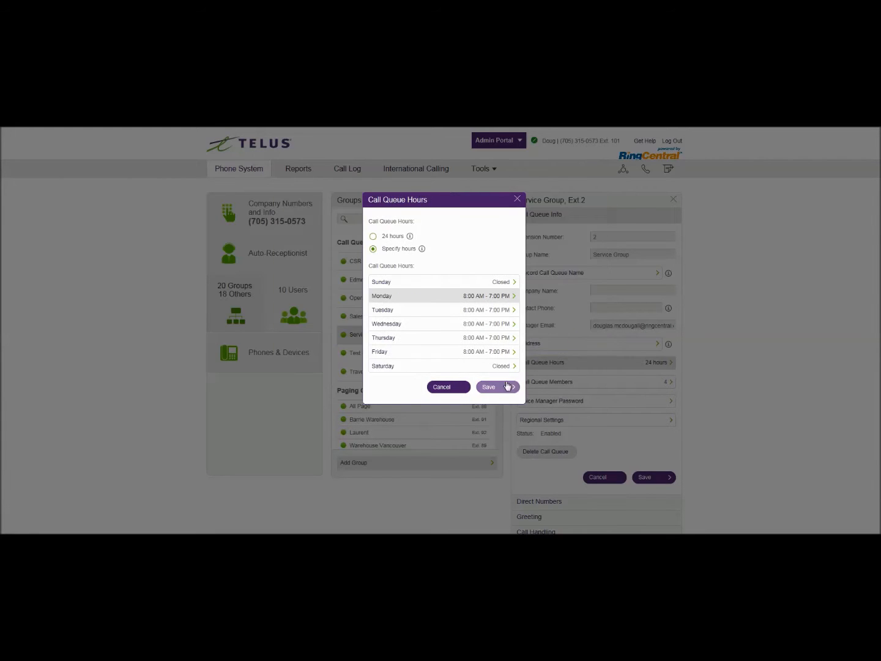
click(488, 387)
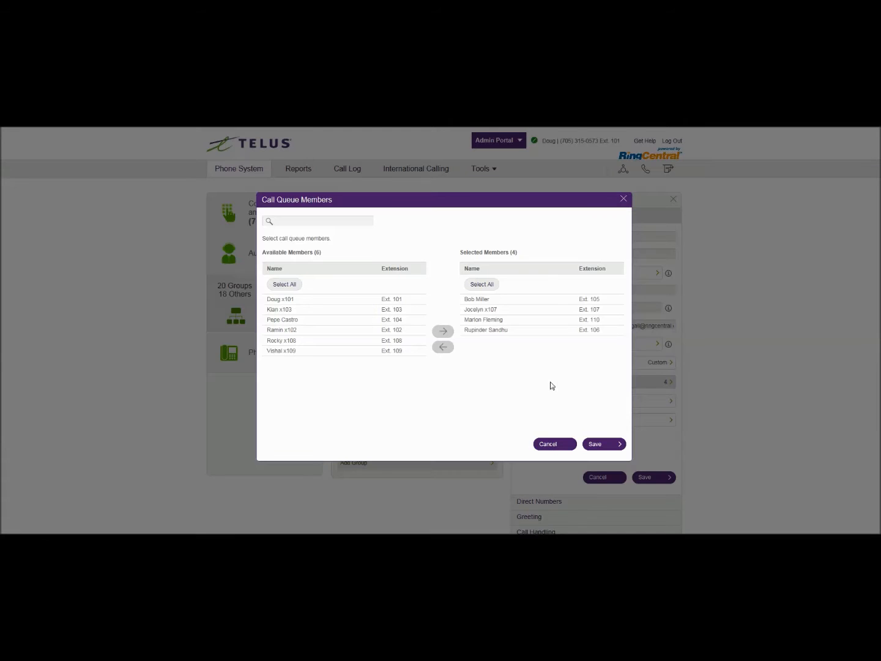
click(281, 340)
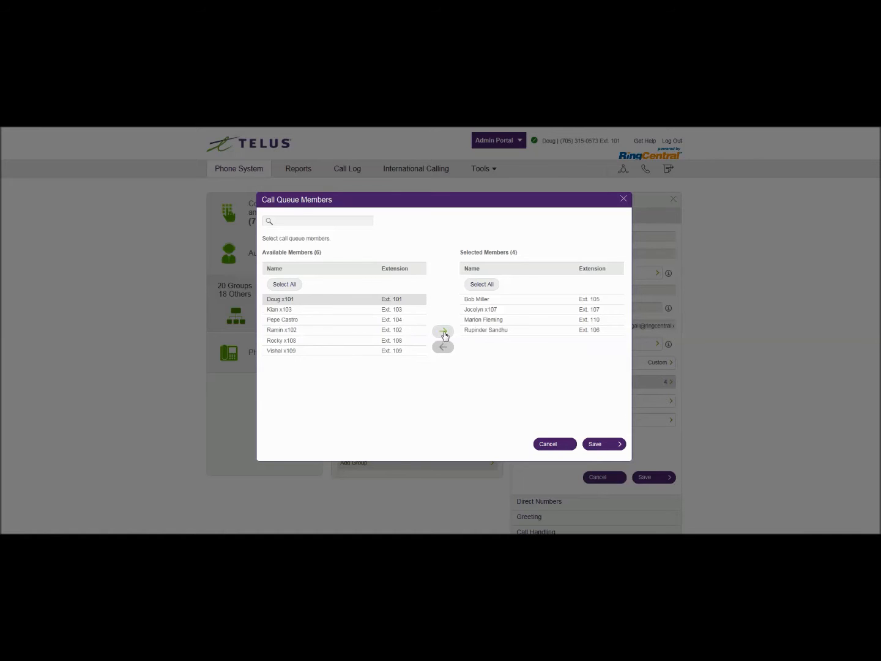
click(443, 331)
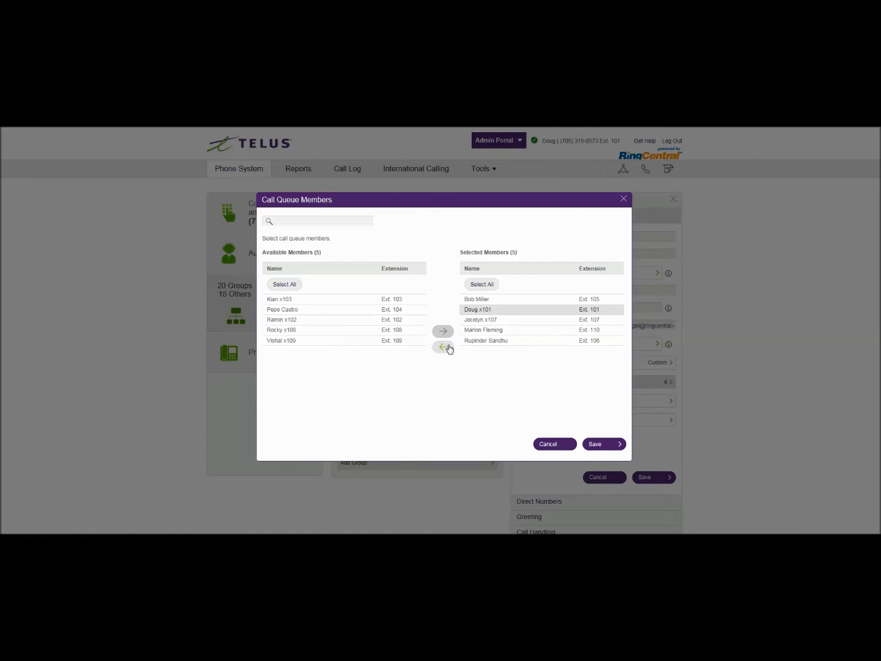
click(443, 346)
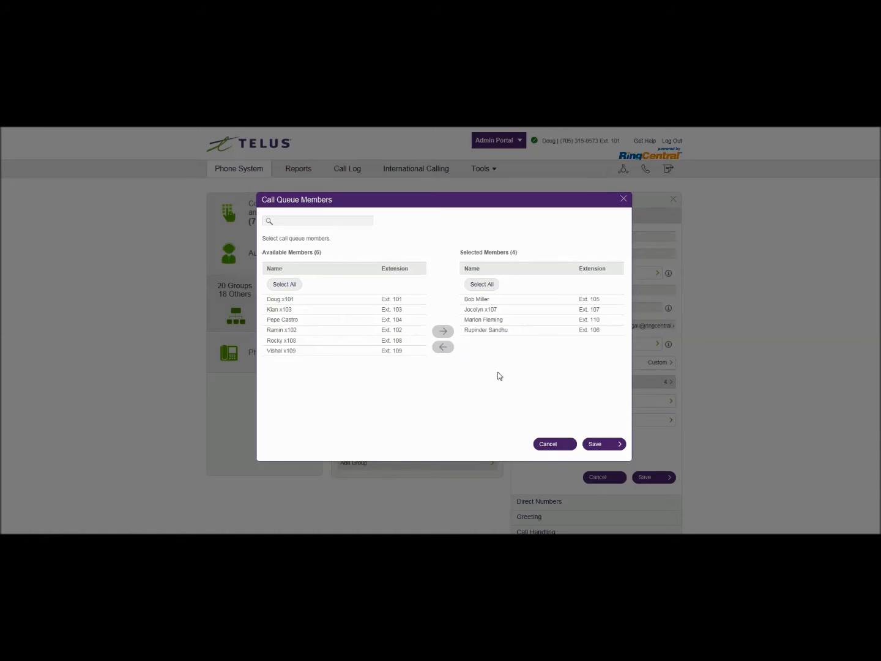
click(554, 443)
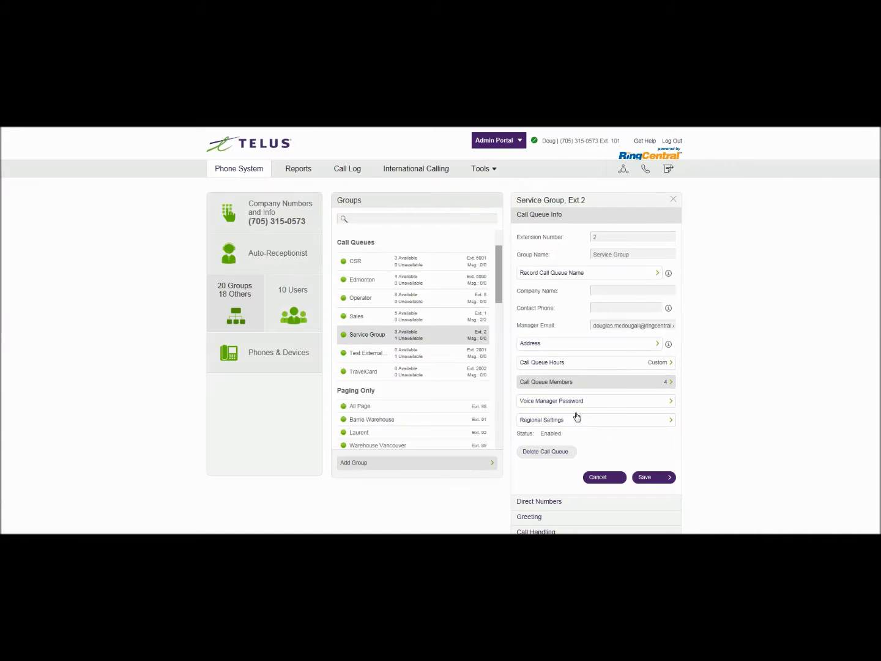
mouse_move(553, 424)
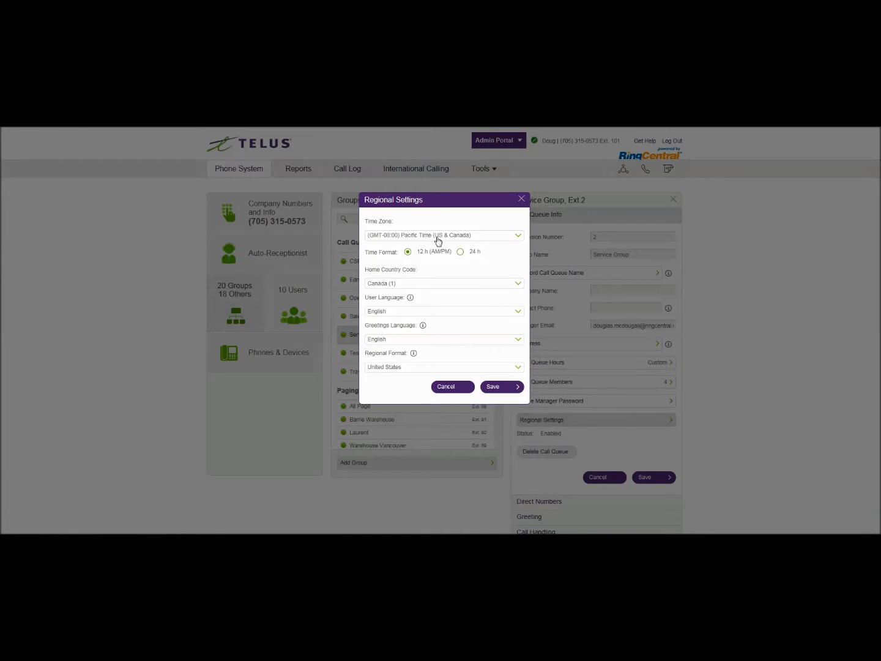
click(443, 235)
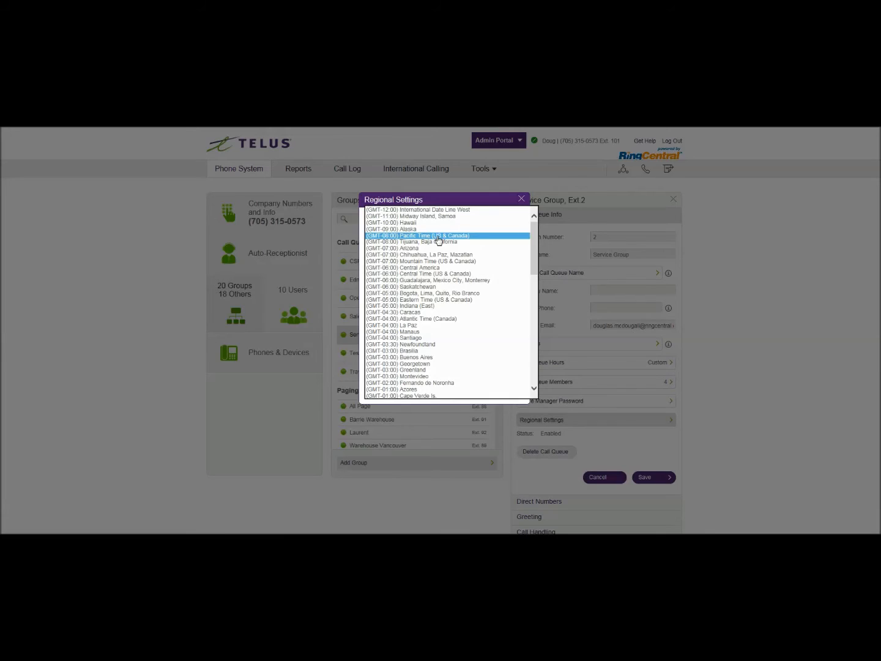
click(418, 235)
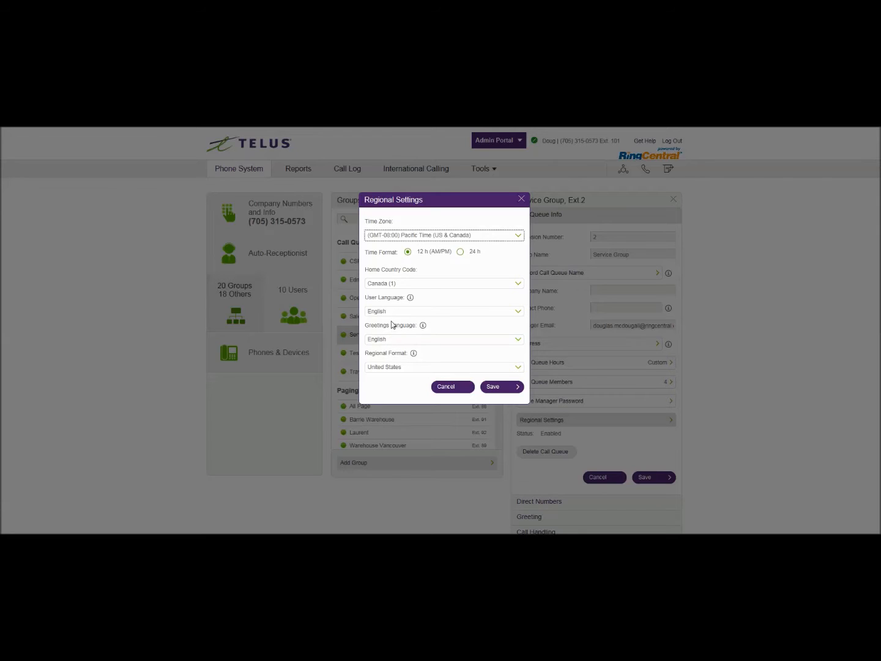
mouse_move(396, 316)
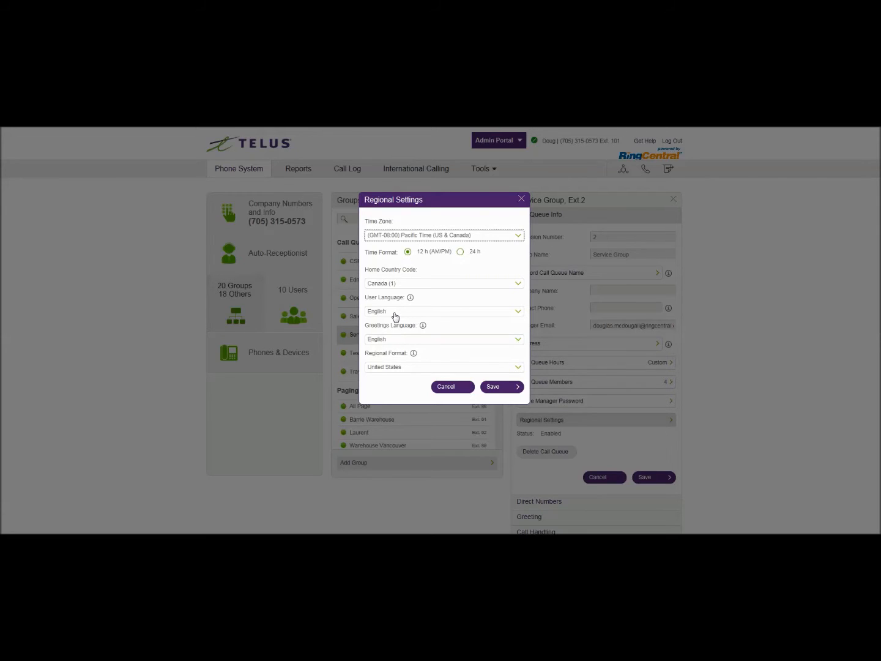
click(444, 311)
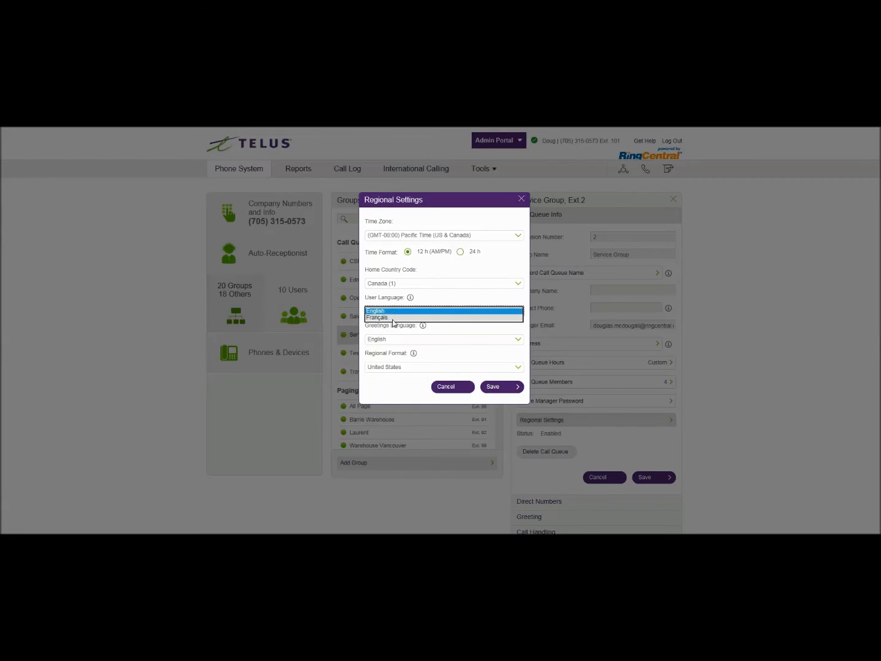
click(443, 311)
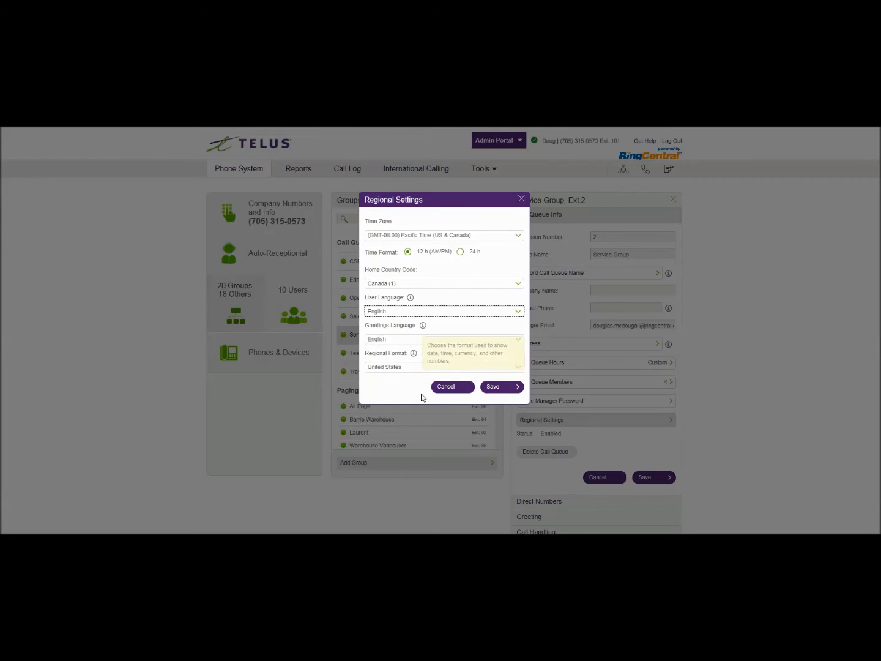
click(446, 387)
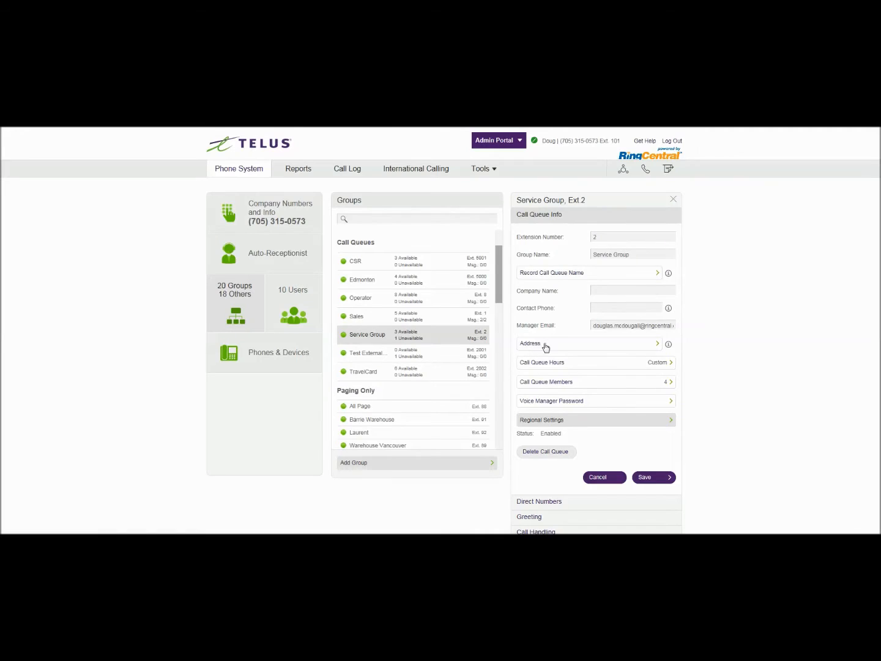
scroll(down, 3)
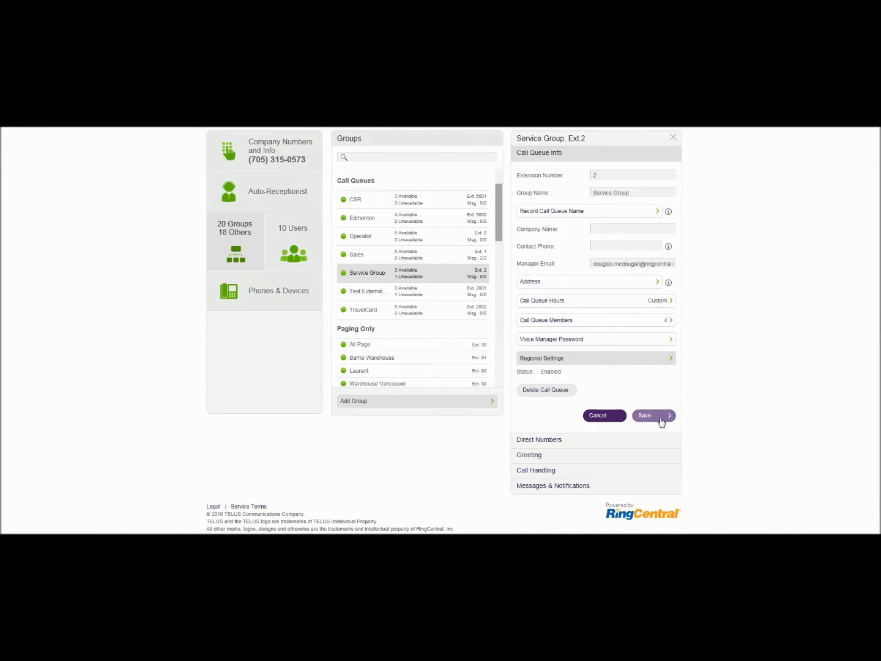
- Save the Call Queue Info and expand the Greeting section
click(653, 417)
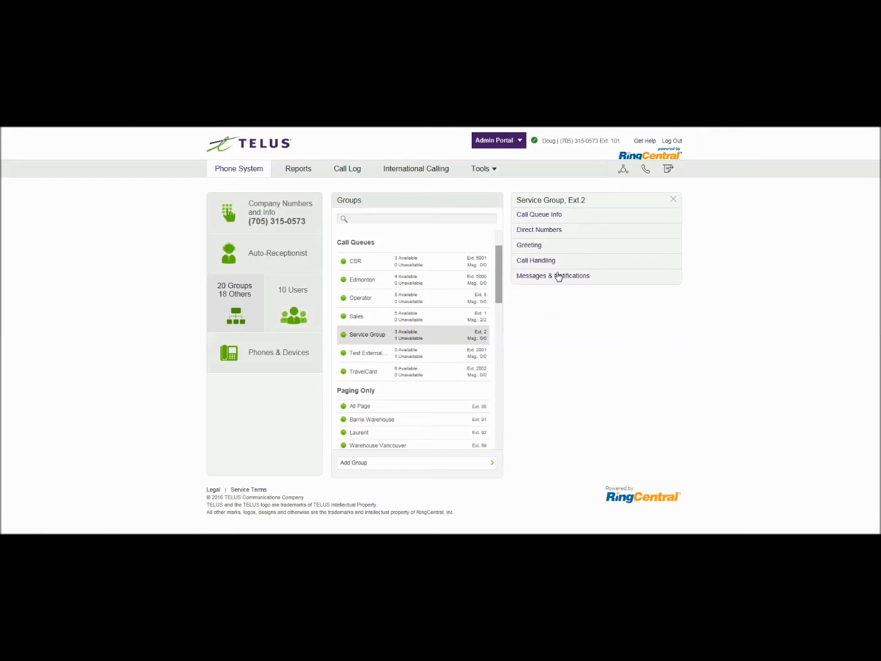
mouse_move(551, 231)
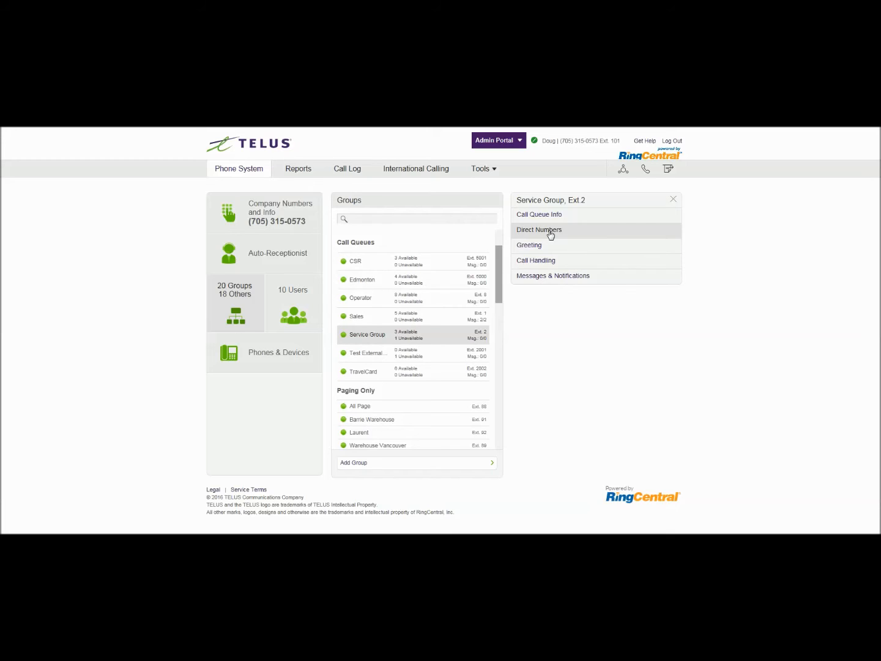
mouse_move(535, 247)
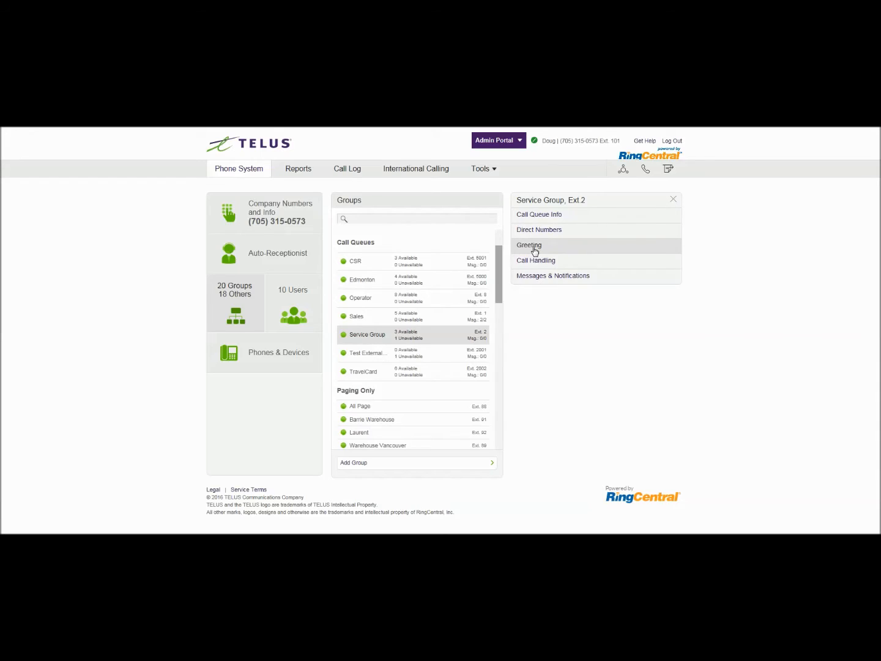
click(529, 245)
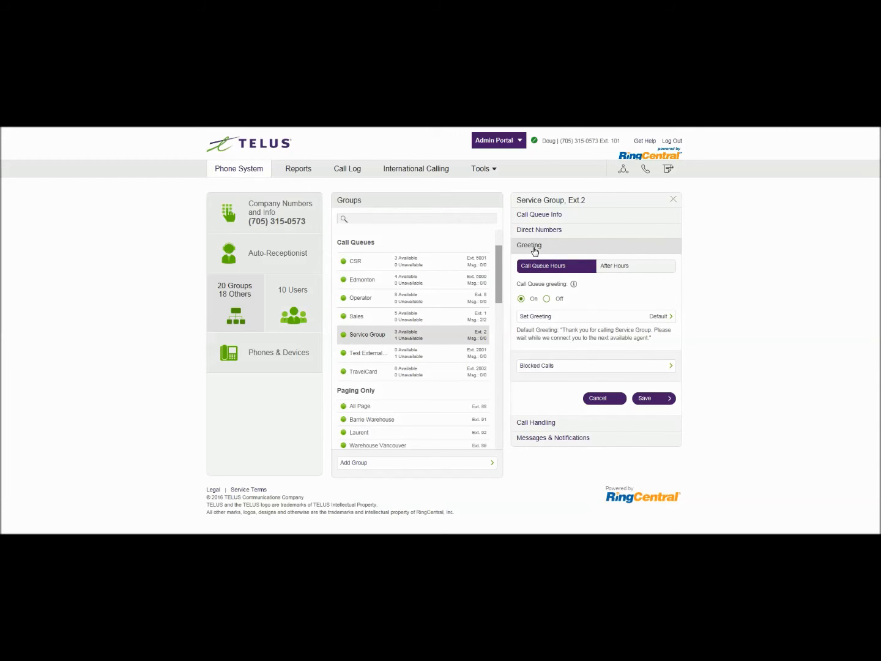
mouse_move(551, 352)
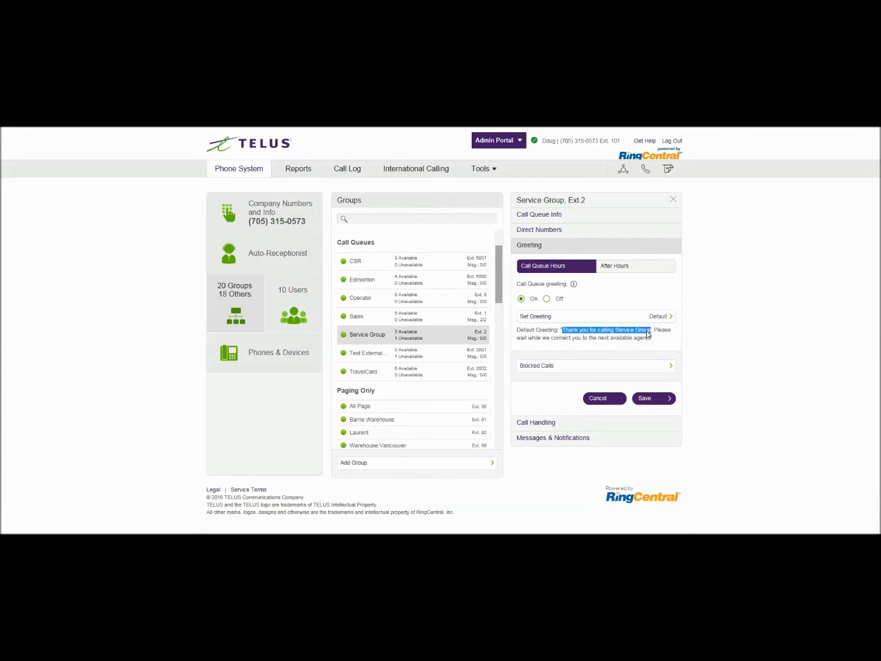
mouse_move(558, 347)
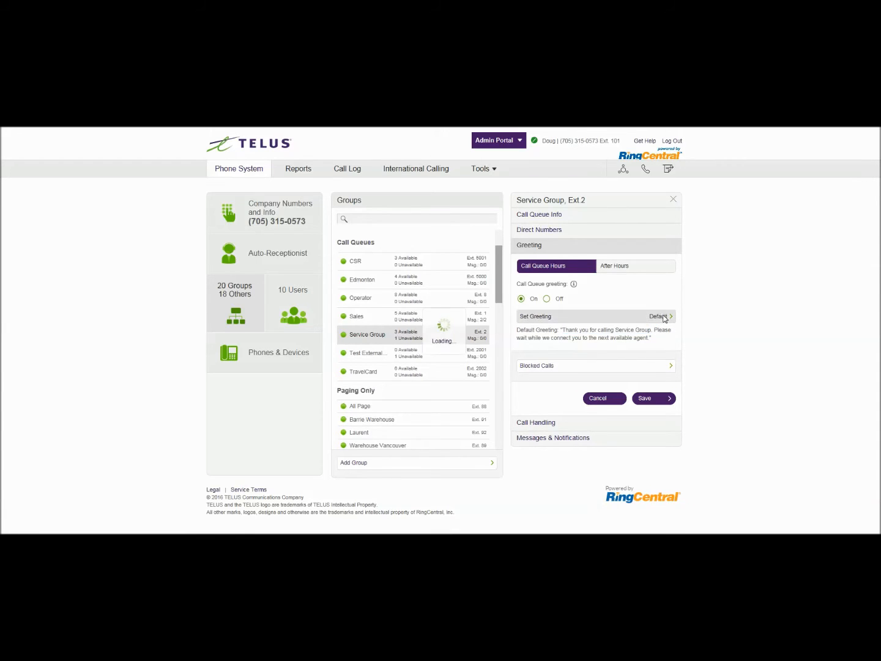
- Review custom greeting recording options, then keep the Default greeting and save
click(671, 316)
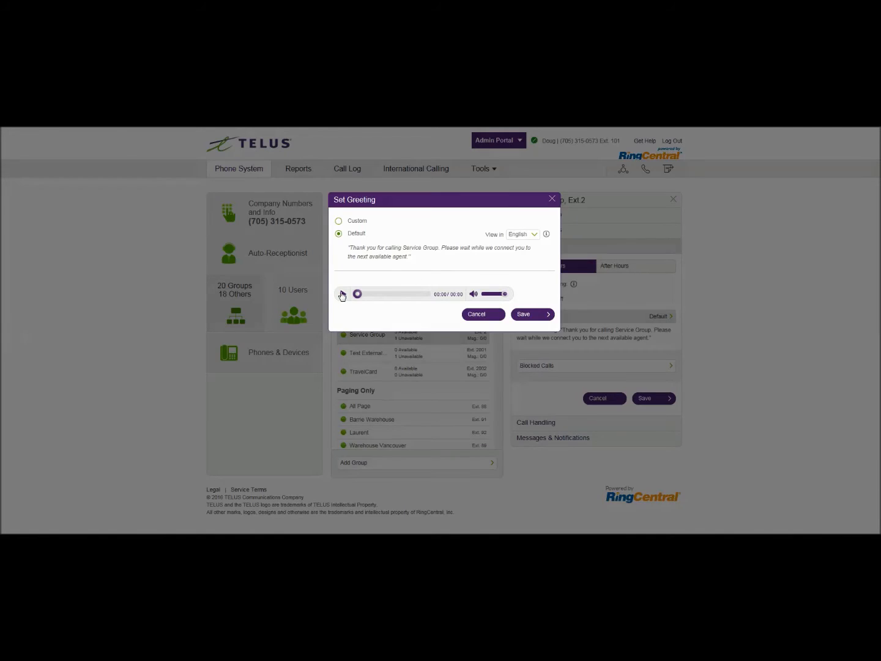
click(339, 220)
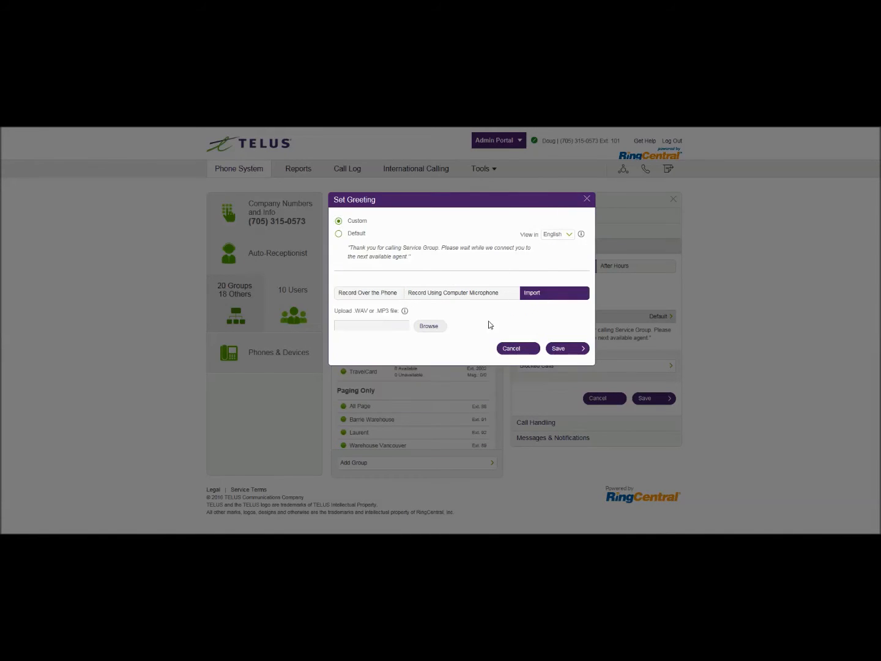
click(460, 293)
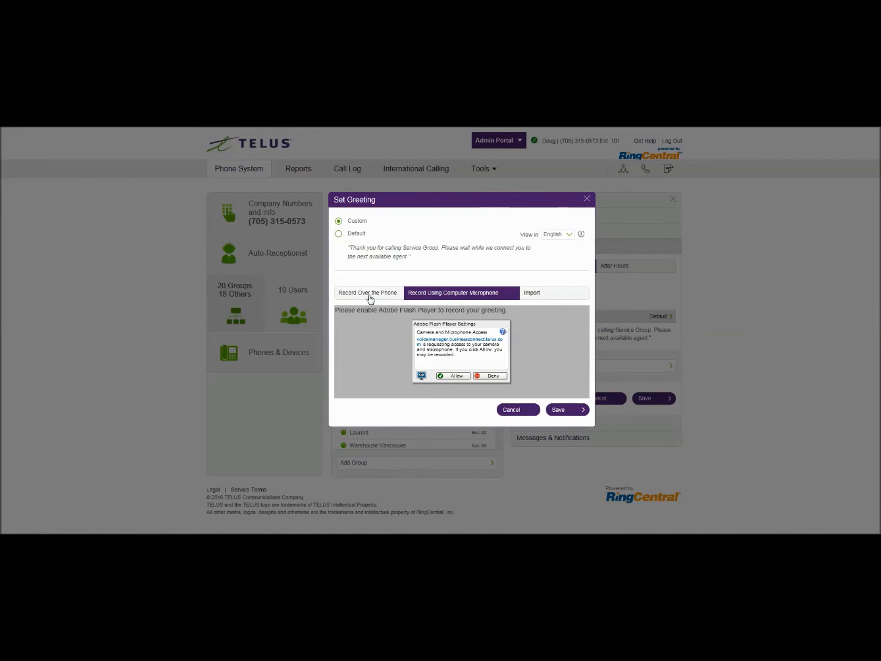
click(368, 292)
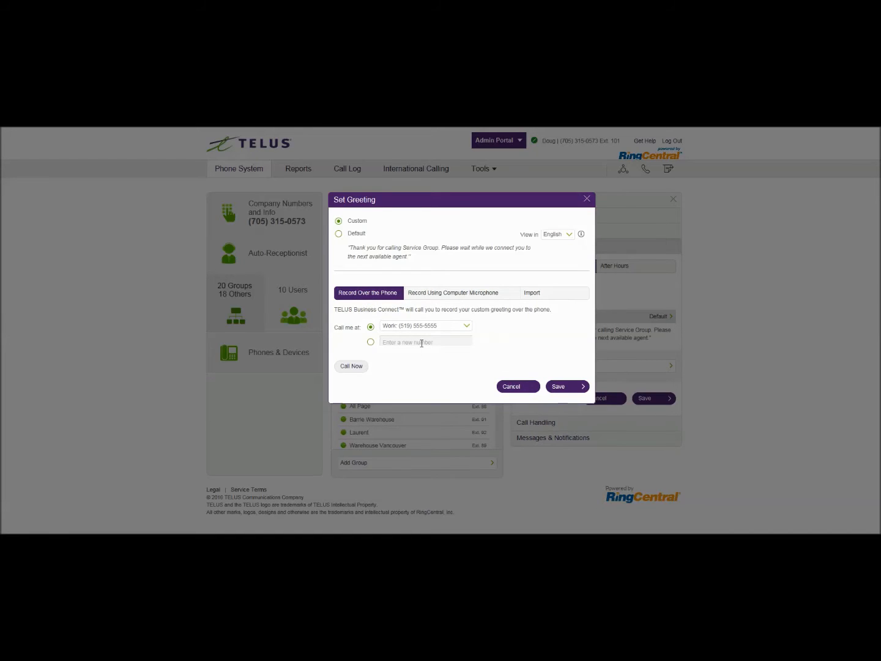
click(338, 232)
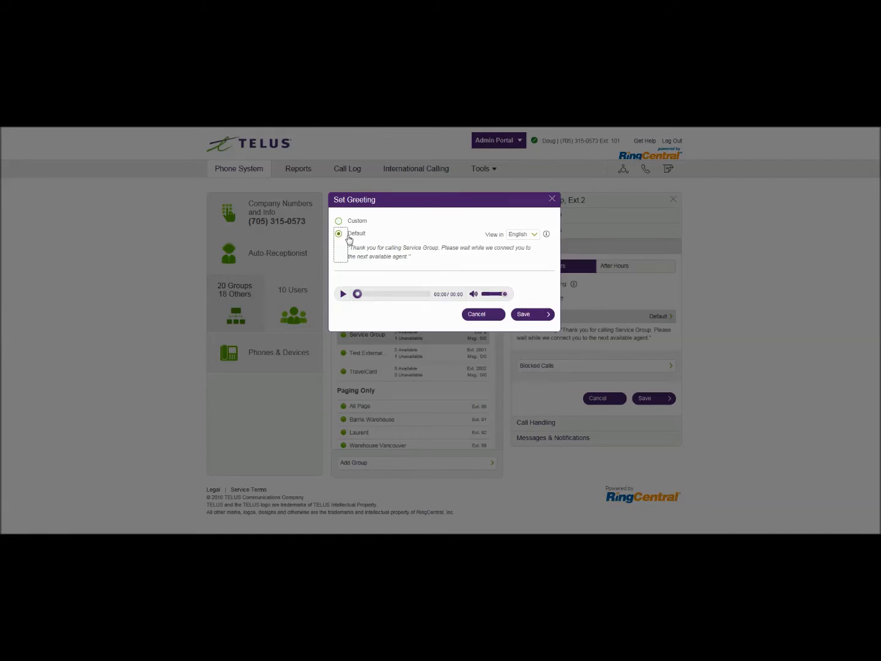
click(483, 313)
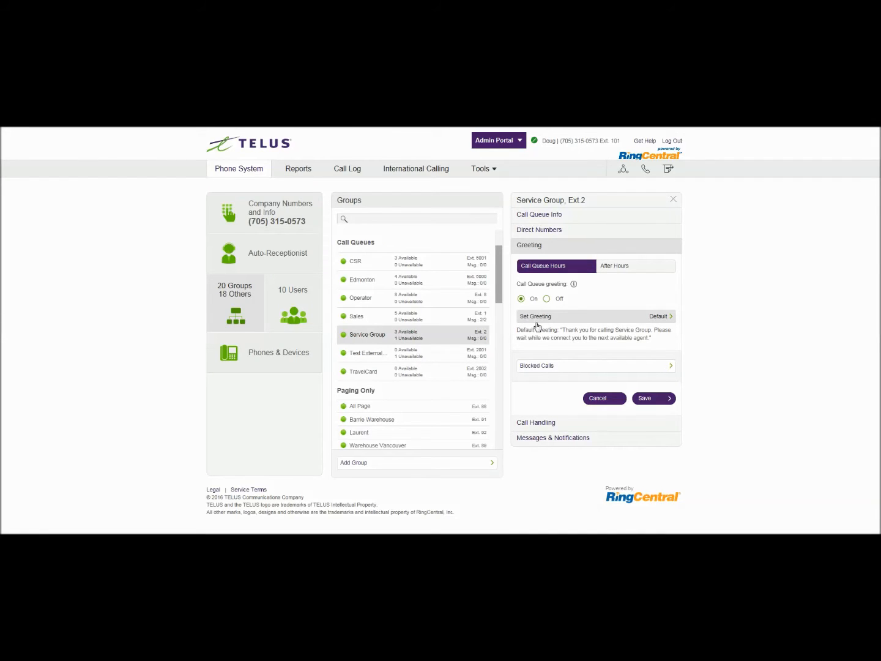
mouse_move(542, 372)
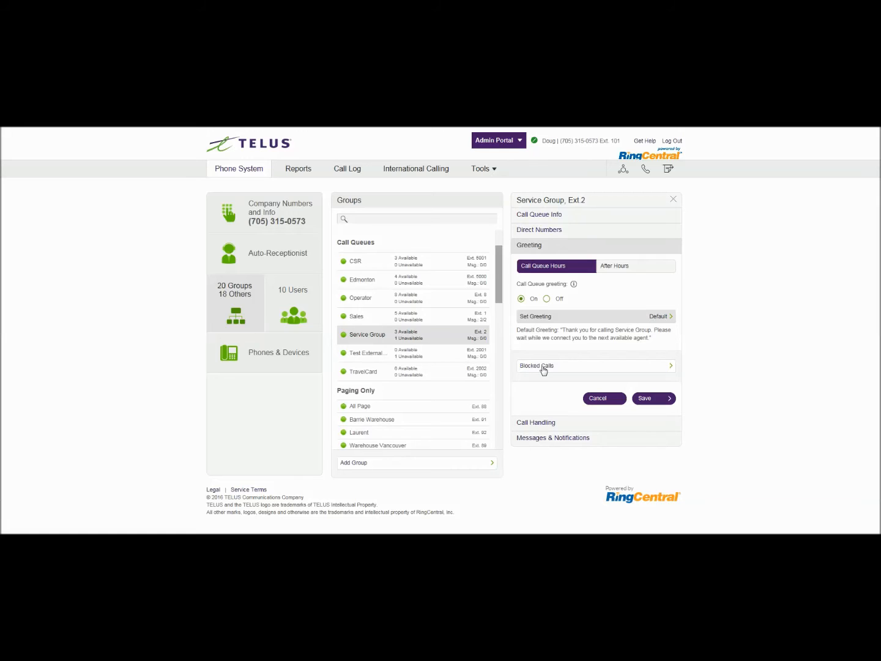
click(595, 365)
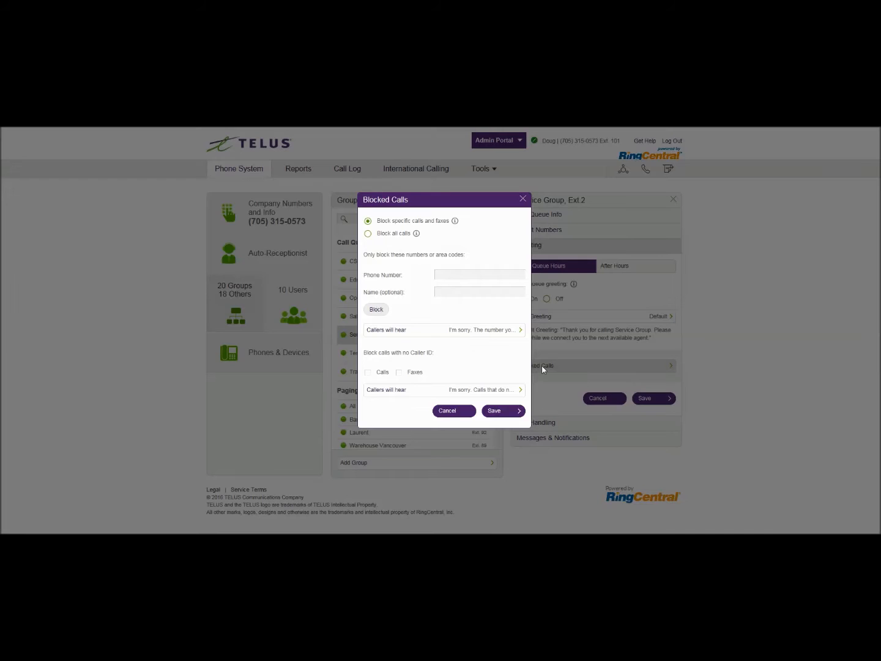
mouse_move(405, 284)
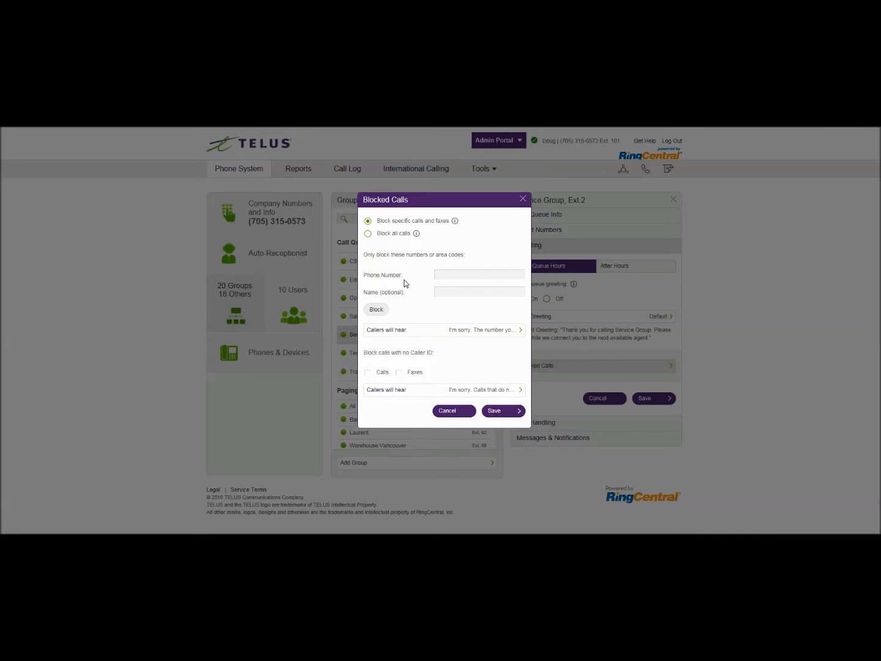
click(479, 274)
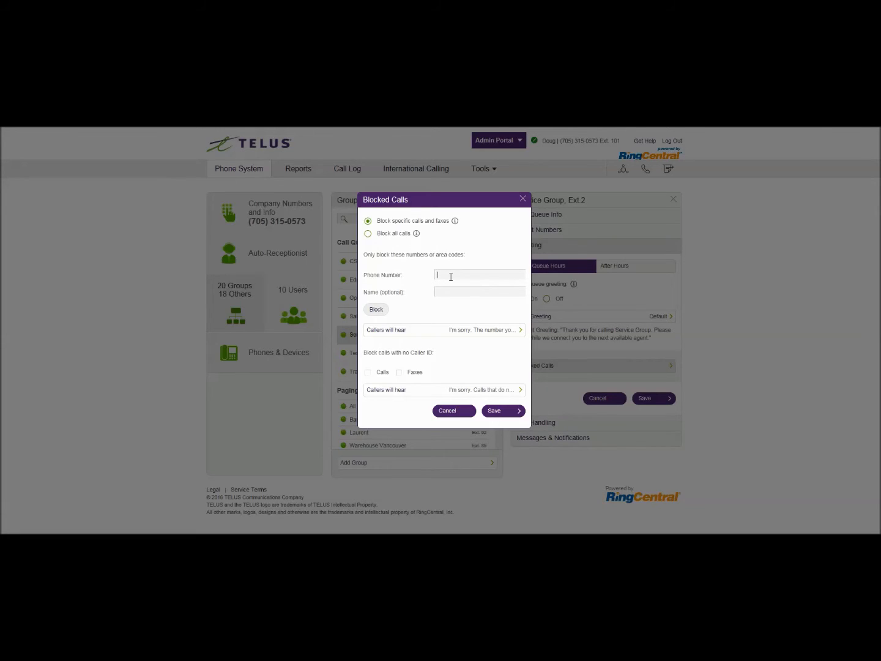
mouse_move(427, 312)
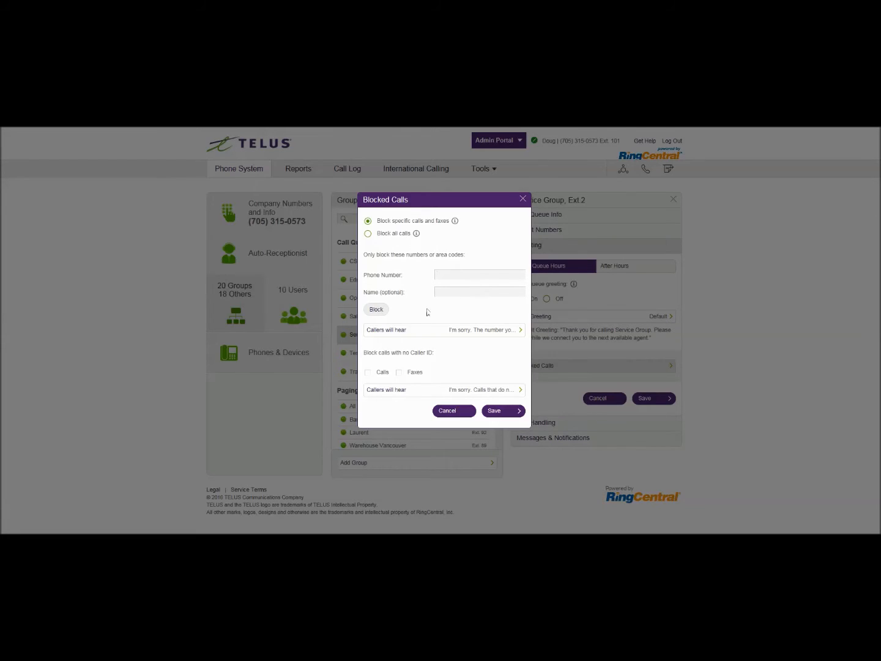
mouse_move(443, 431)
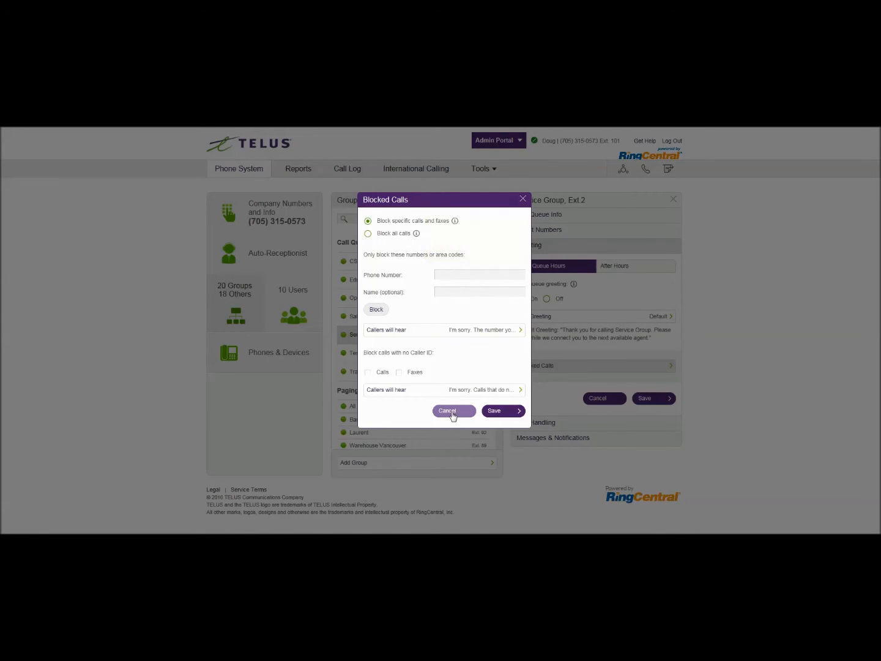
click(448, 411)
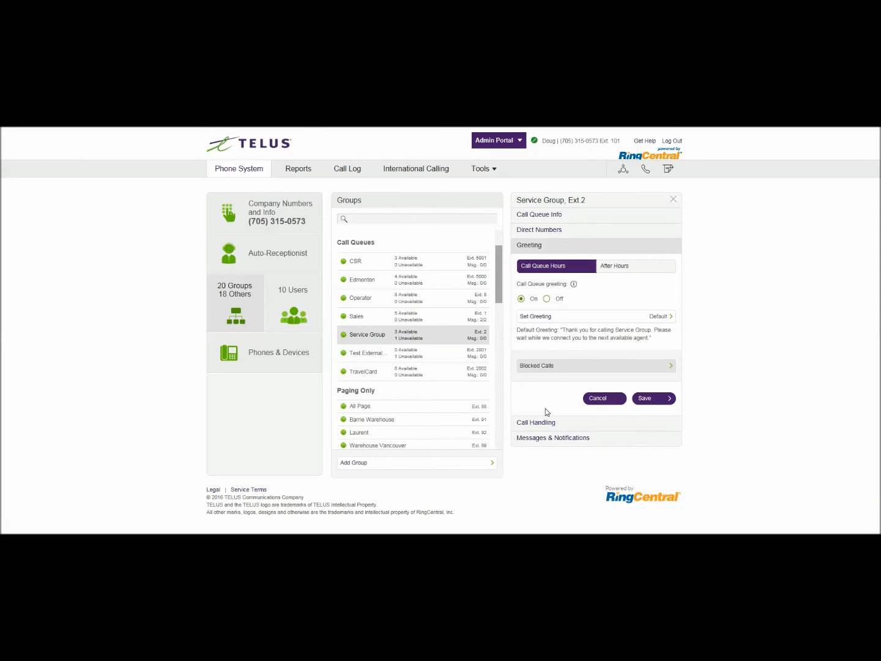
- Expand Call Handling on the Call Queue Hours tab and choose Simultaneous ringing
click(535, 423)
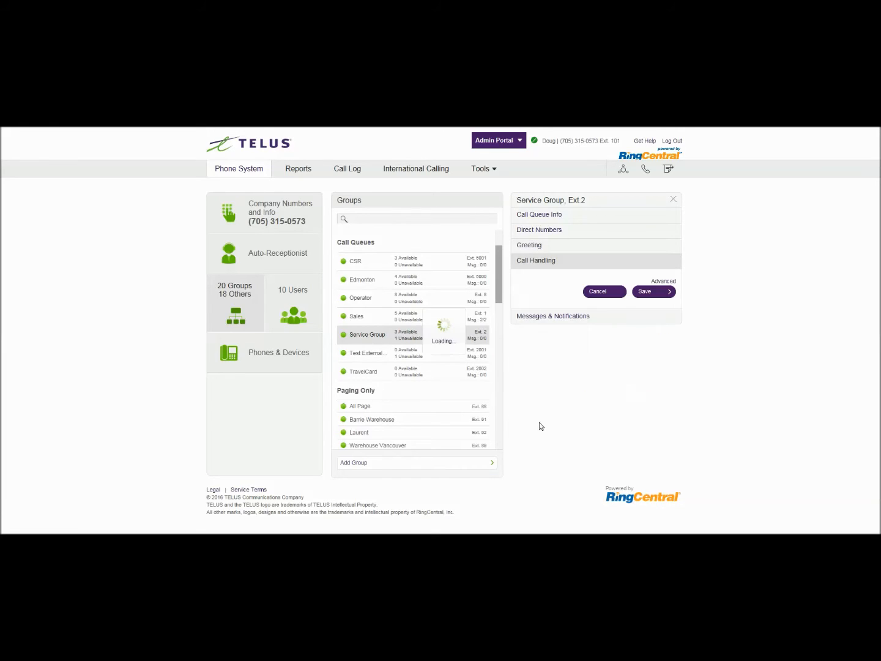
click(535, 261)
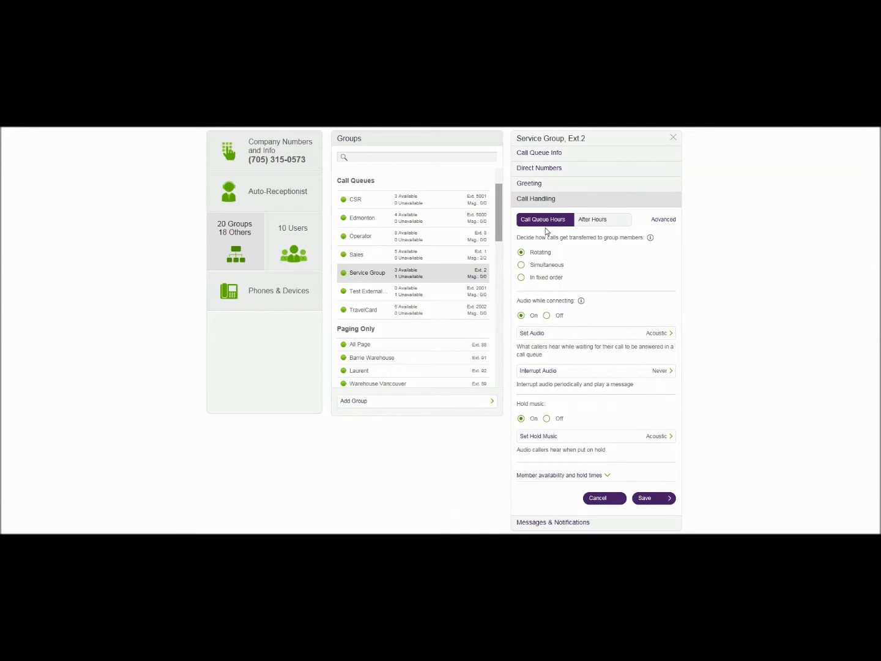
mouse_move(599, 228)
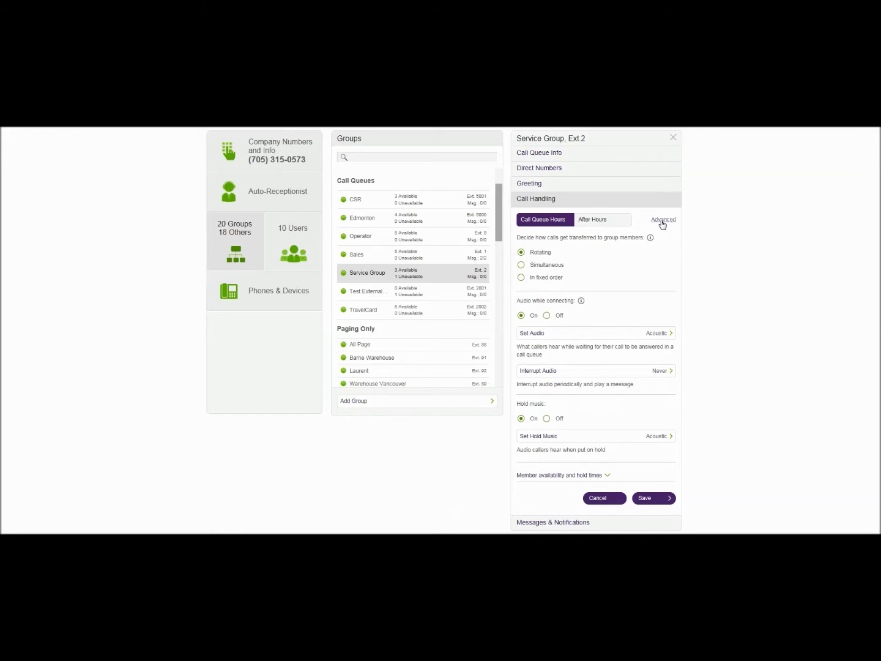
mouse_move(663, 225)
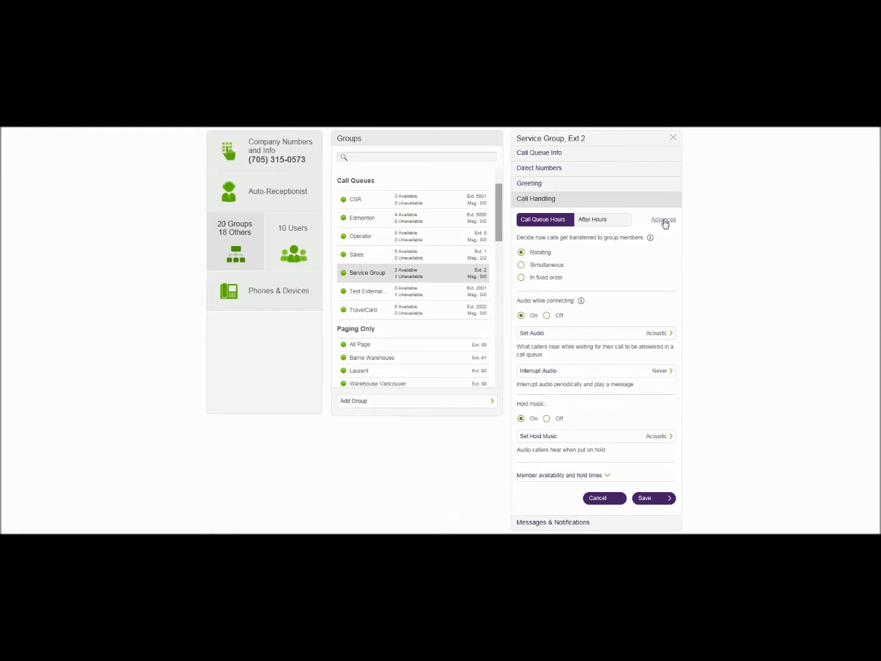
mouse_move(620, 264)
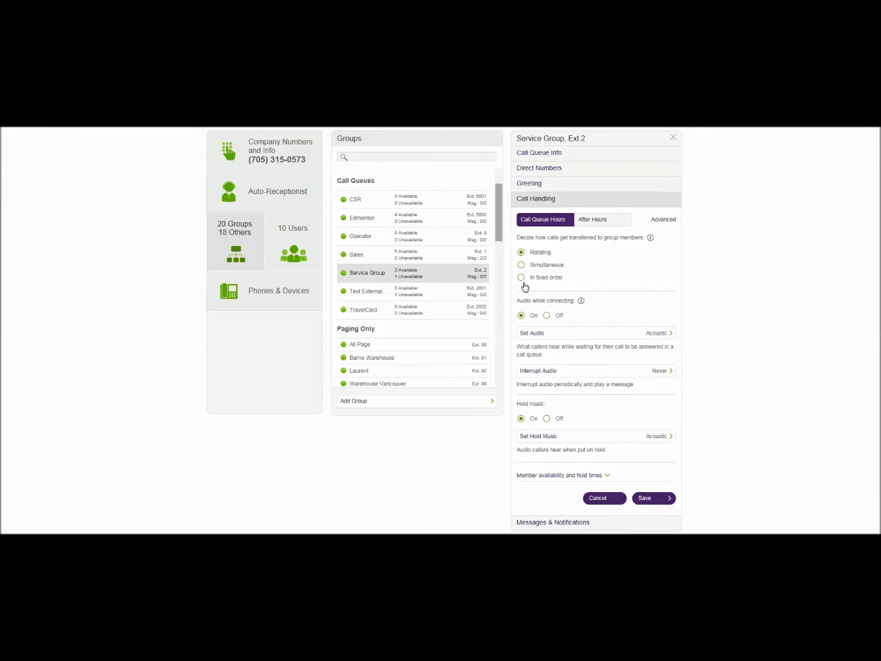
mouse_move(541, 264)
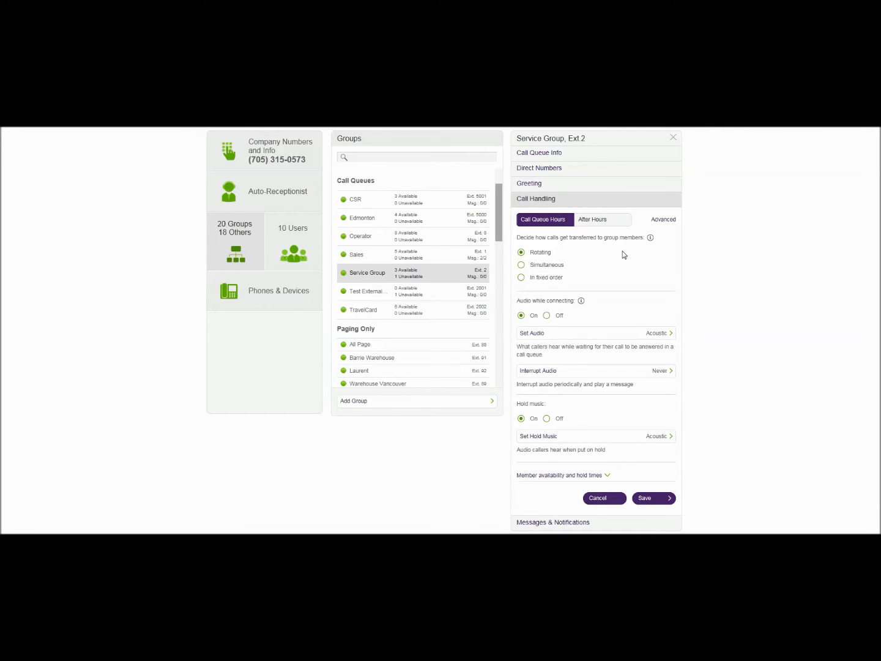
mouse_move(639, 282)
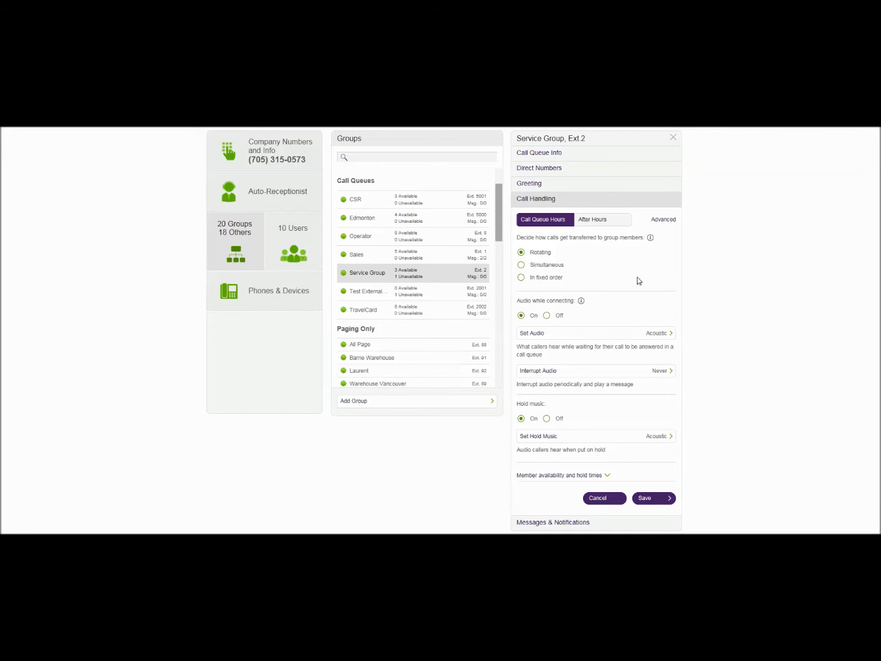
mouse_move(619, 297)
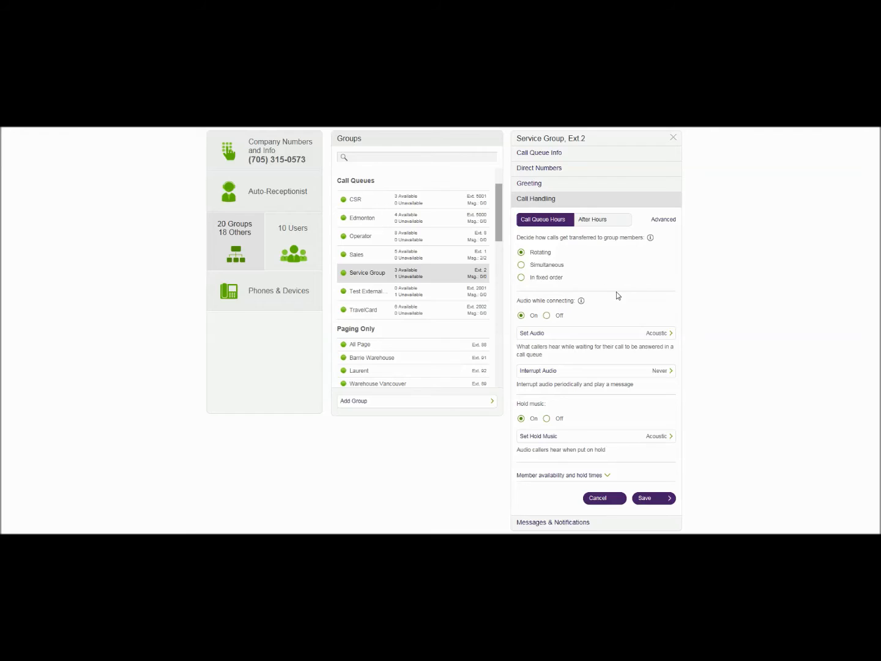
mouse_move(604, 265)
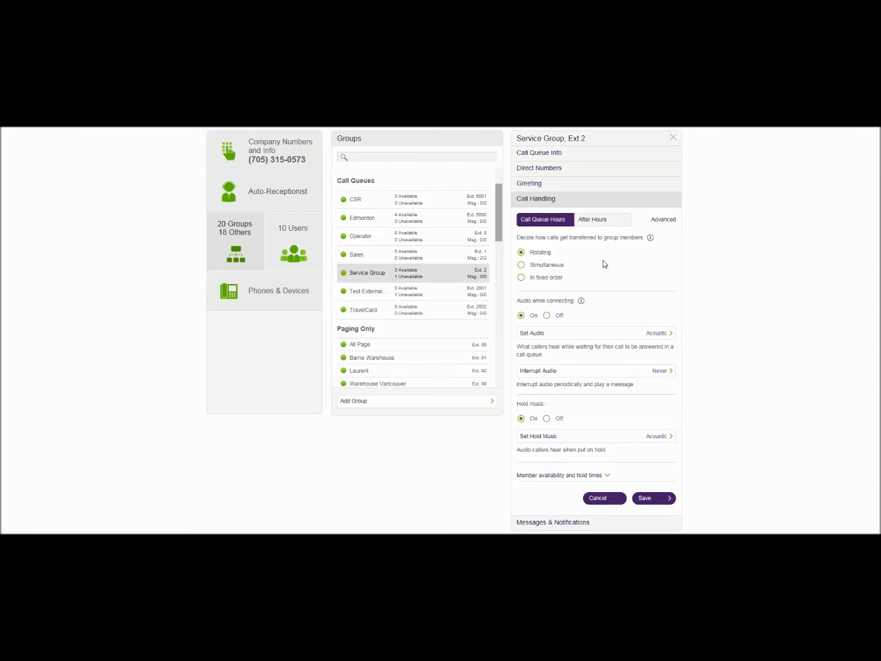
mouse_move(615, 277)
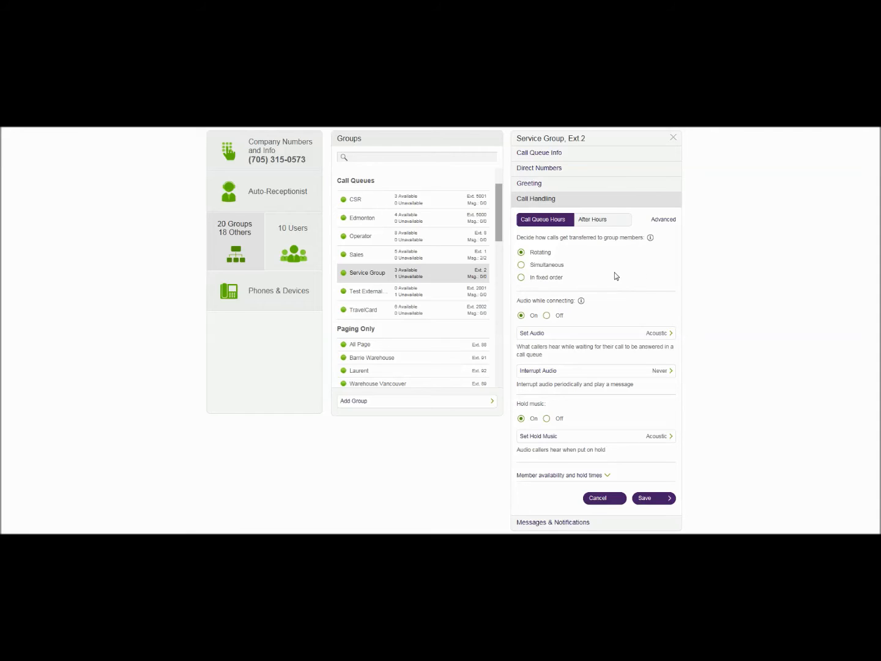
mouse_move(609, 273)
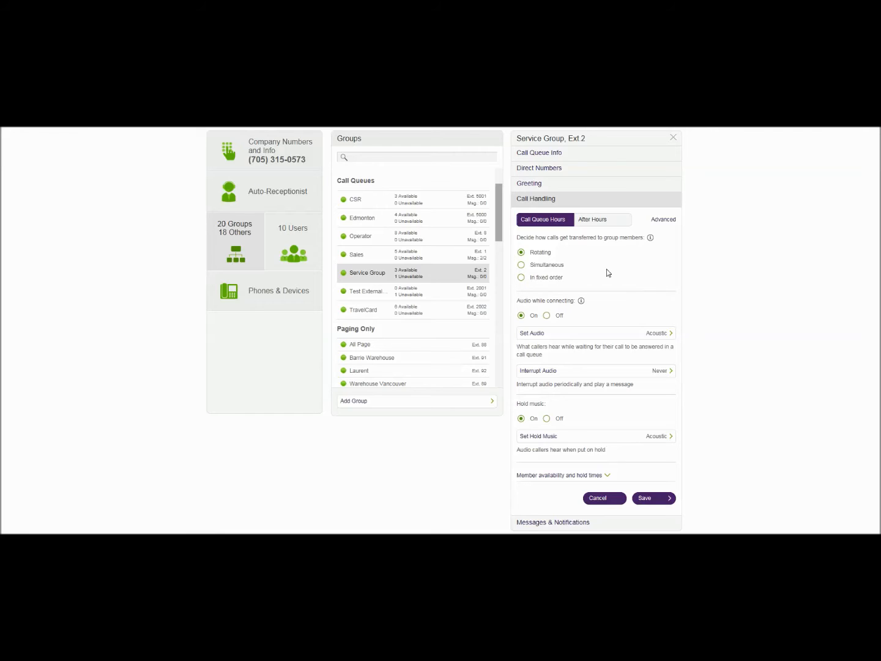
mouse_move(591, 254)
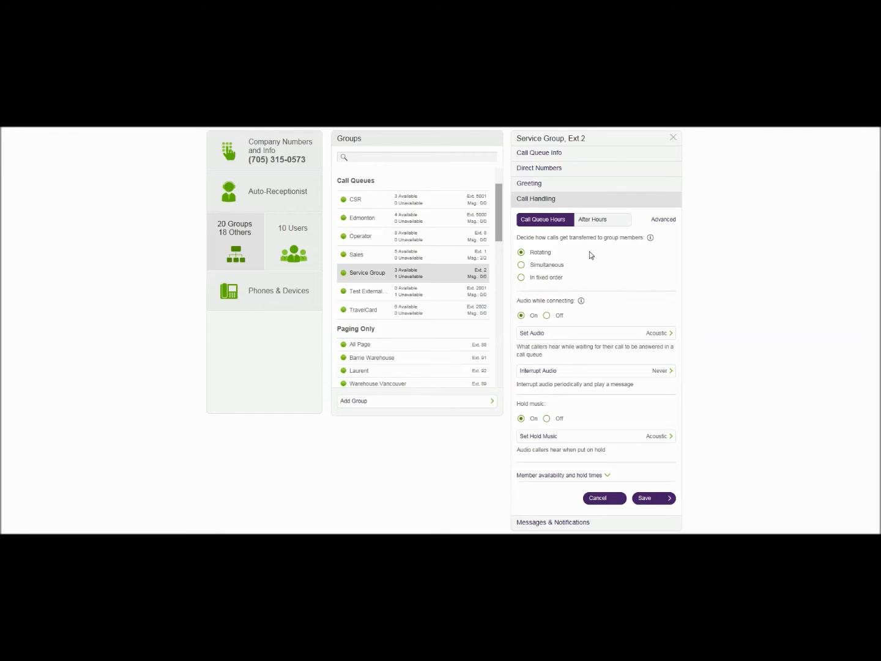
mouse_move(558, 289)
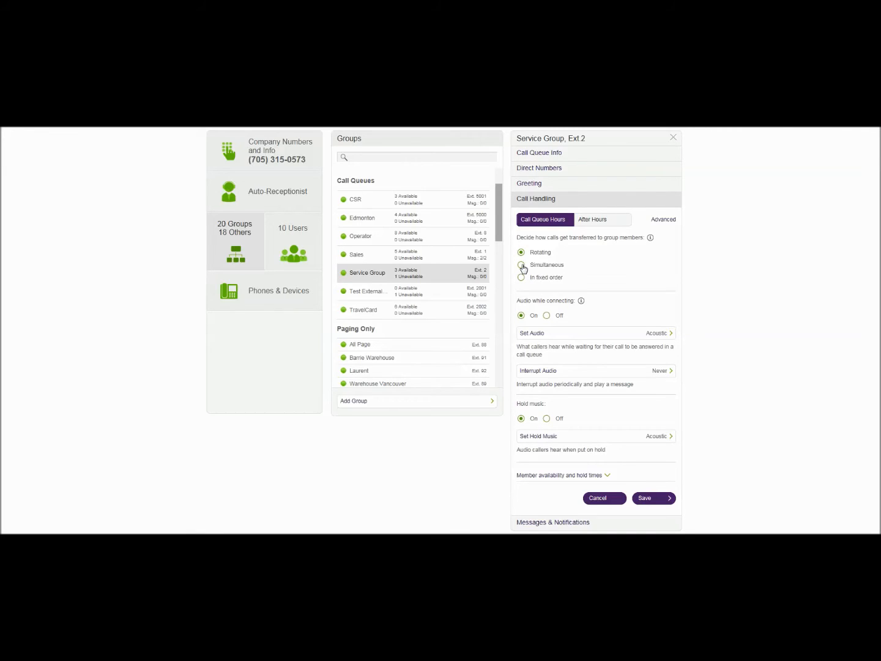
click(522, 264)
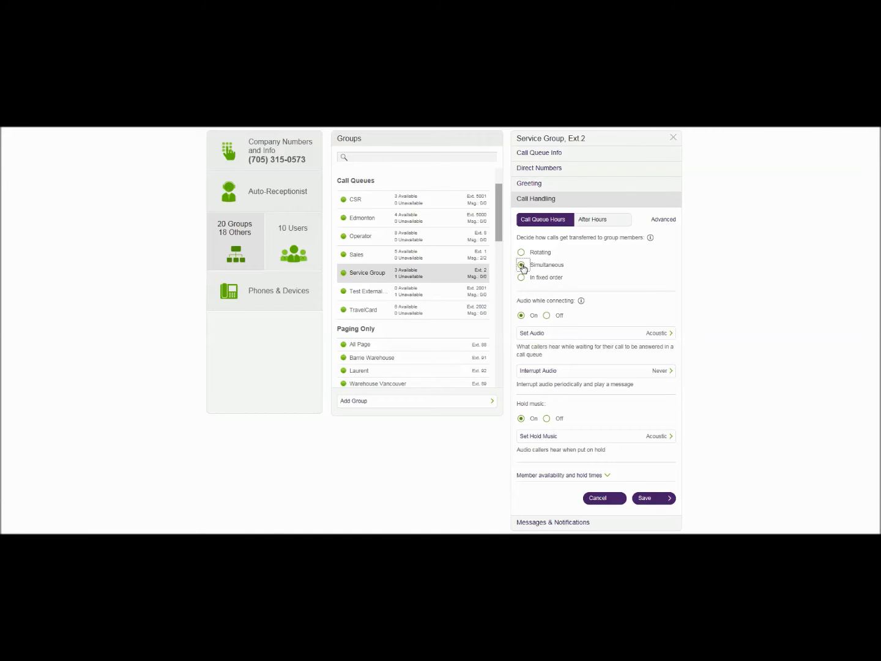
- Choose In fixed order so members ring 106, 105, 107, 110
click(521, 277)
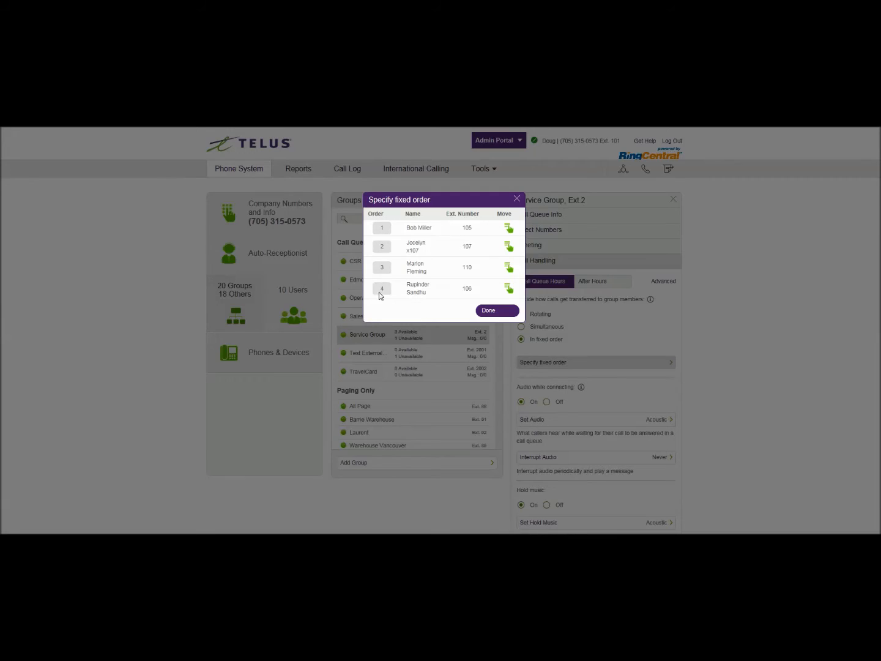
mouse_move(390, 296)
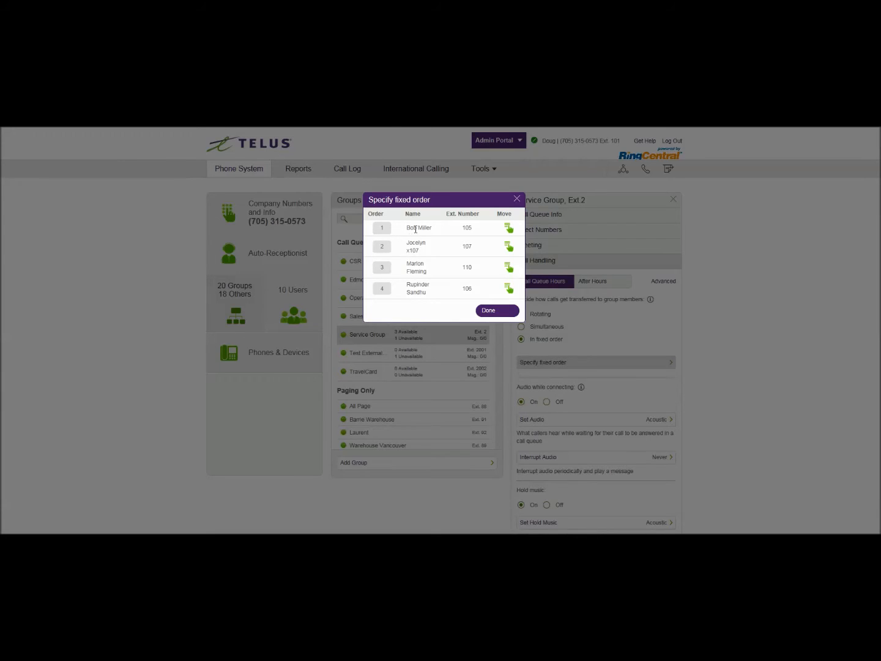
mouse_move(403, 294)
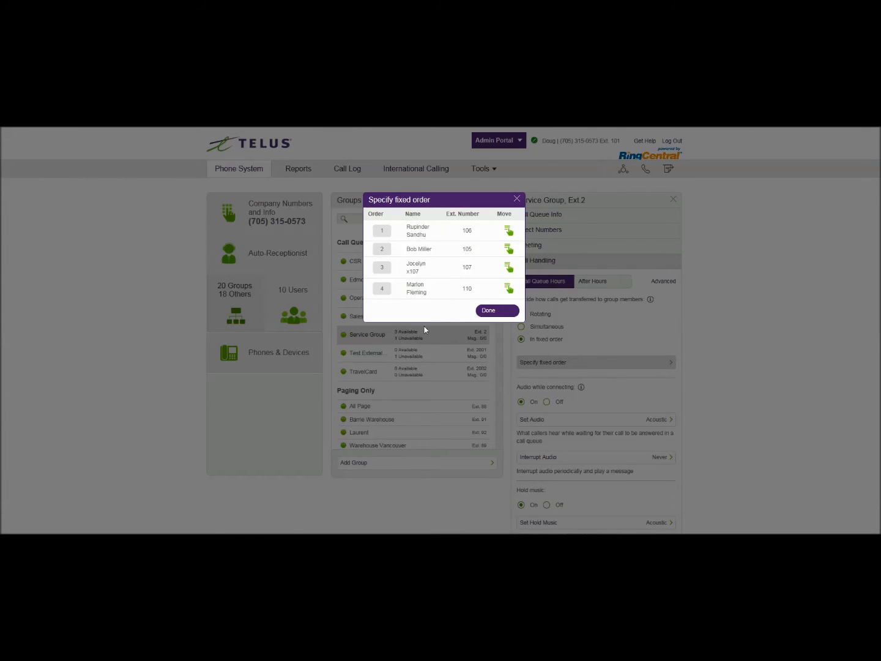
- Confirm the fixed ring order, then switch call distribution to Rotating
click(487, 311)
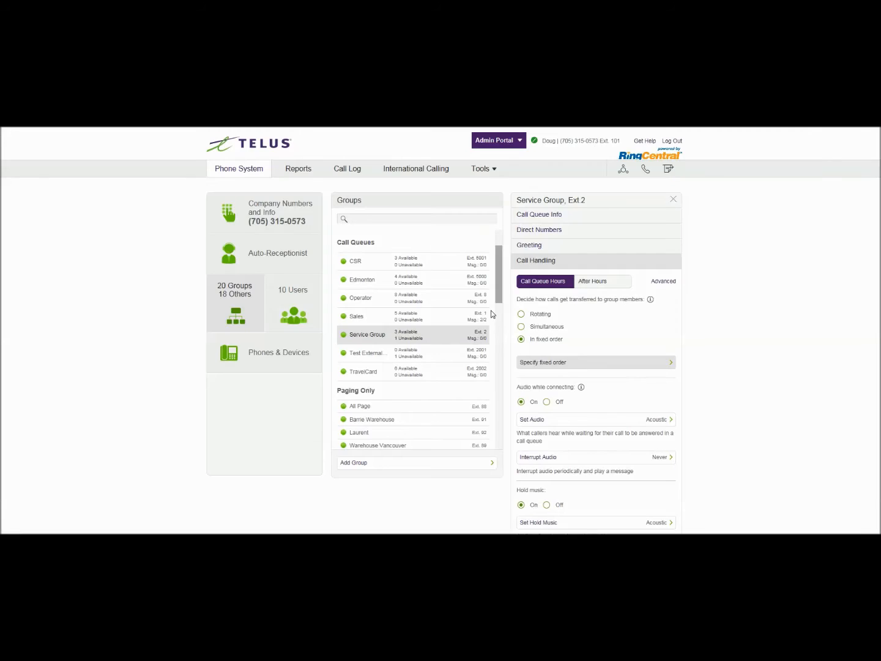
click(521, 314)
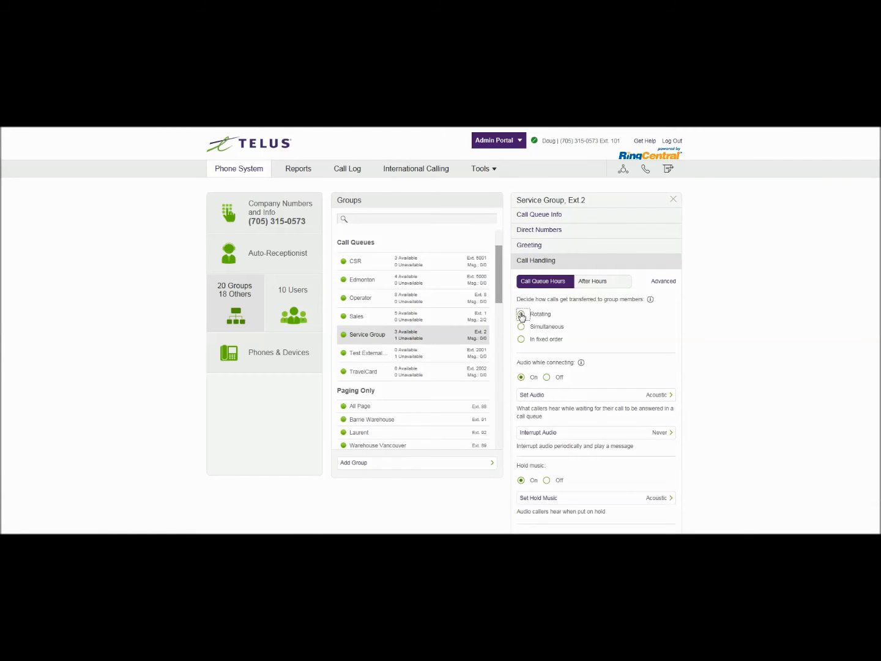
scroll(down, 3)
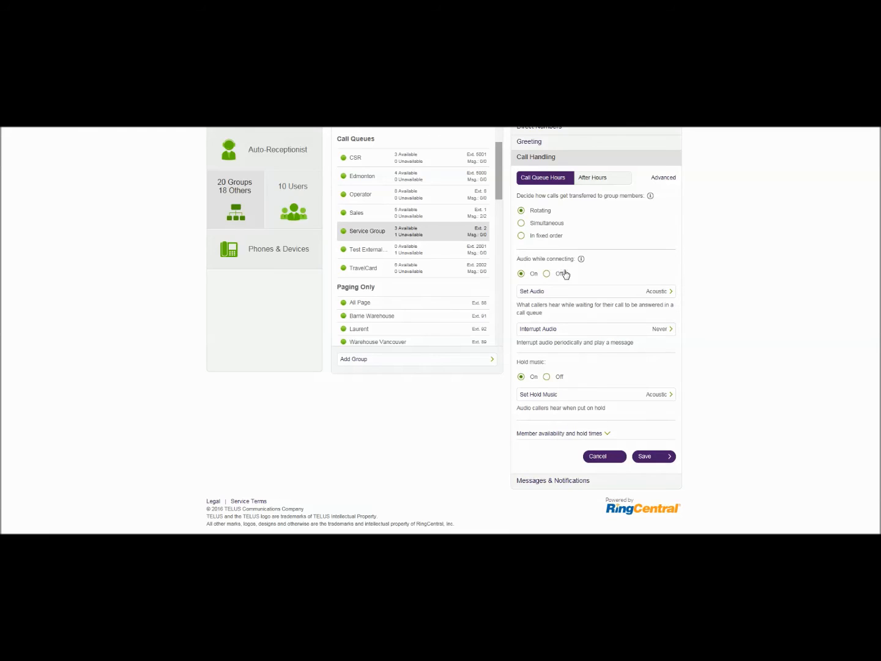
mouse_move(647, 296)
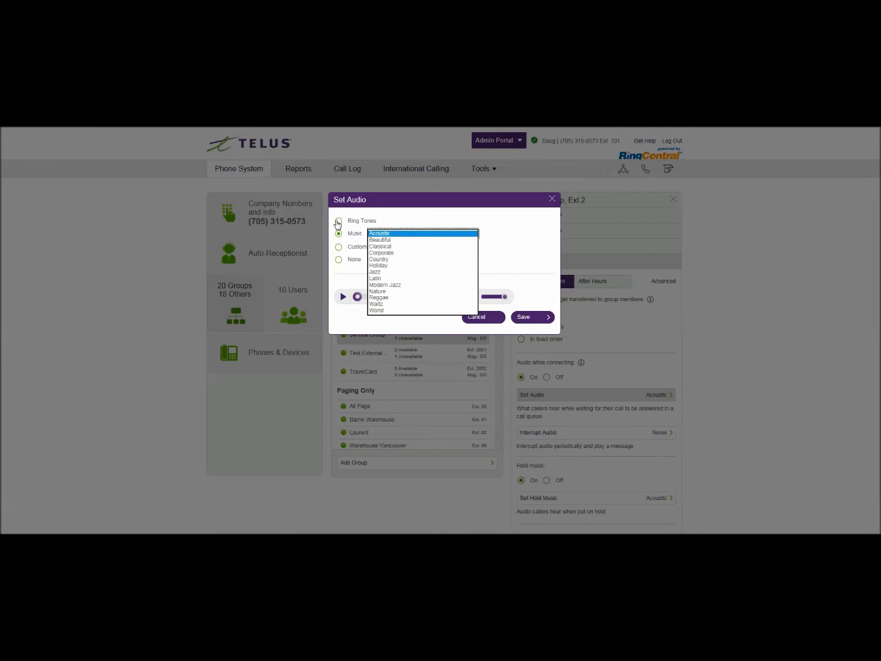
click(380, 232)
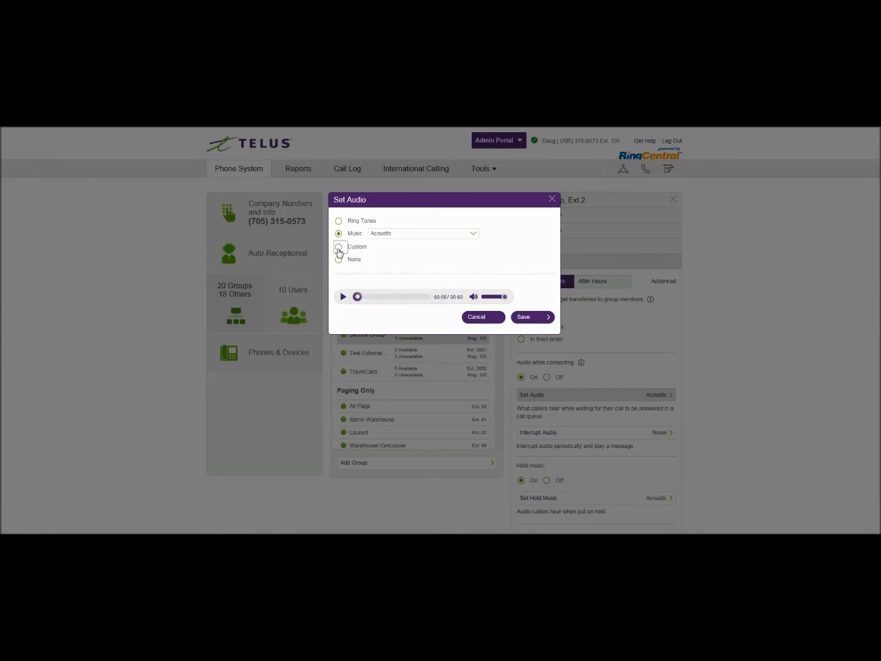
click(338, 247)
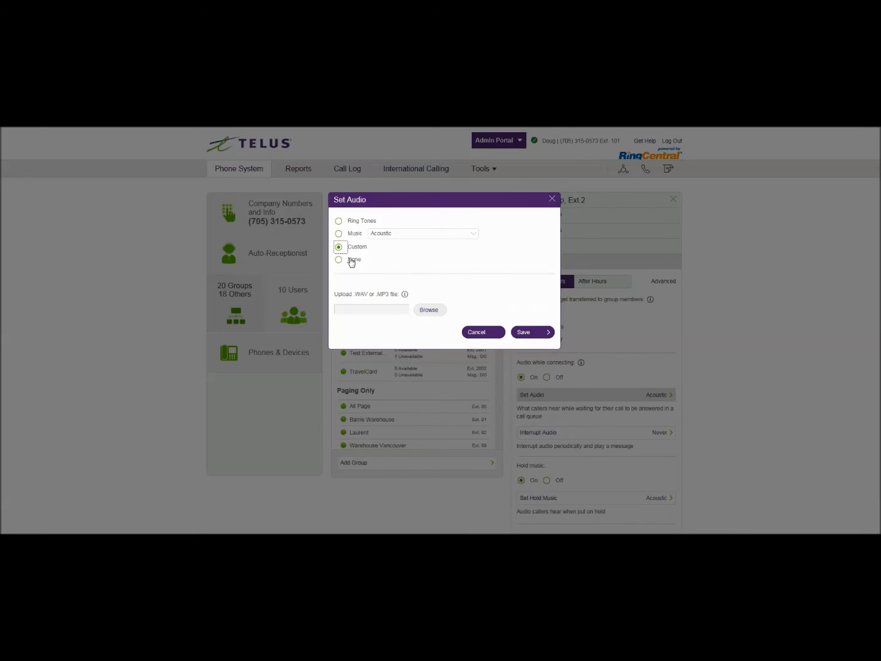
mouse_move(392, 304)
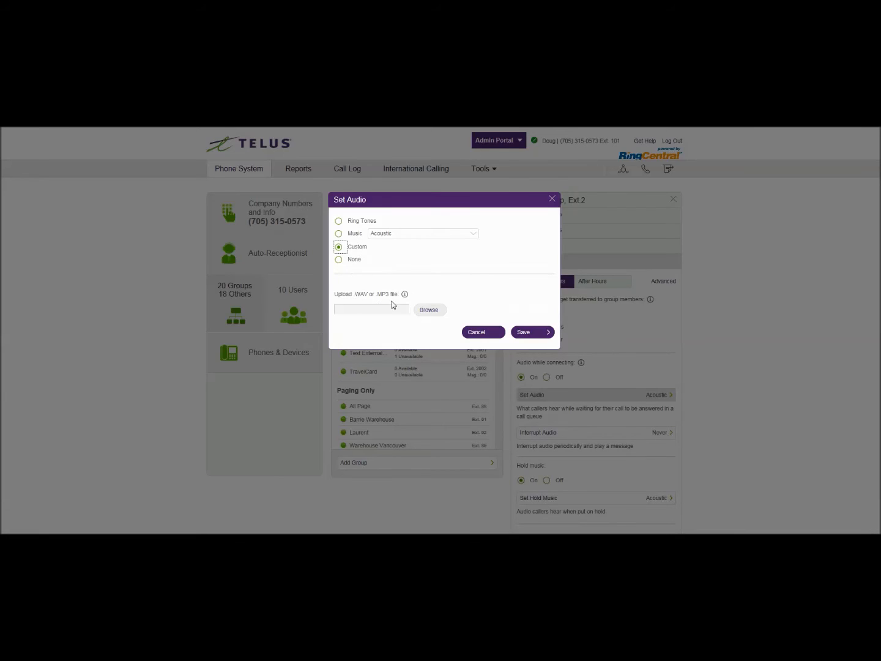
mouse_move(353, 296)
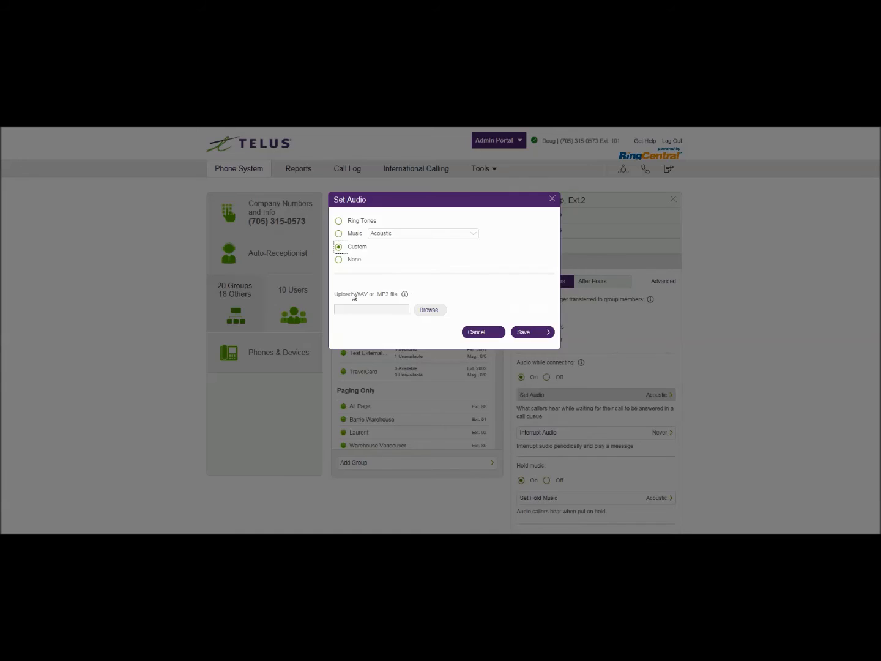
mouse_move(366, 303)
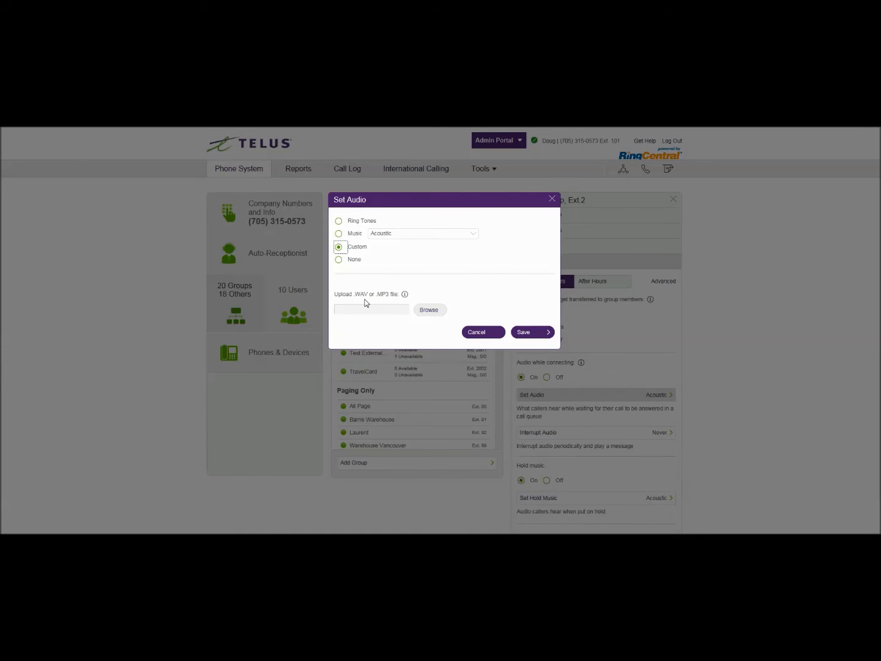
mouse_move(372, 291)
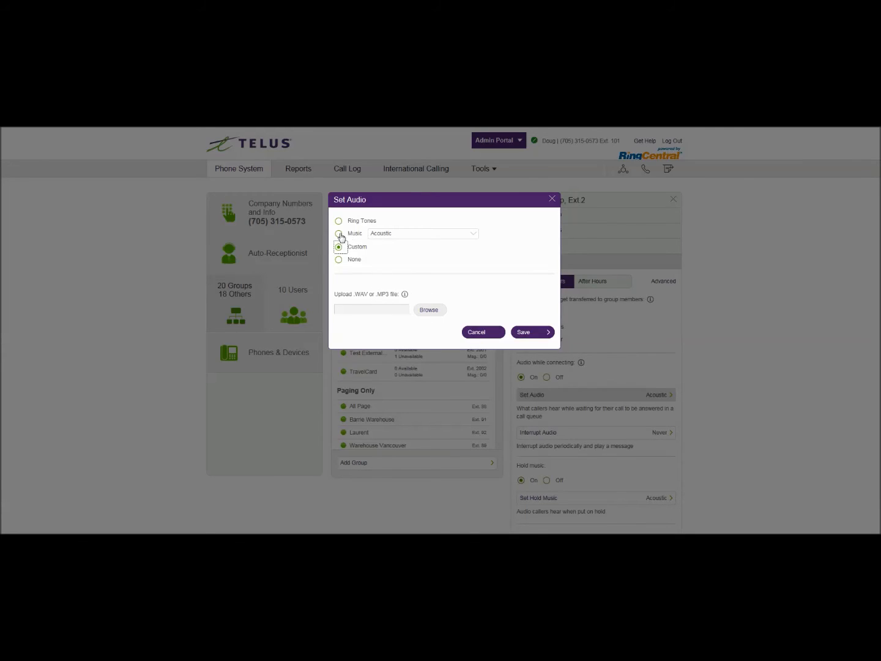
click(481, 332)
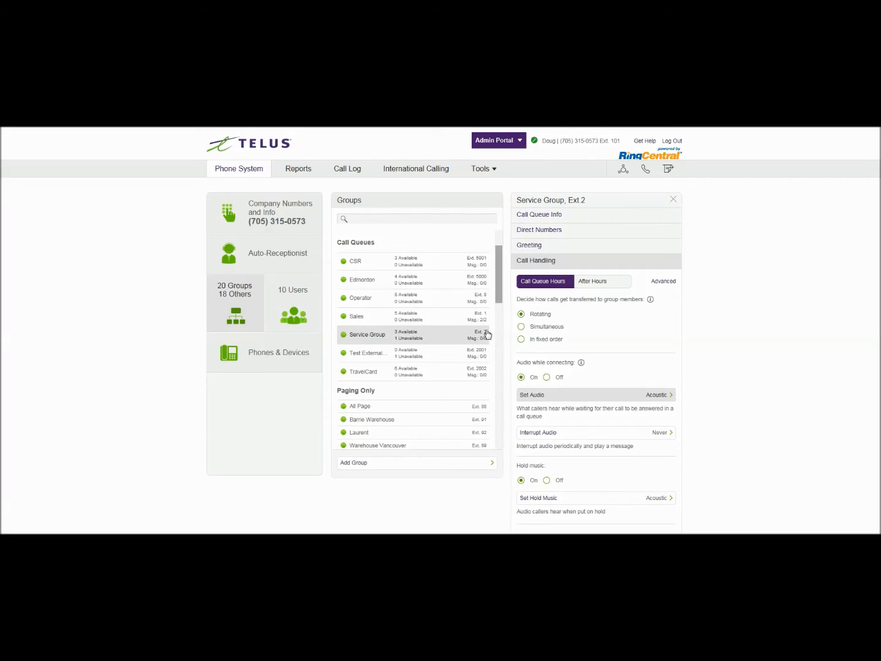
- Set Interrupt Audio to Every 40 seconds and confirm with Done
scroll(down, 3)
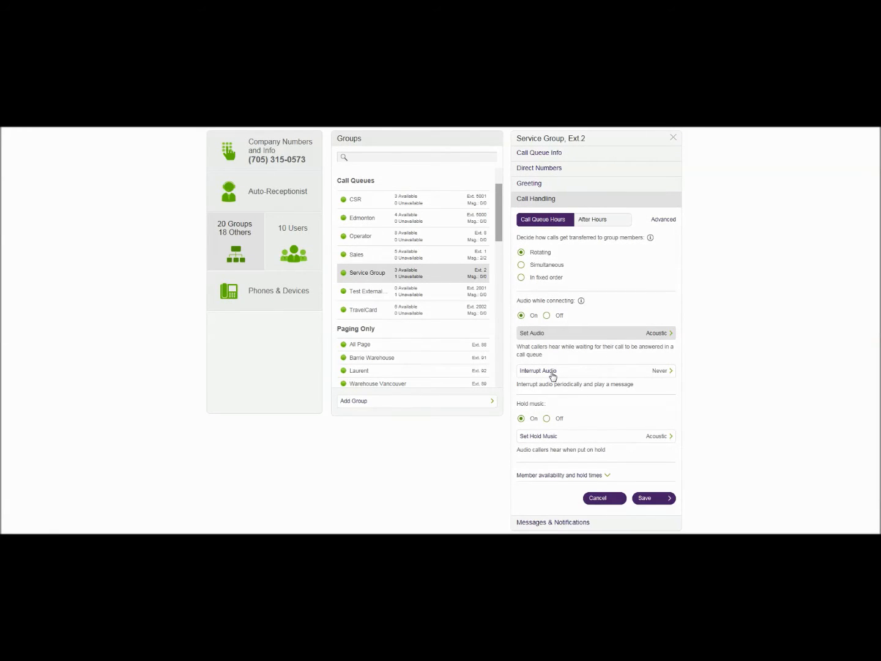
click(594, 370)
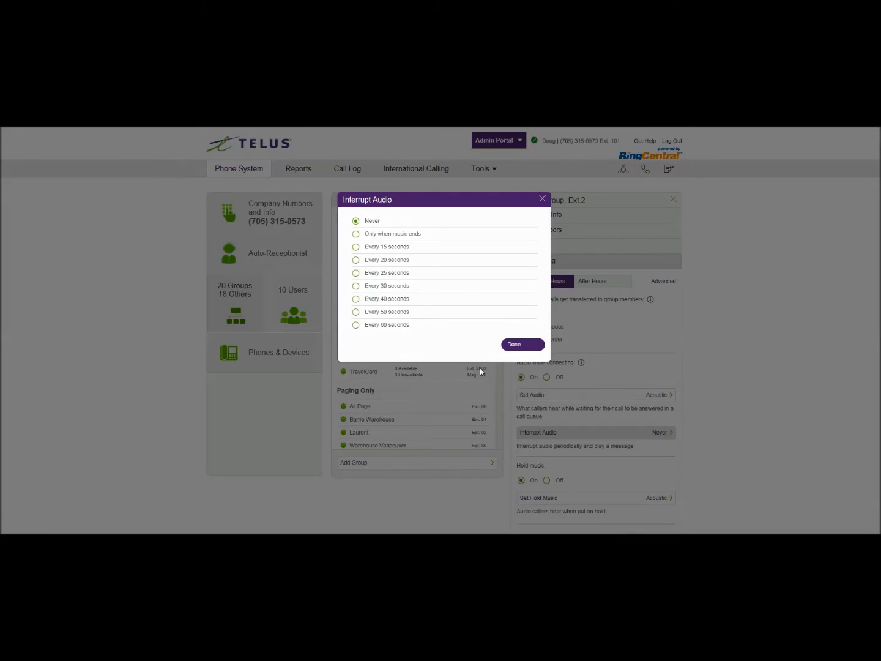
mouse_move(573, 397)
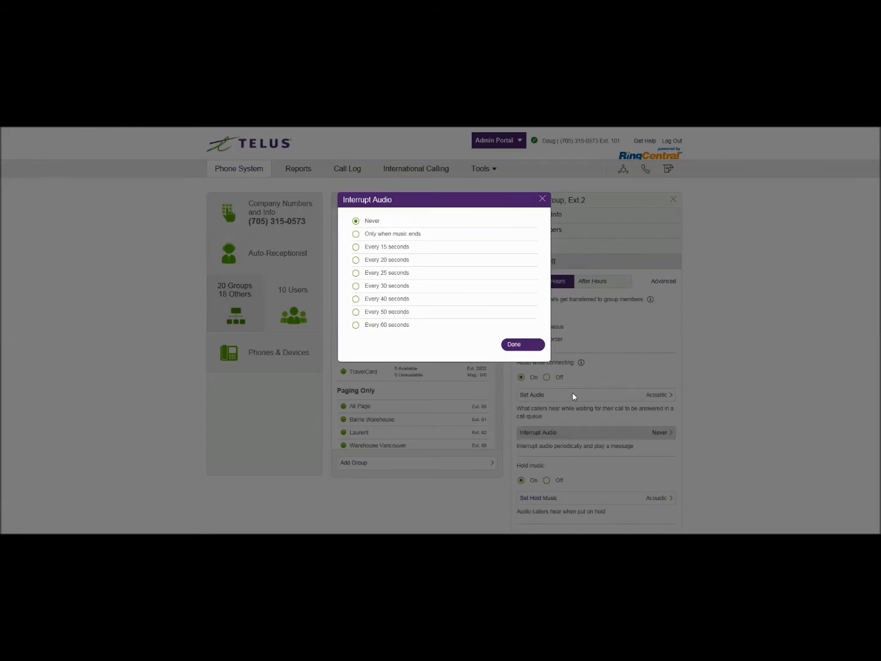
mouse_move(357, 306)
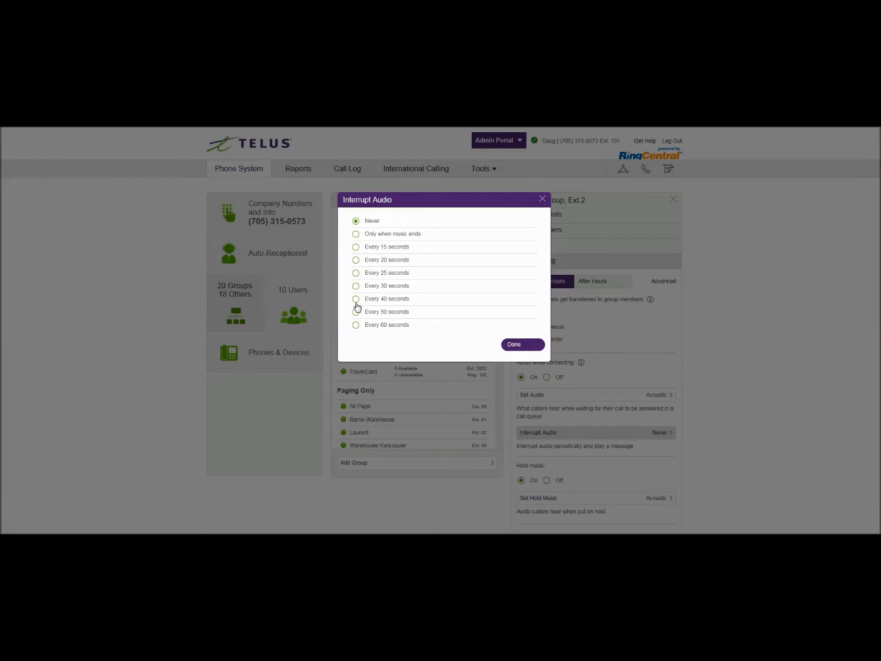
click(357, 287)
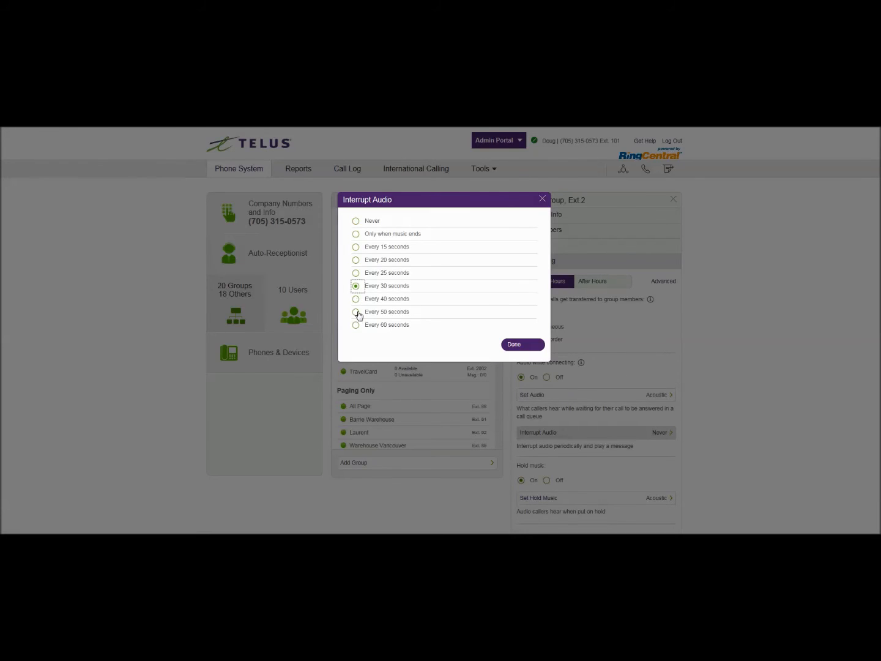
click(356, 298)
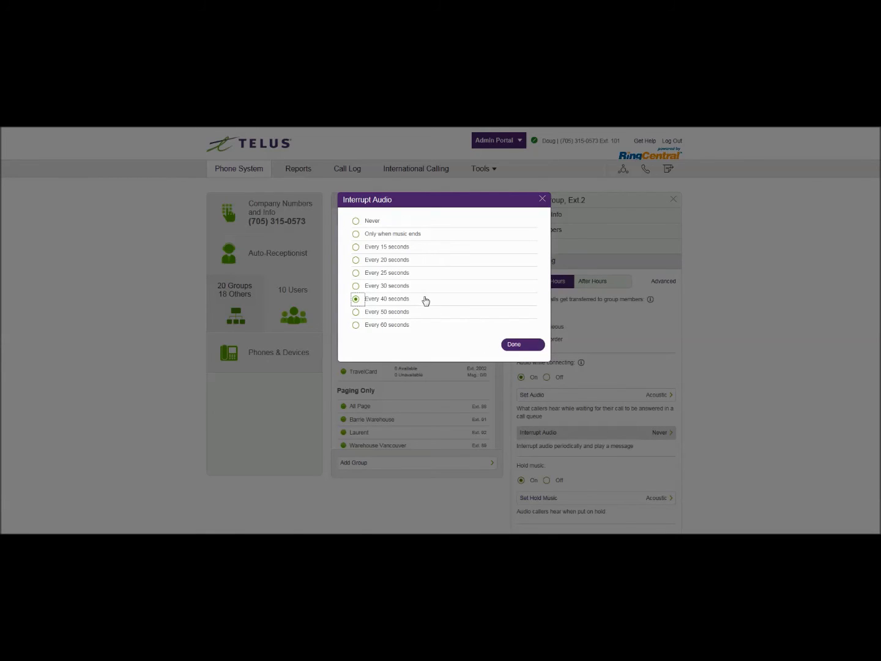
click(522, 344)
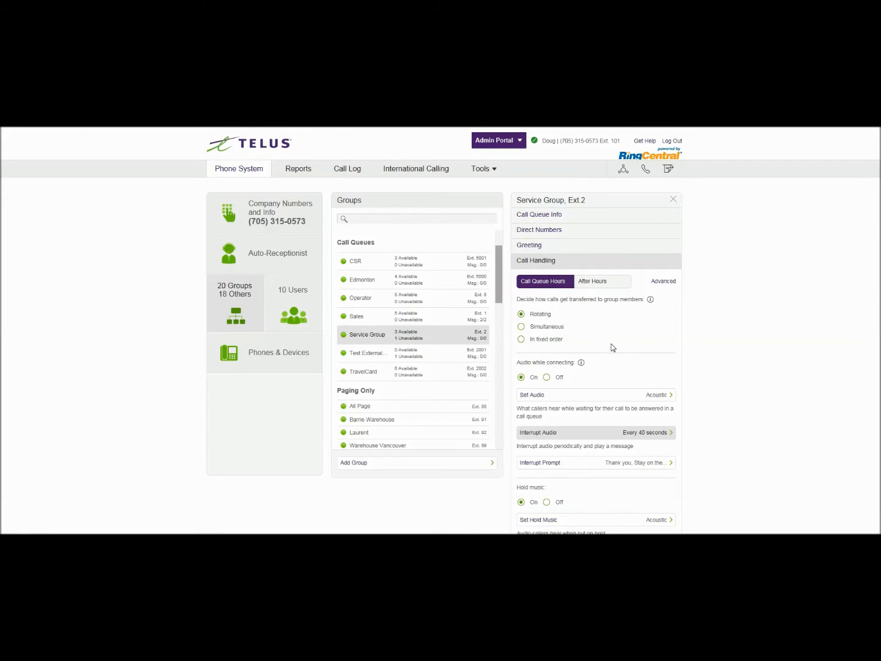
- Choose 'Thank you, Wait for Agent' as the interrupt prompt and save it
click(597, 463)
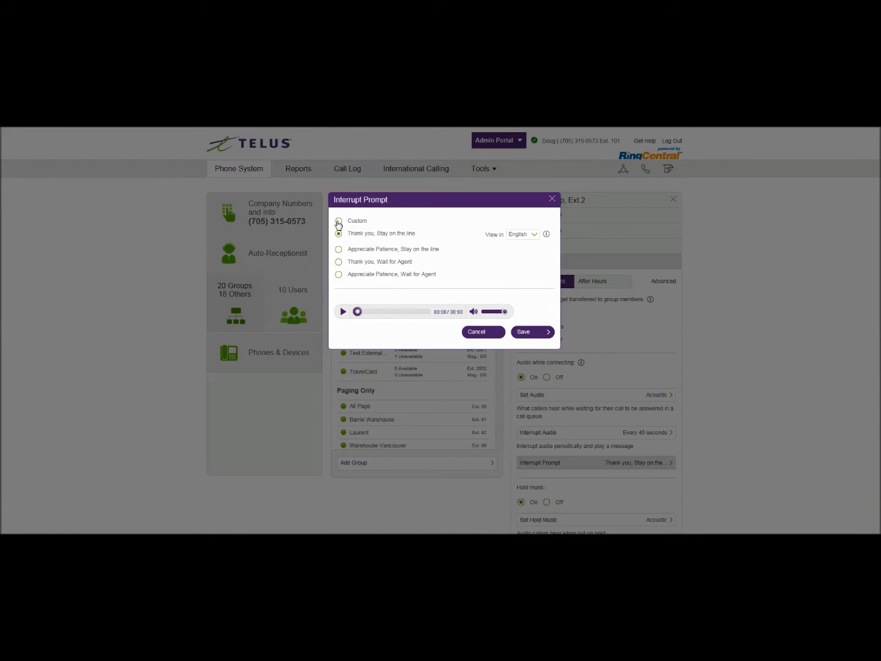
click(339, 233)
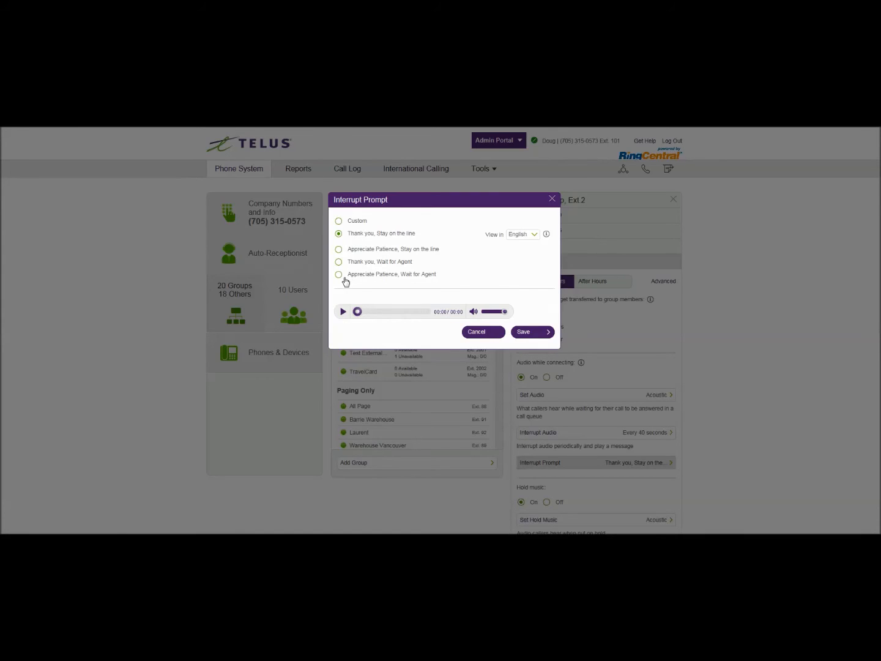
click(339, 262)
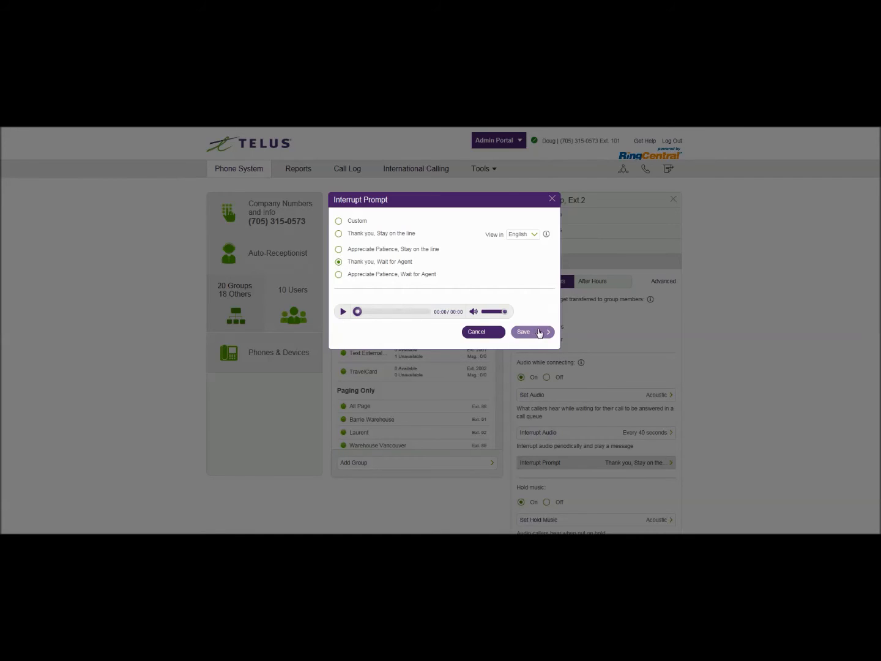
click(531, 332)
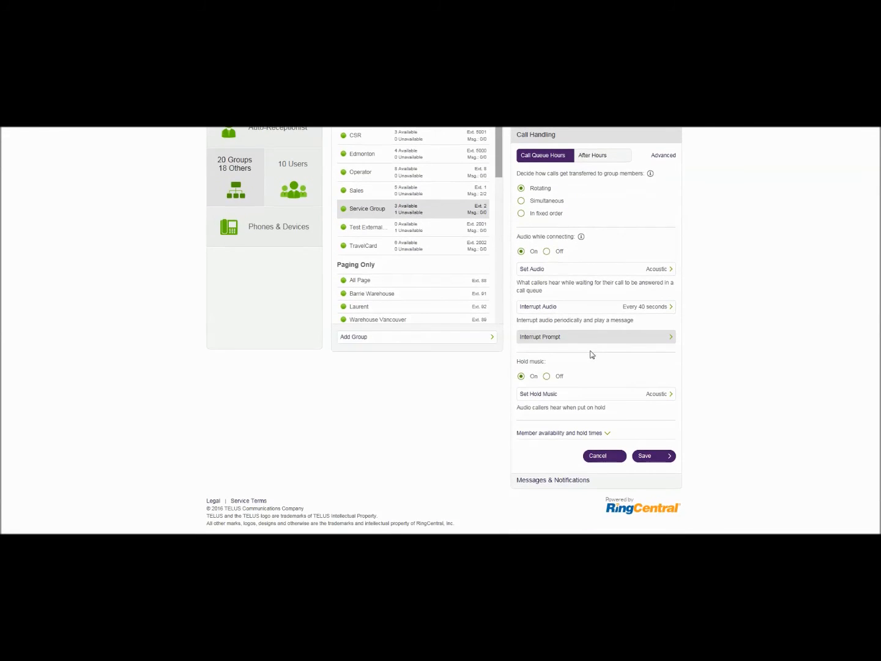
mouse_move(544, 399)
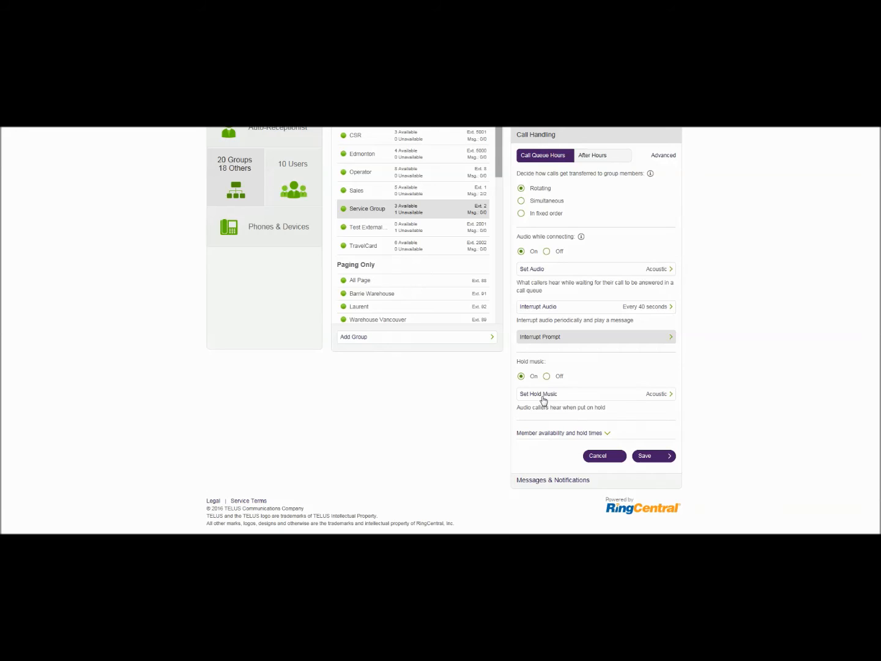
mouse_move(565, 398)
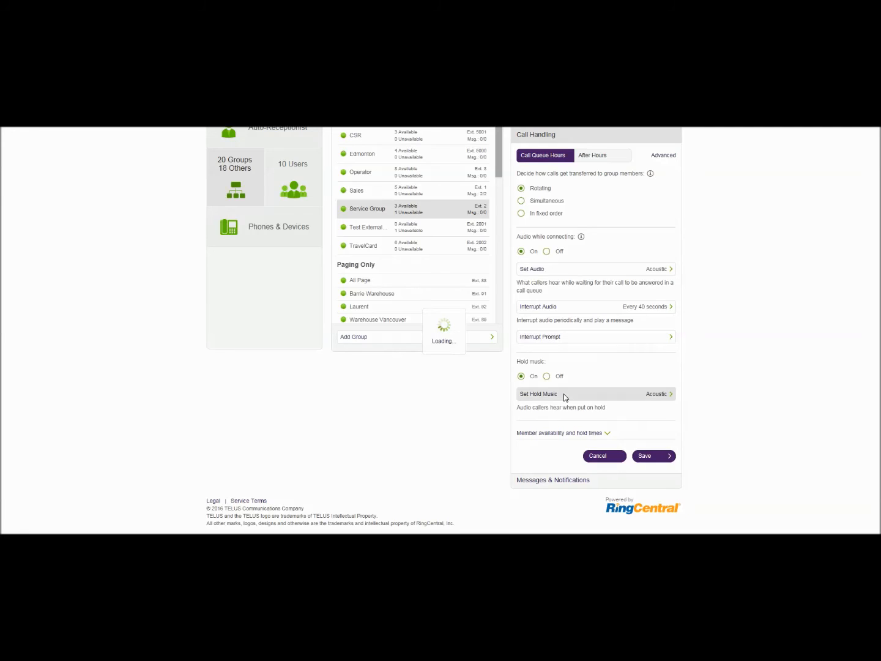
- Review the hold music options including custom upload, then cancel, keeping Acoustic
click(539, 394)
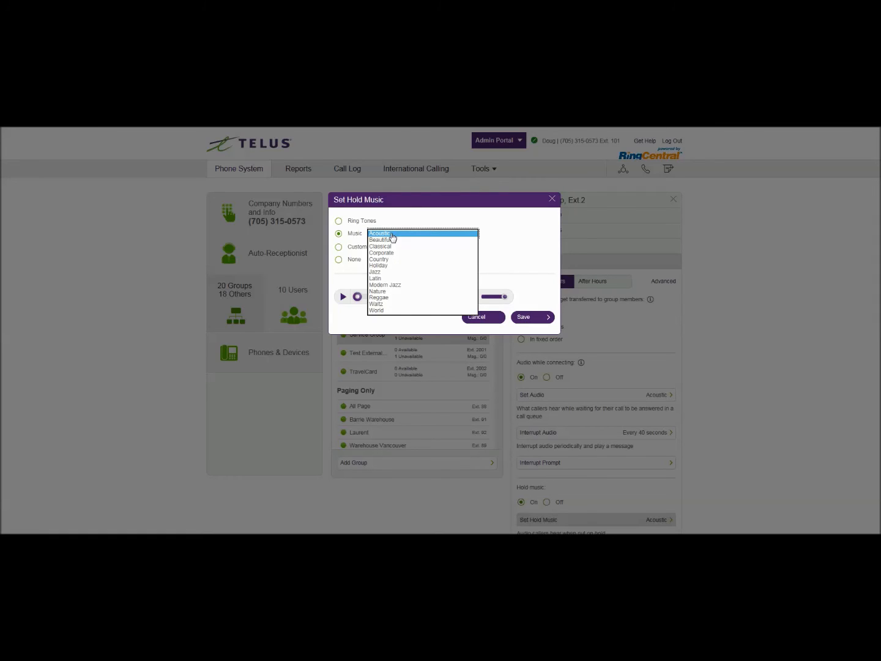
click(339, 247)
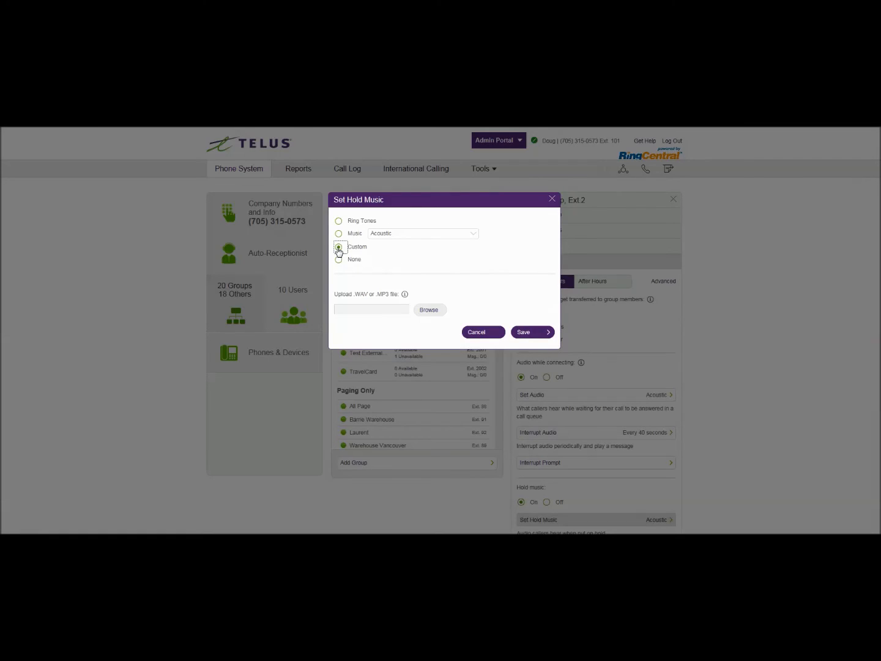
click(338, 246)
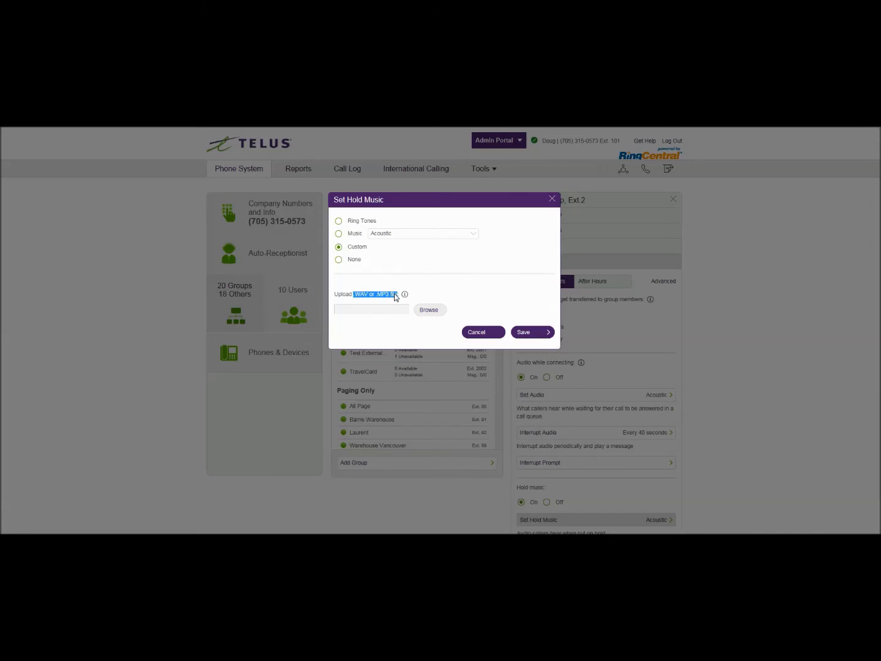
mouse_move(380, 313)
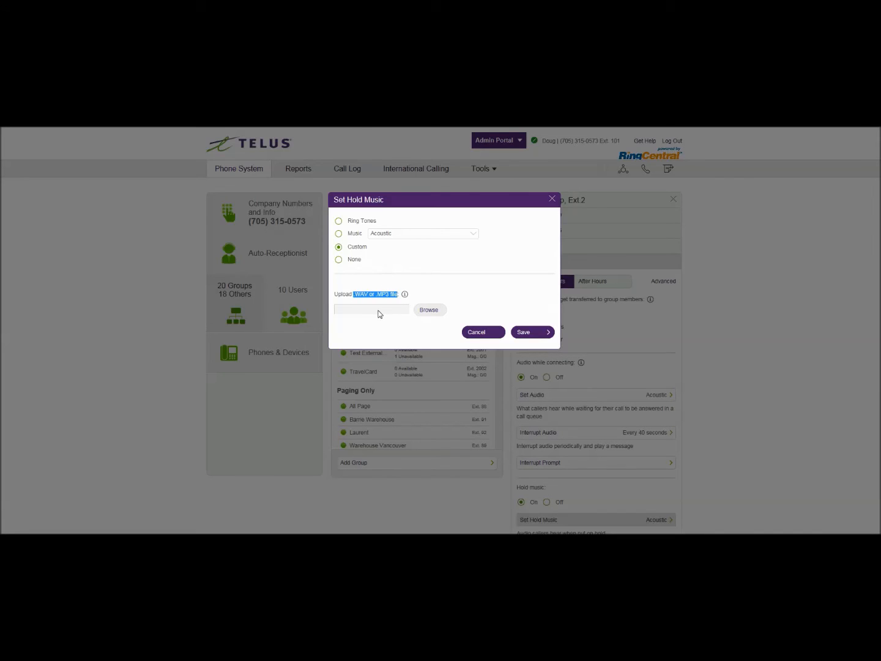
mouse_move(463, 342)
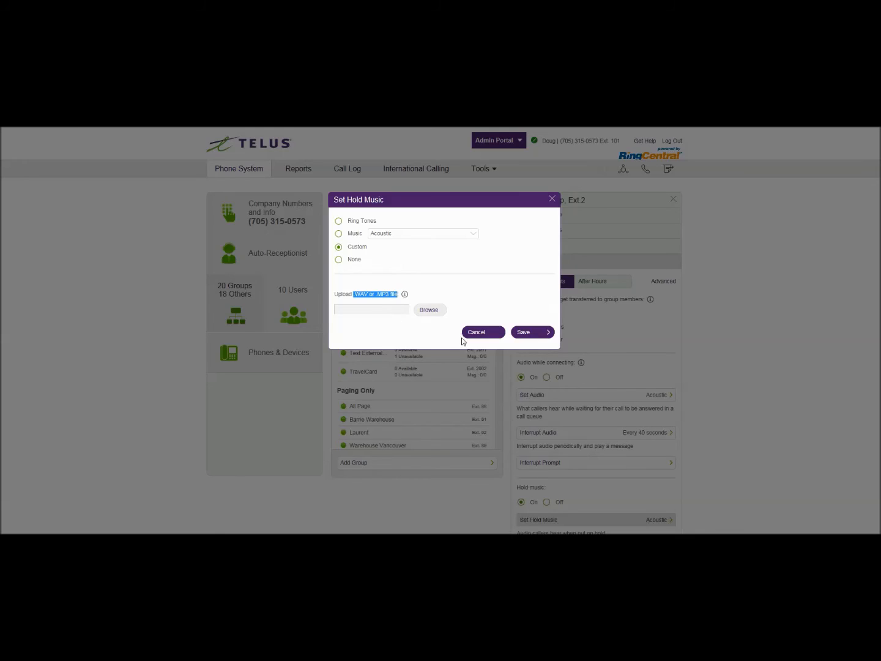
mouse_move(484, 333)
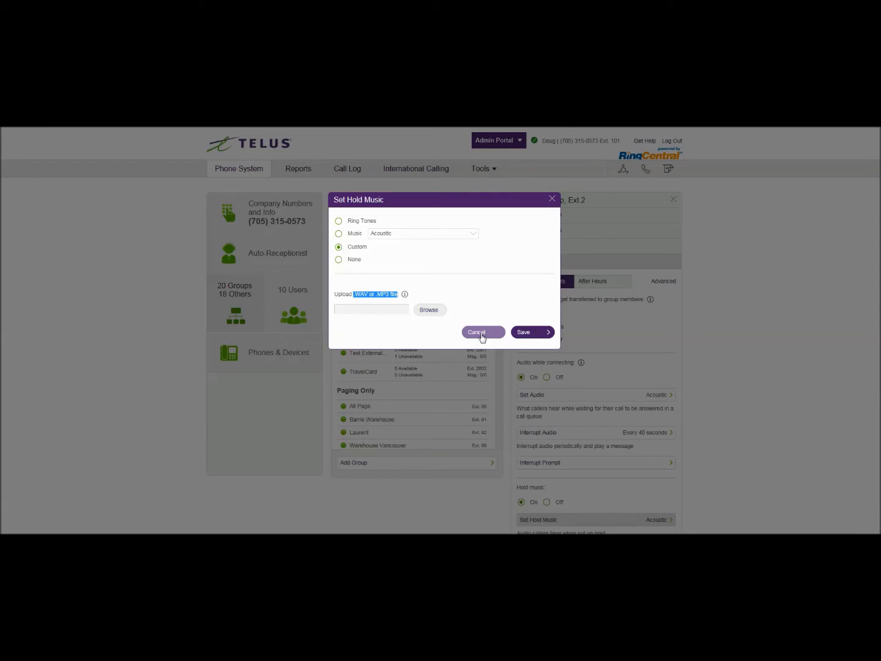
click(477, 331)
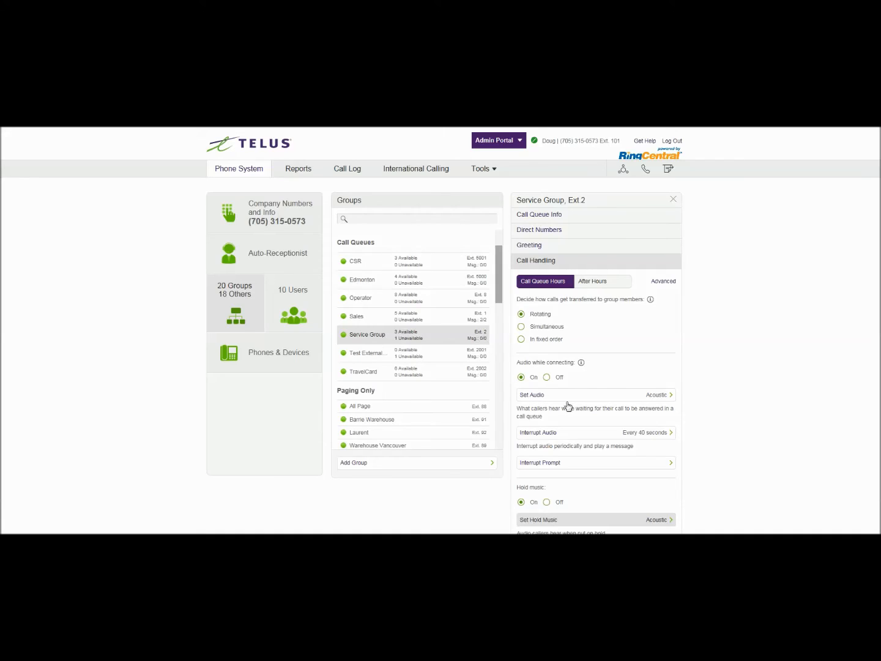
- In Member availability and hold times, set per-member wait to 45 secs
scroll(down, 3)
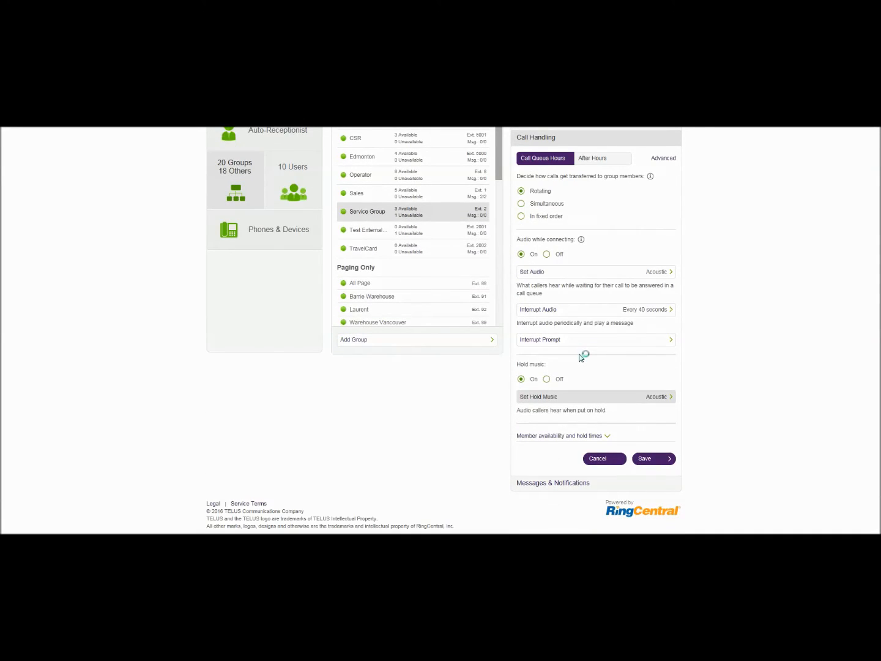
click(558, 436)
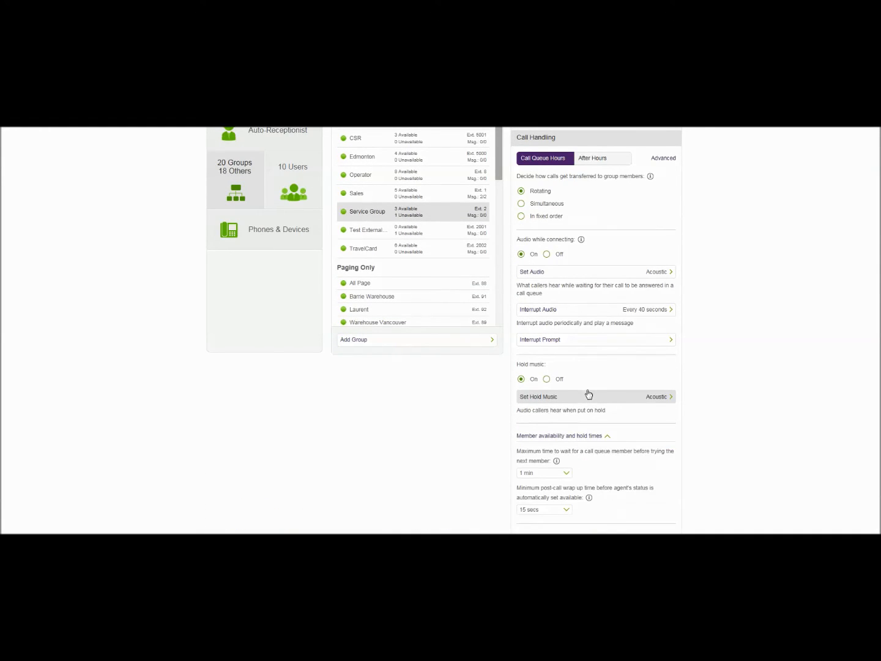
scroll(down, 3)
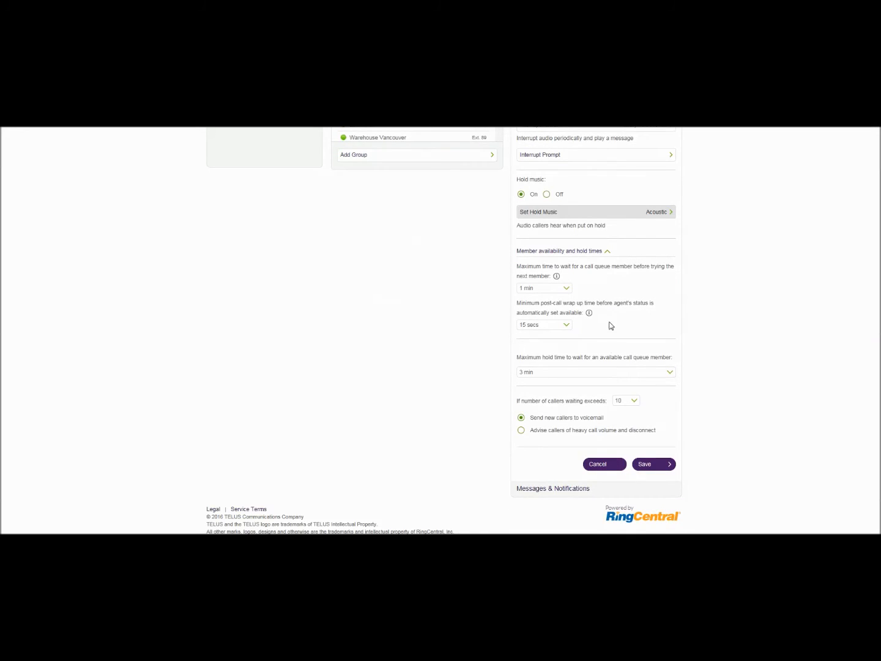
mouse_move(528, 273)
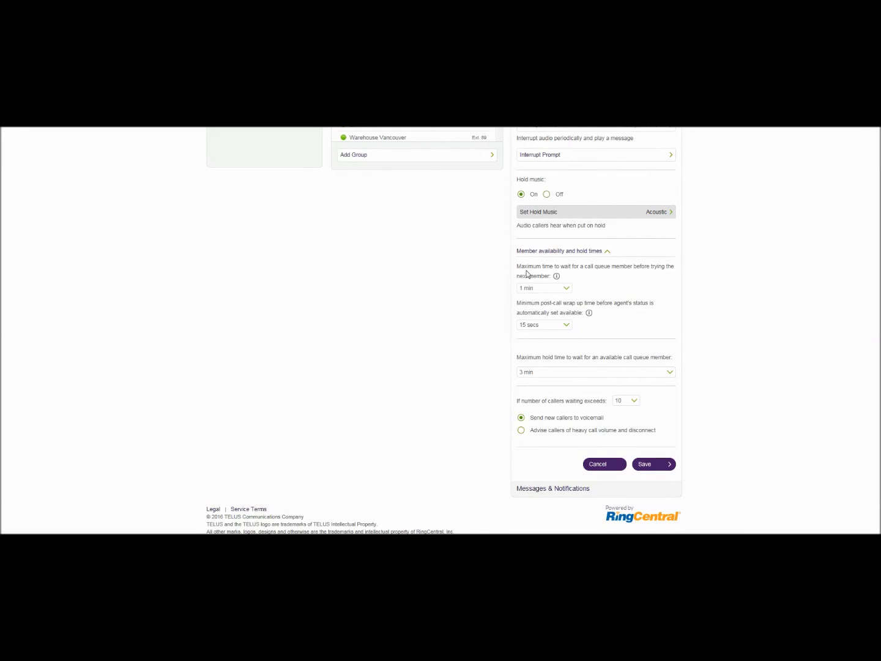
mouse_move(631, 267)
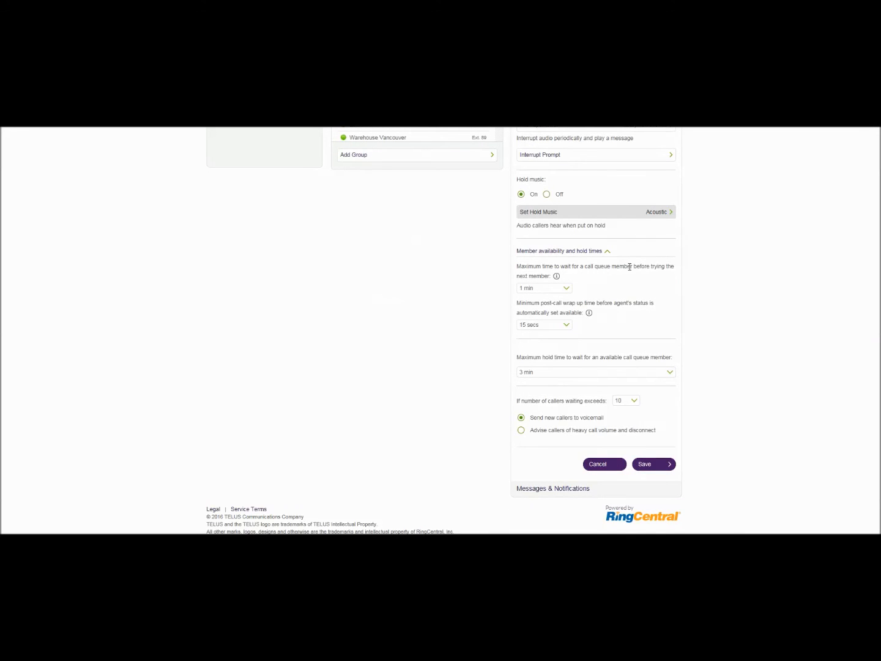
click(542, 288)
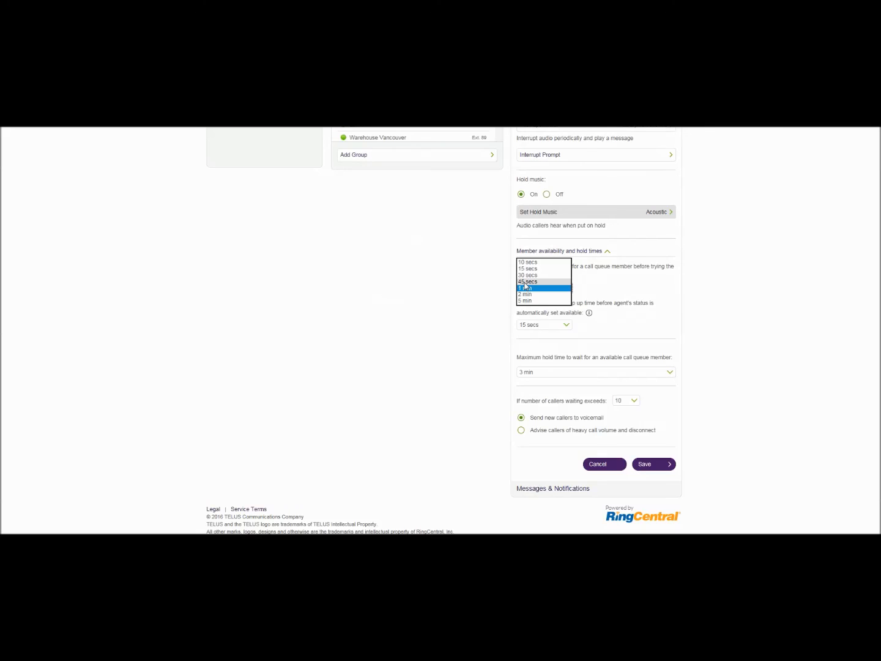
click(528, 282)
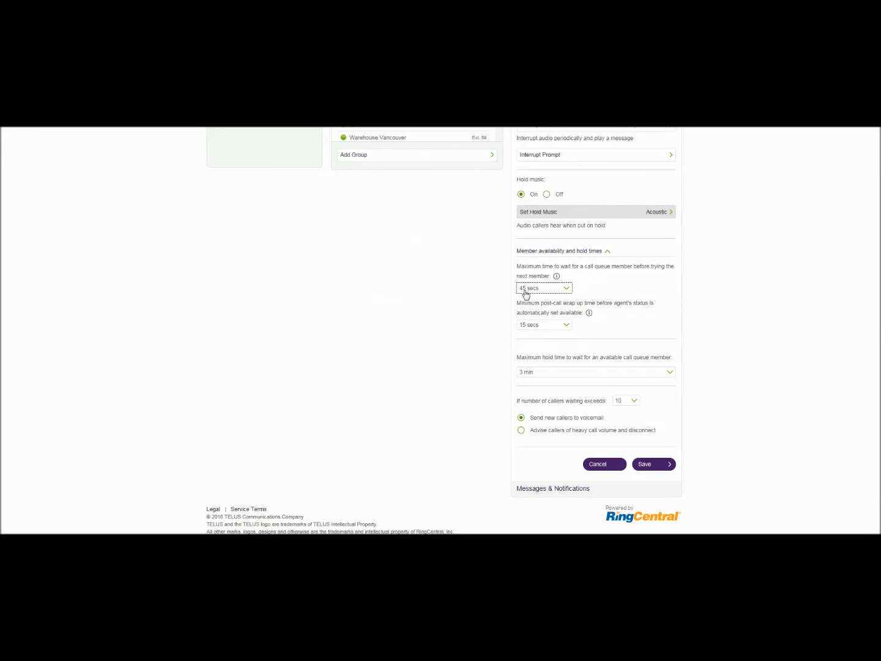
mouse_move(535, 298)
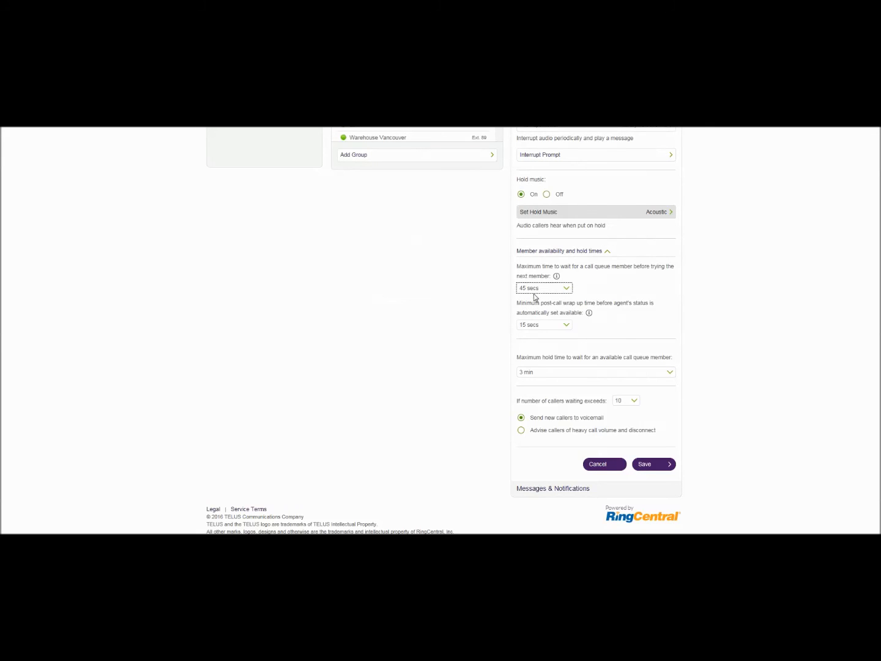
mouse_move(541, 288)
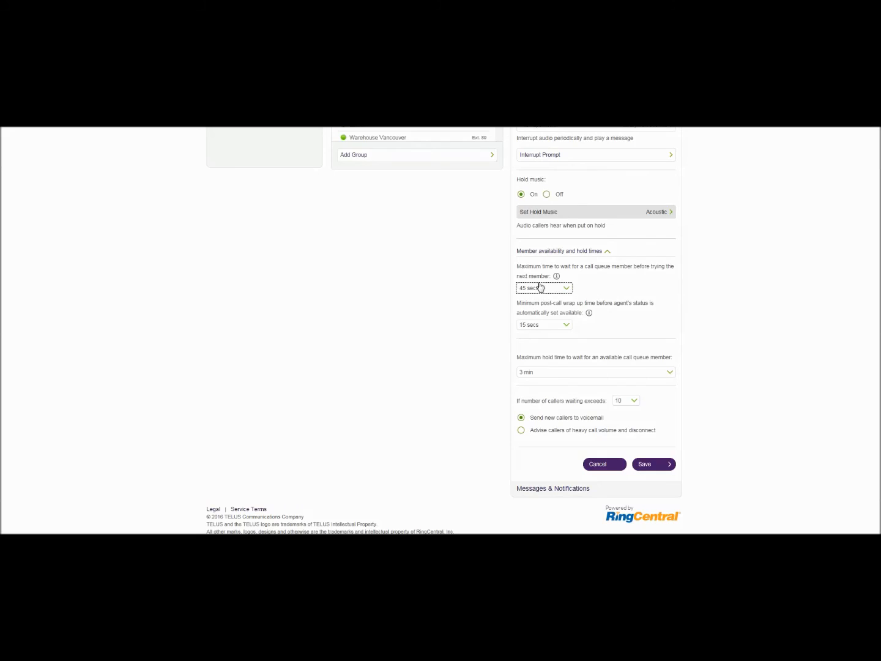
mouse_move(526, 275)
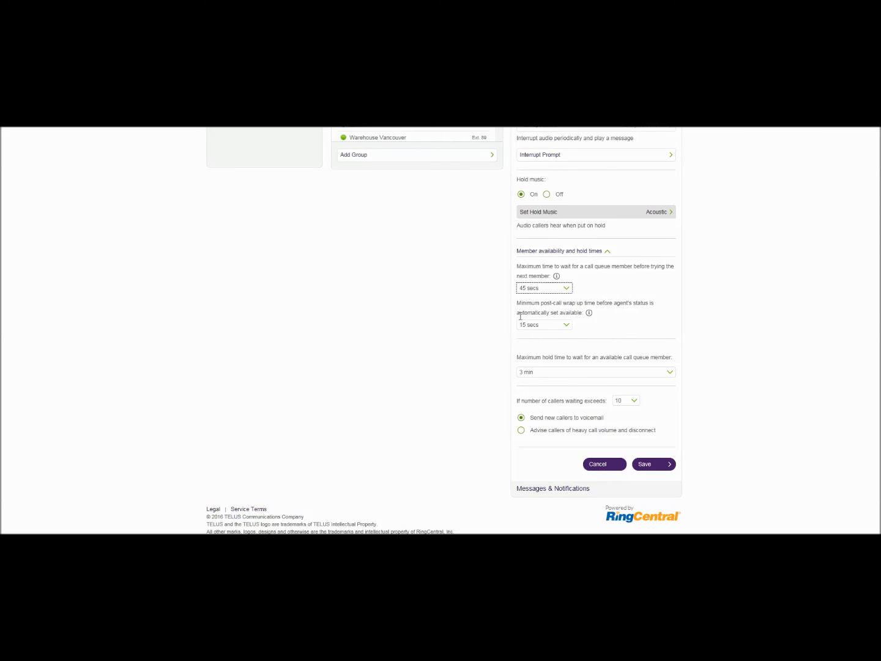
mouse_move(568, 328)
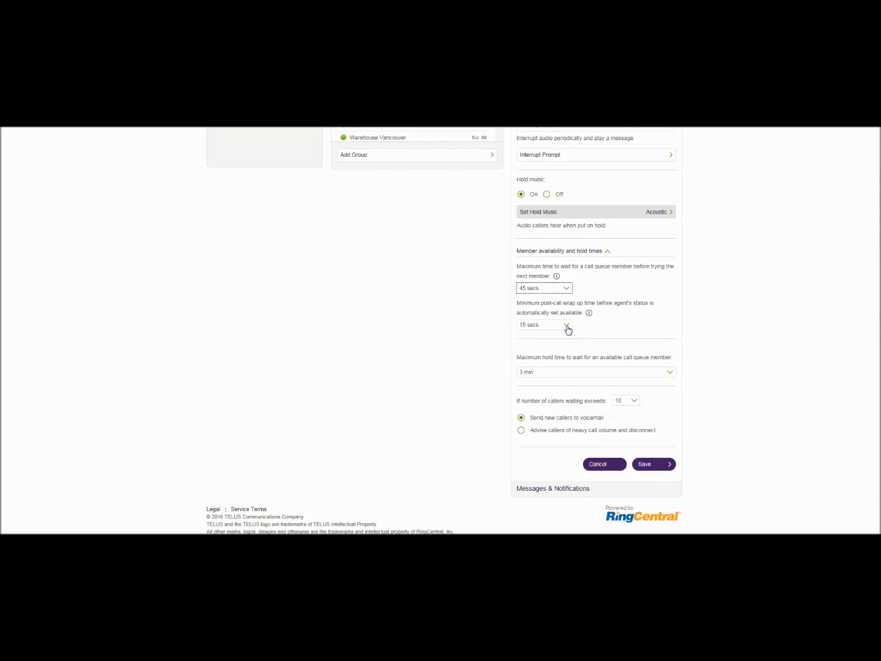
- Keep wrap-up at 15 secs, set maximum hold to 5 min and overflow limit to 25 callers
click(543, 326)
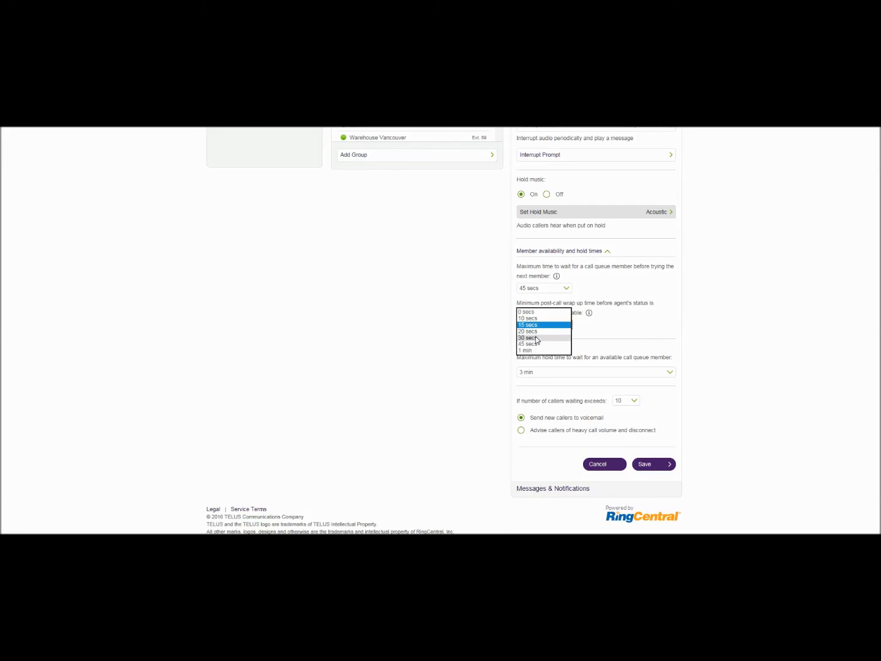
mouse_move(536, 340)
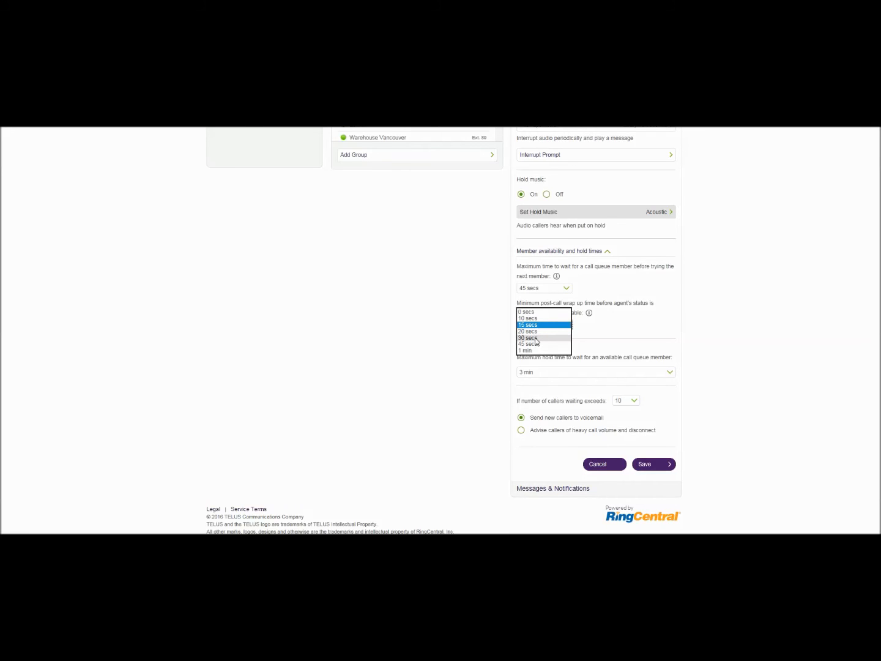
click(528, 325)
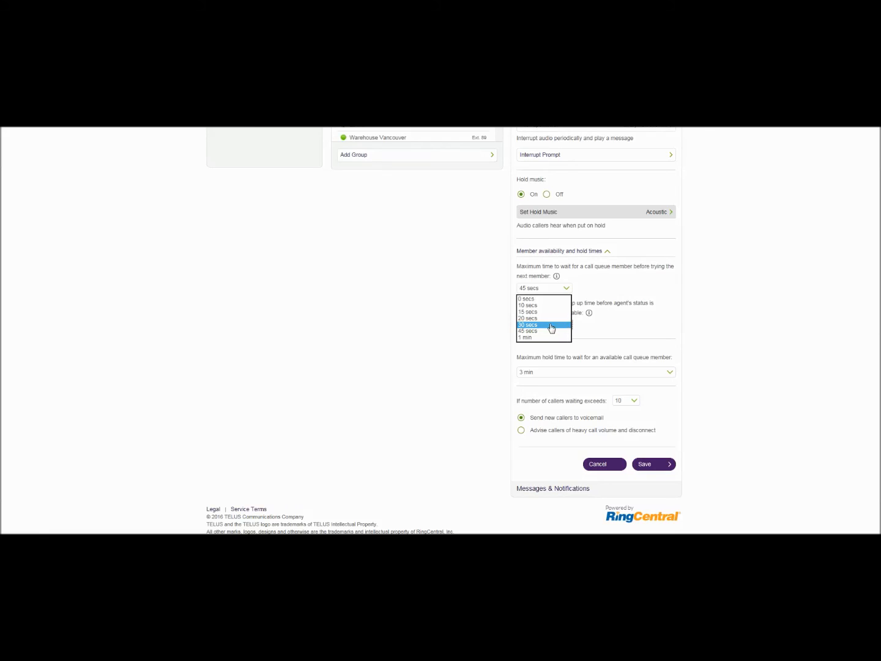
click(544, 326)
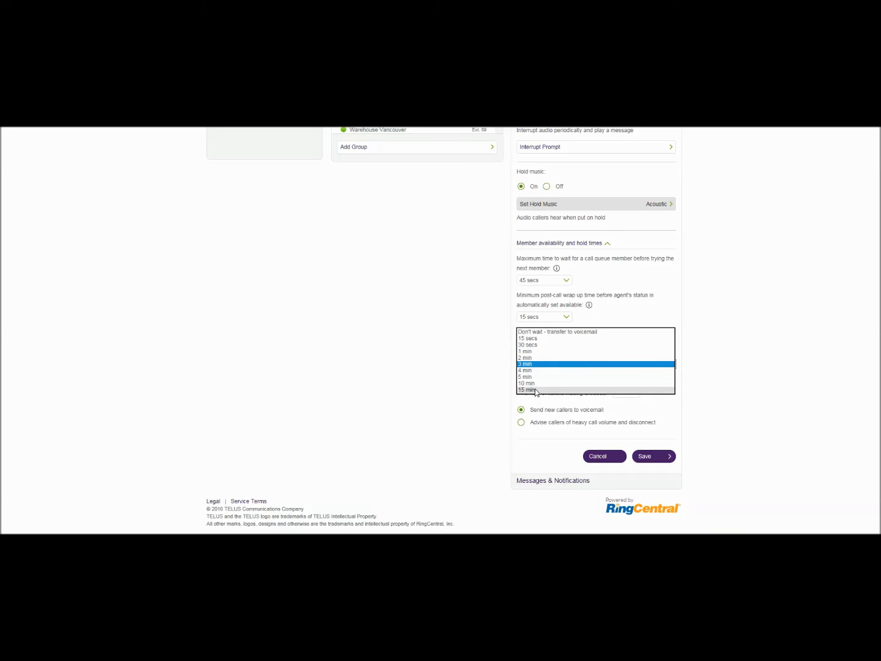
click(525, 377)
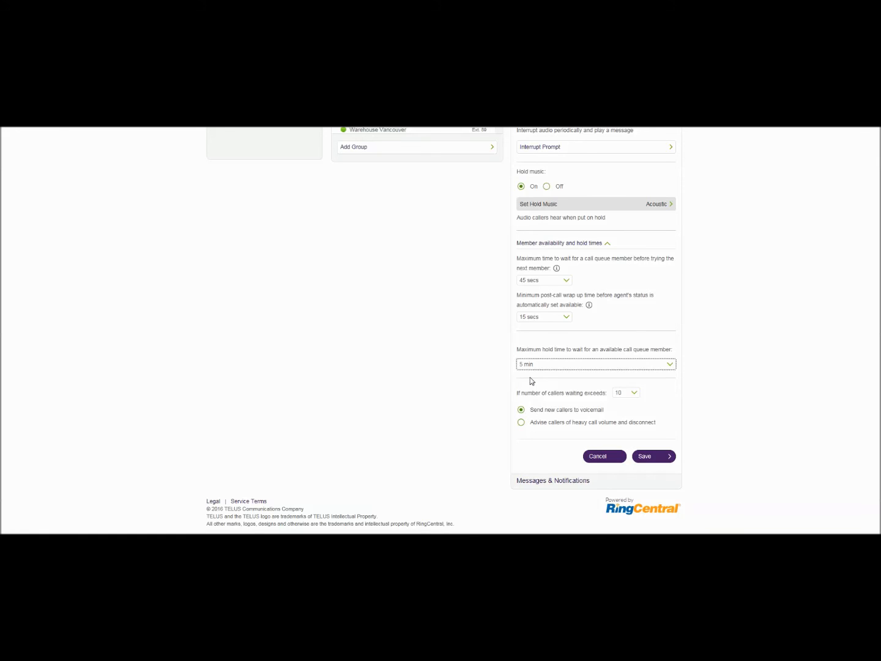
mouse_move(555, 399)
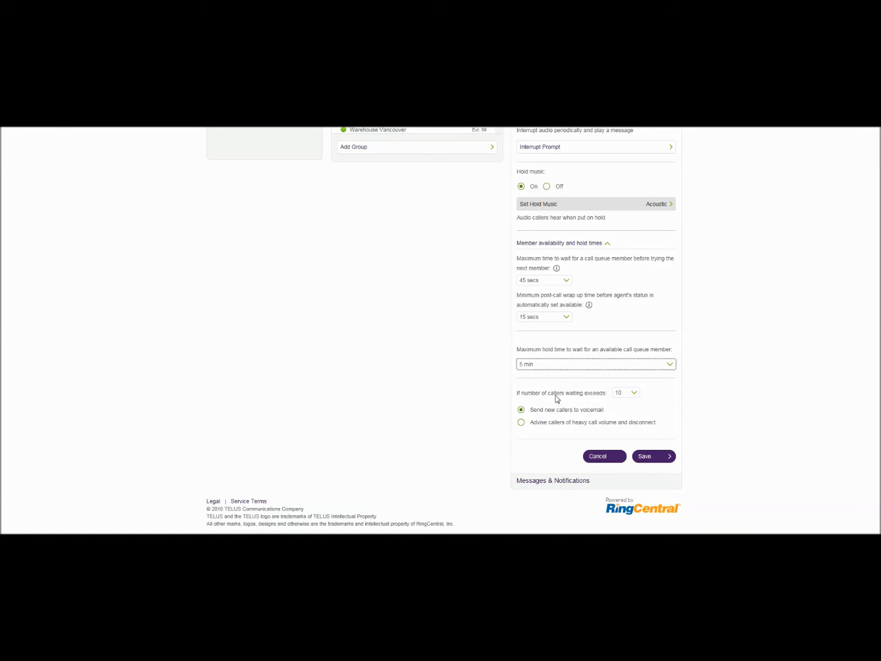
click(625, 392)
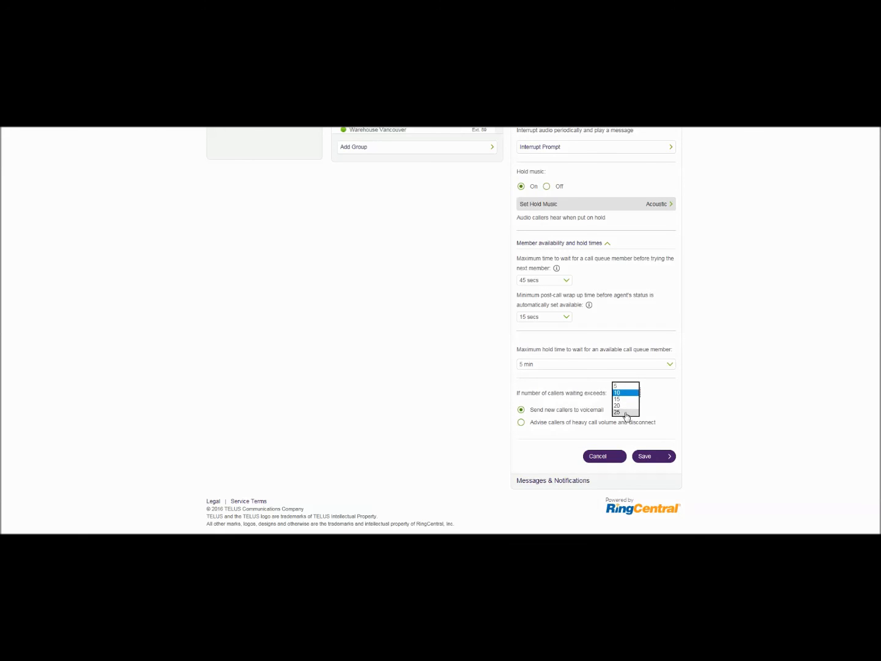
click(617, 391)
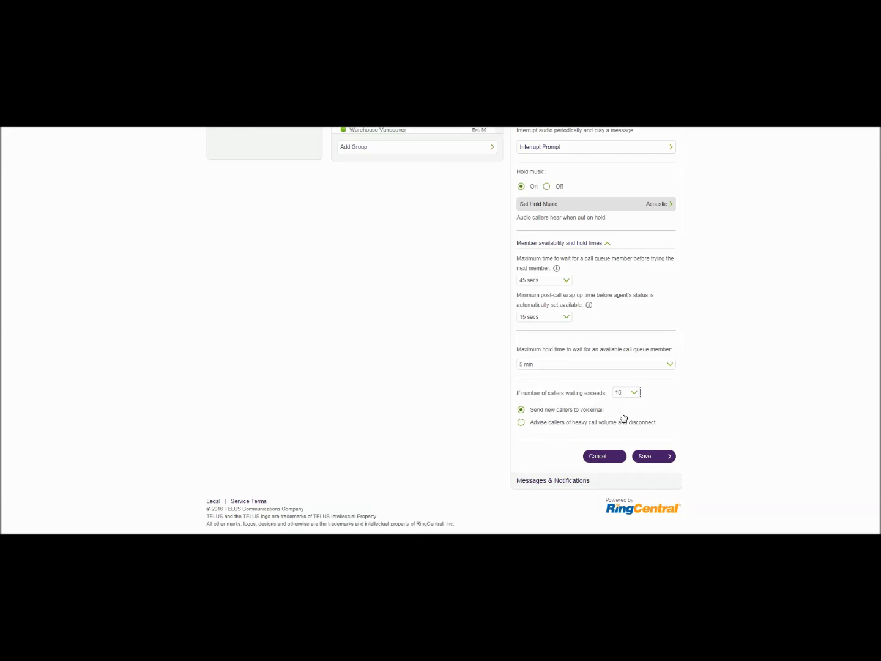
click(625, 392)
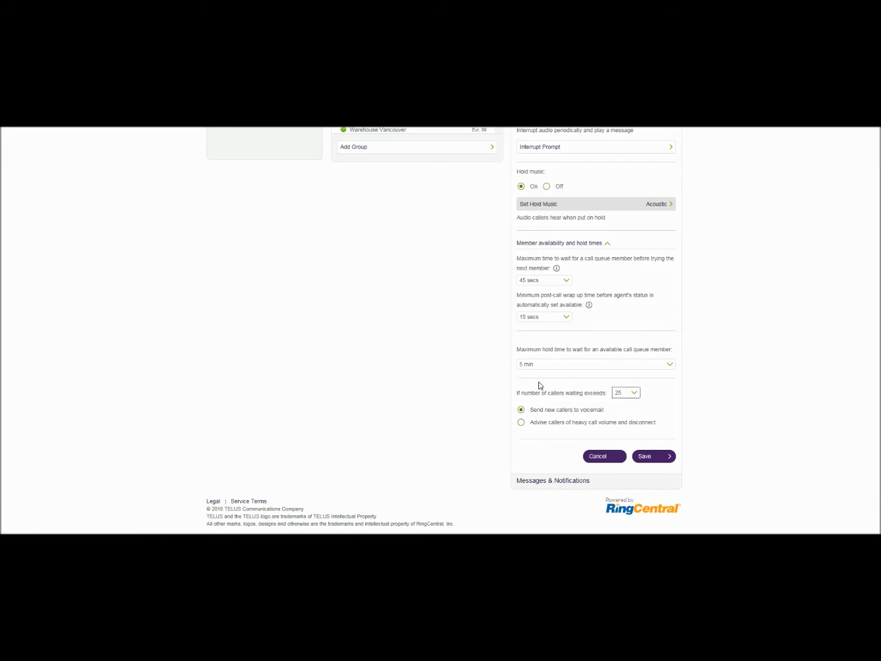
mouse_move(614, 401)
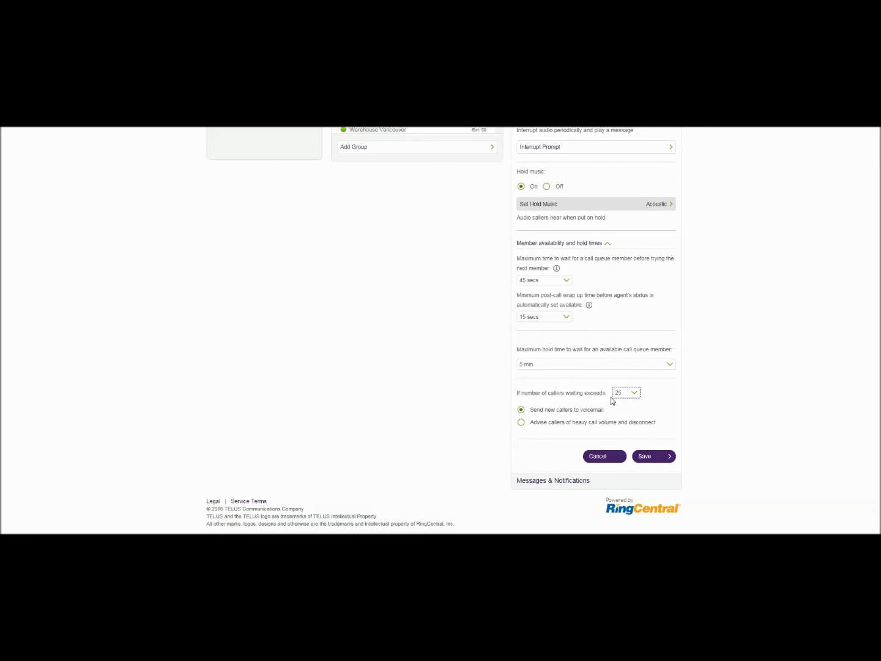
mouse_move(585, 405)
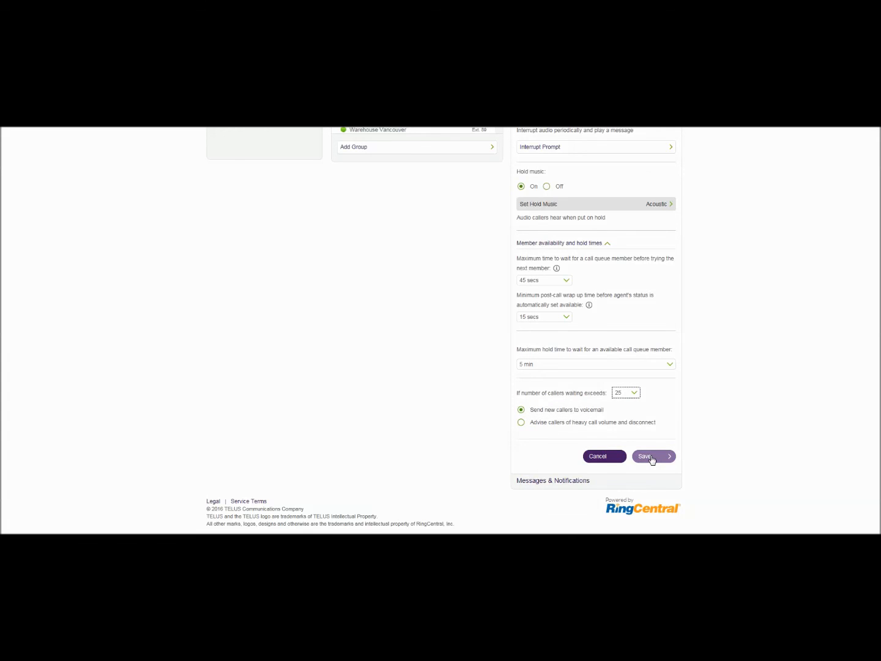
click(652, 455)
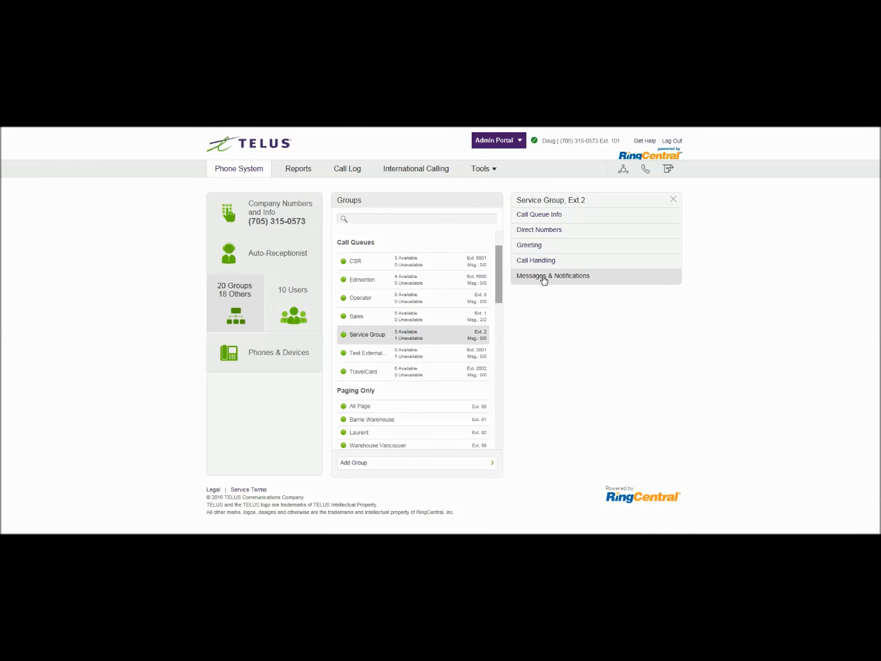
click(553, 275)
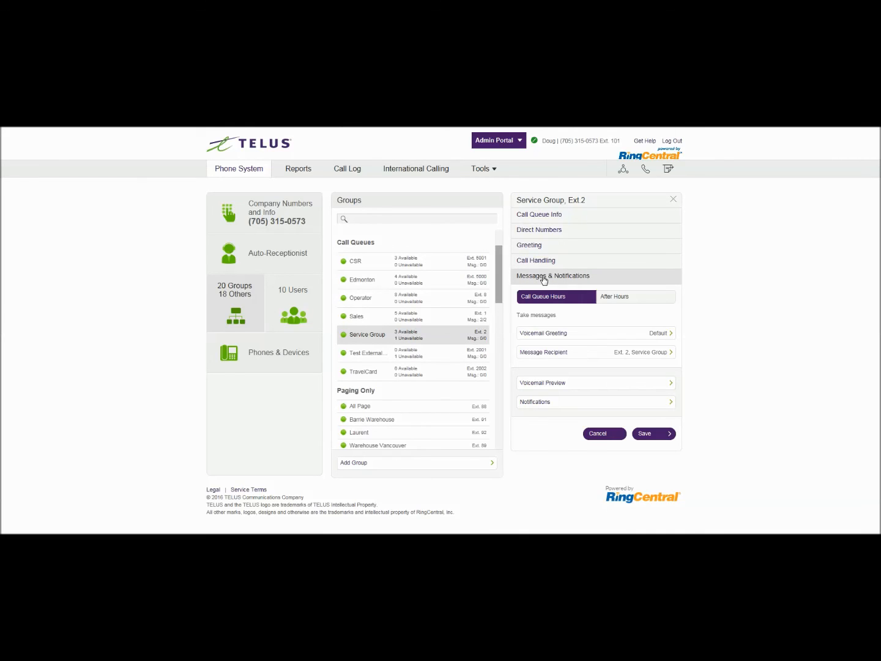
mouse_move(611, 298)
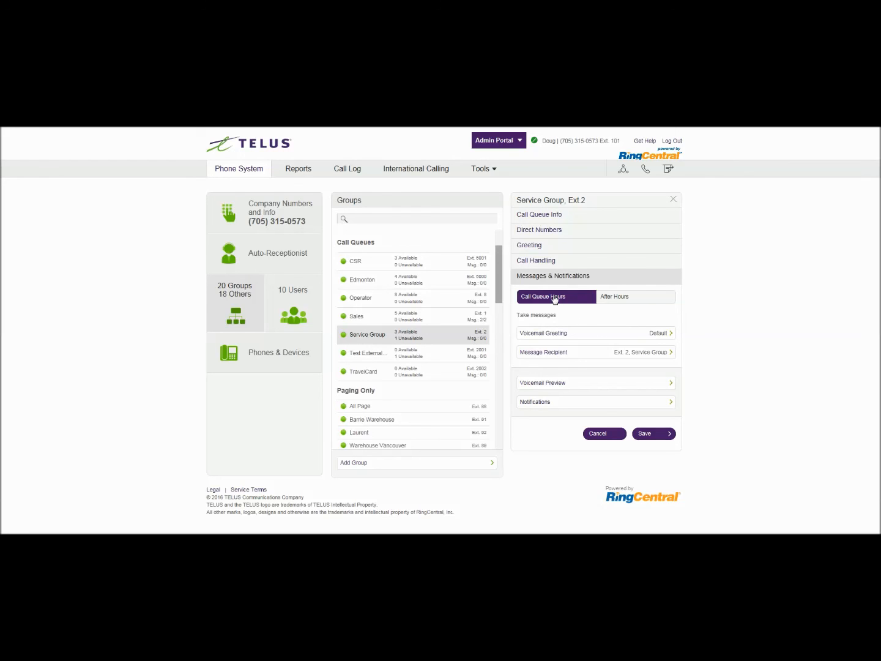
mouse_move(555, 338)
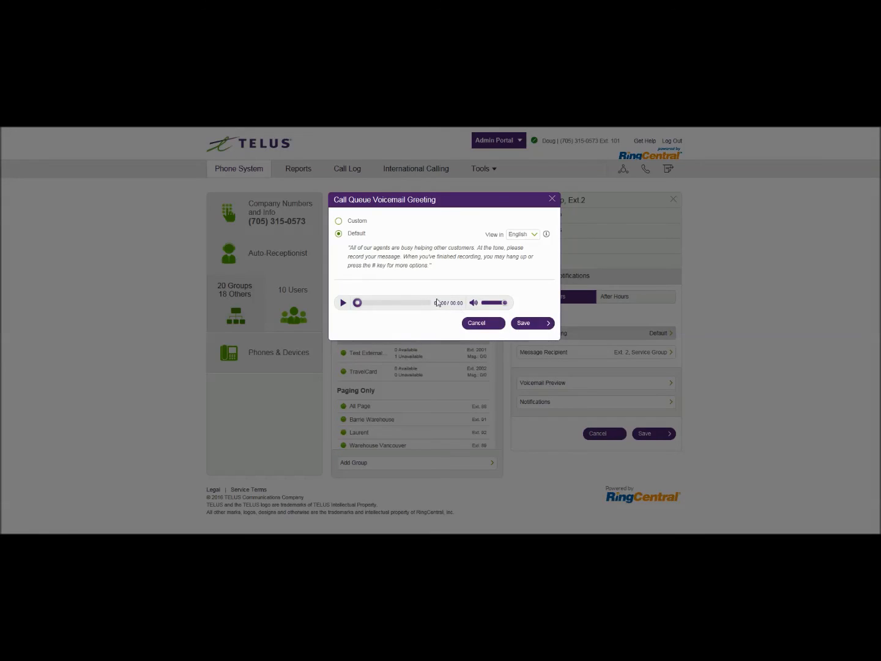
mouse_move(347, 273)
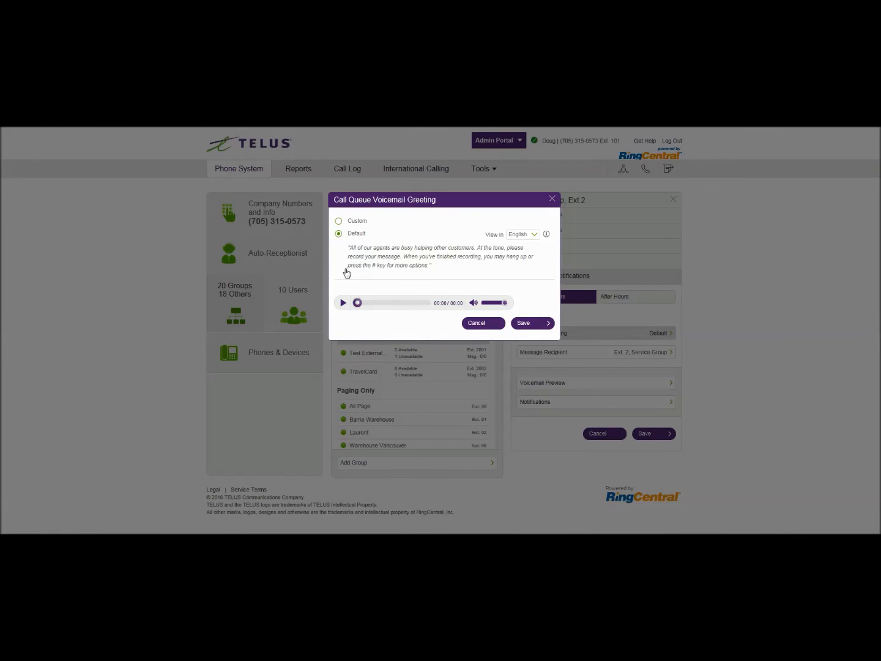
mouse_move(478, 261)
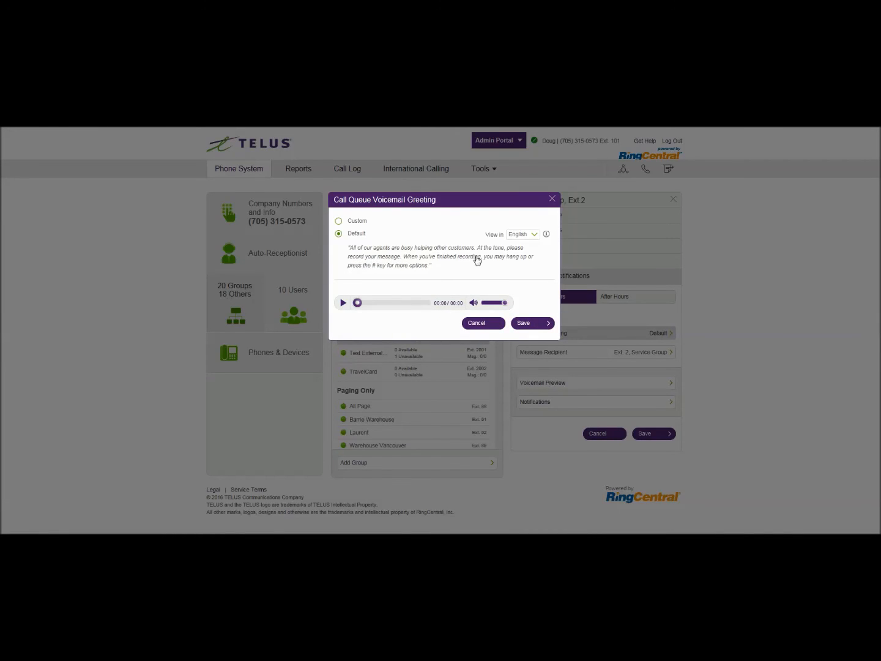
mouse_move(448, 273)
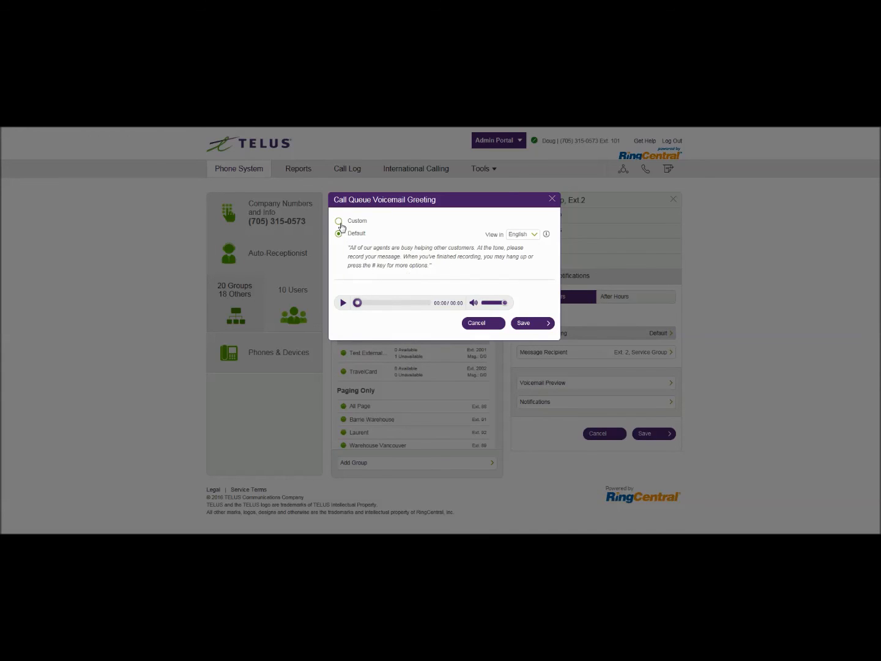
click(339, 220)
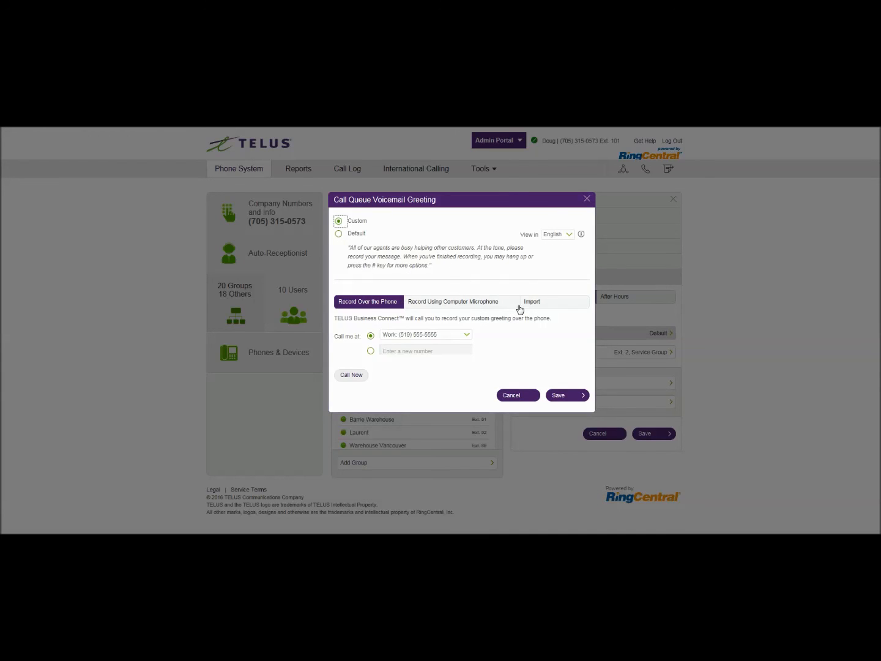
mouse_move(519, 394)
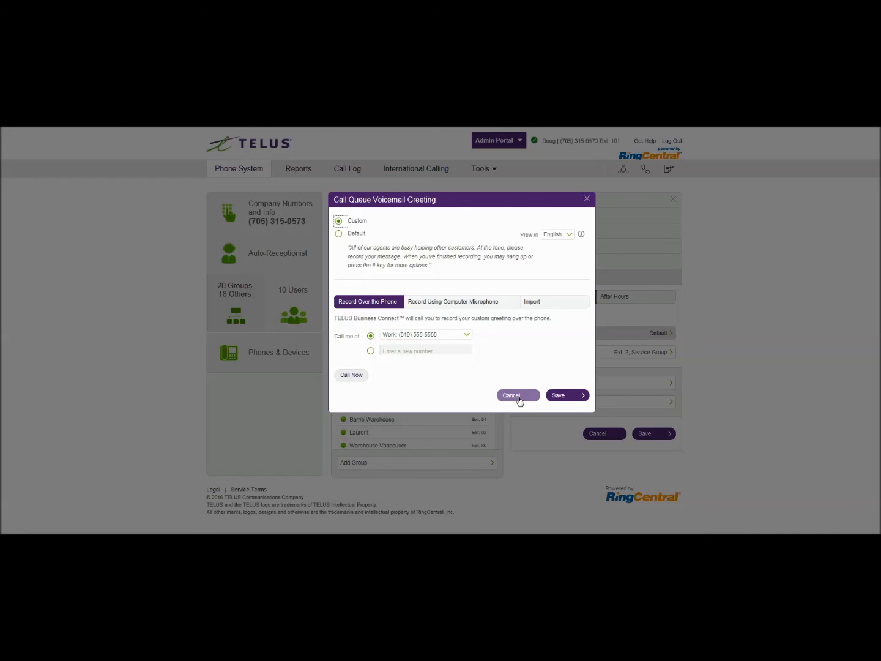
click(511, 394)
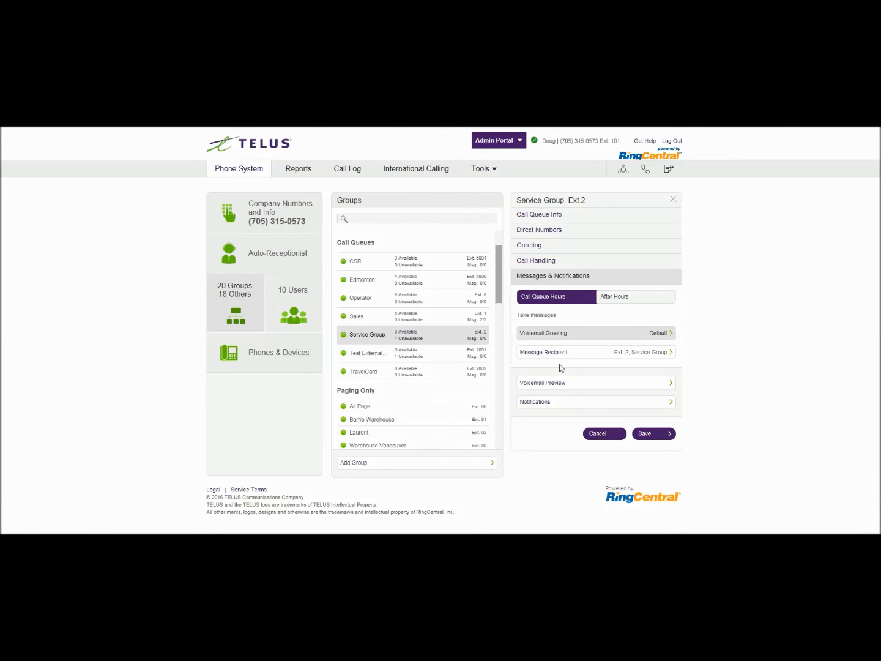
mouse_move(562, 362)
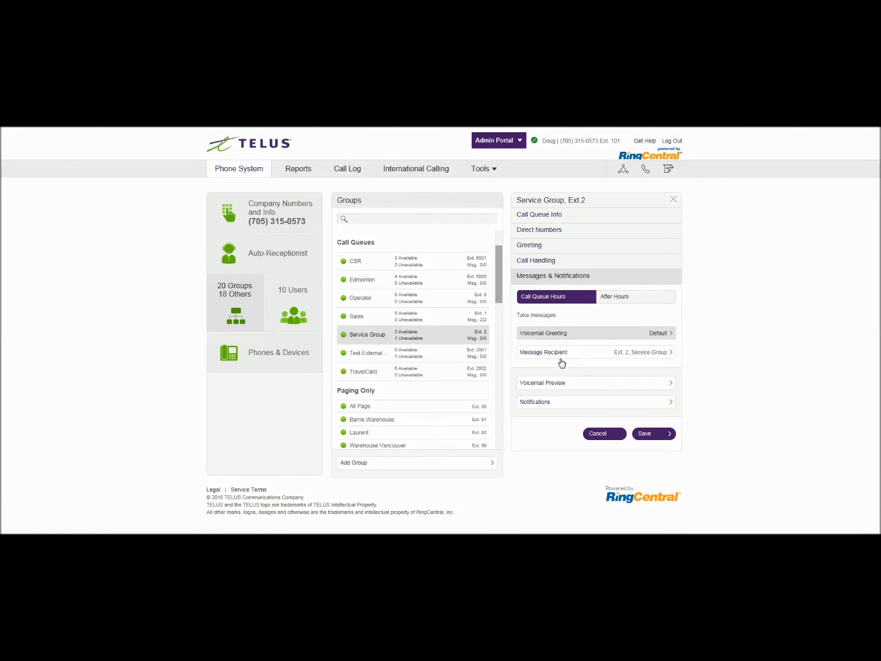
mouse_move(637, 370)
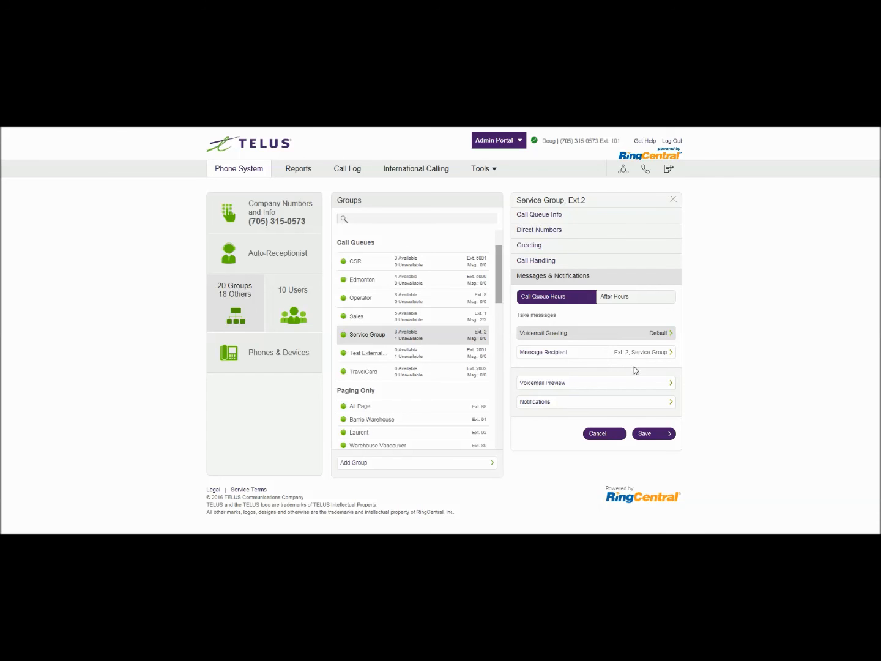
mouse_move(674, 354)
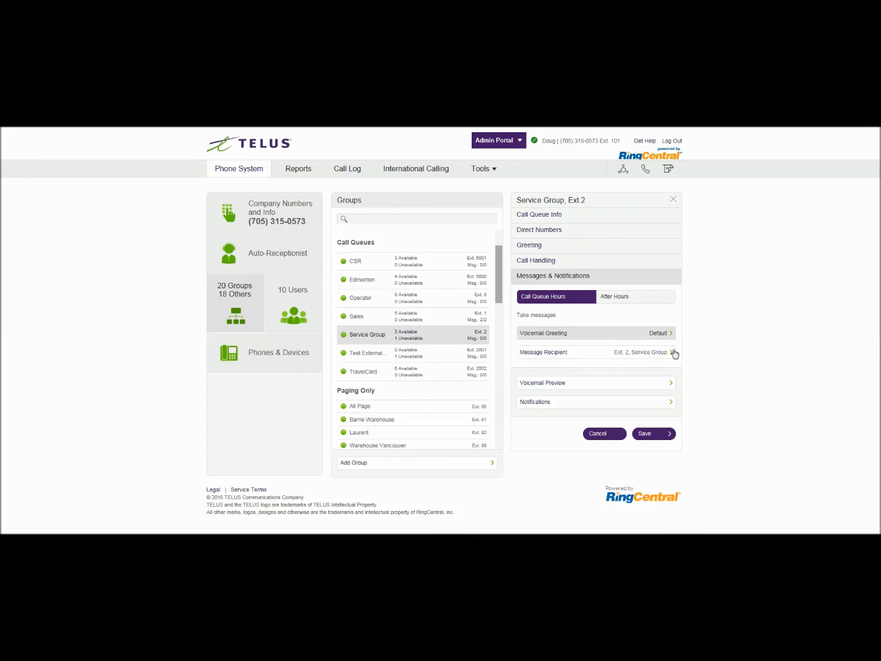
- Set the message recipient to Ext. 101 (Doug) and save
click(674, 353)
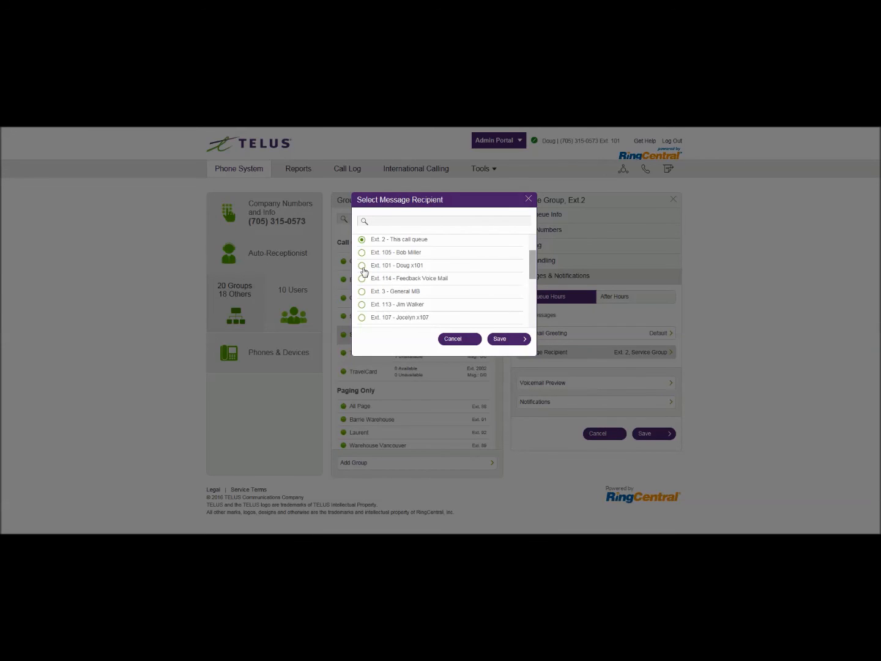
click(500, 338)
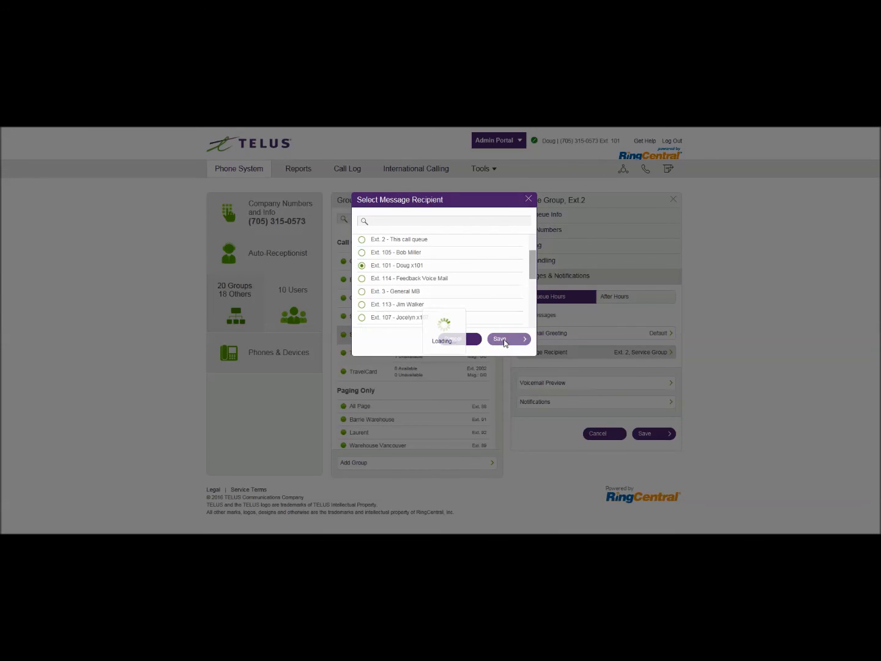
click(499, 338)
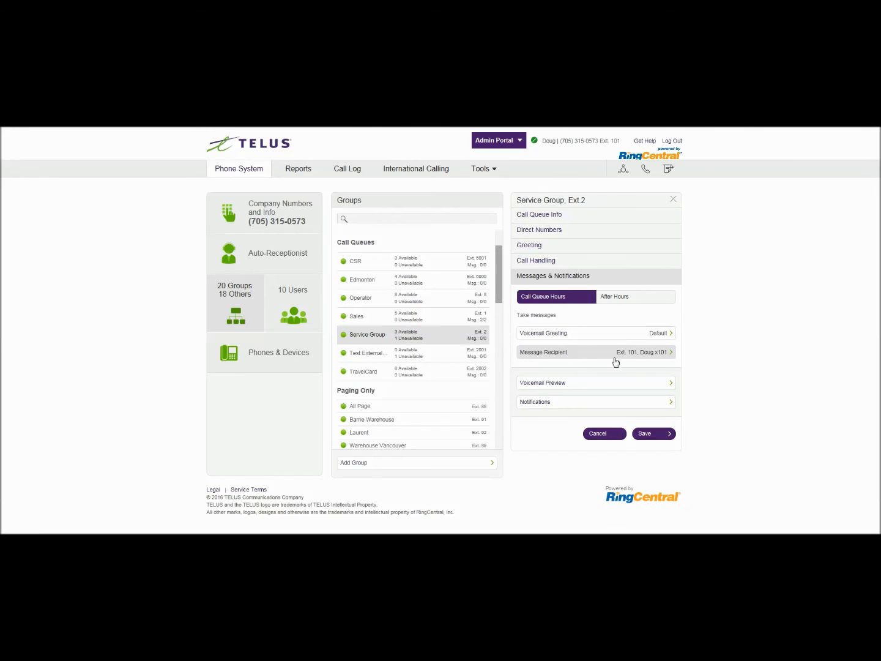
mouse_move(541, 365)
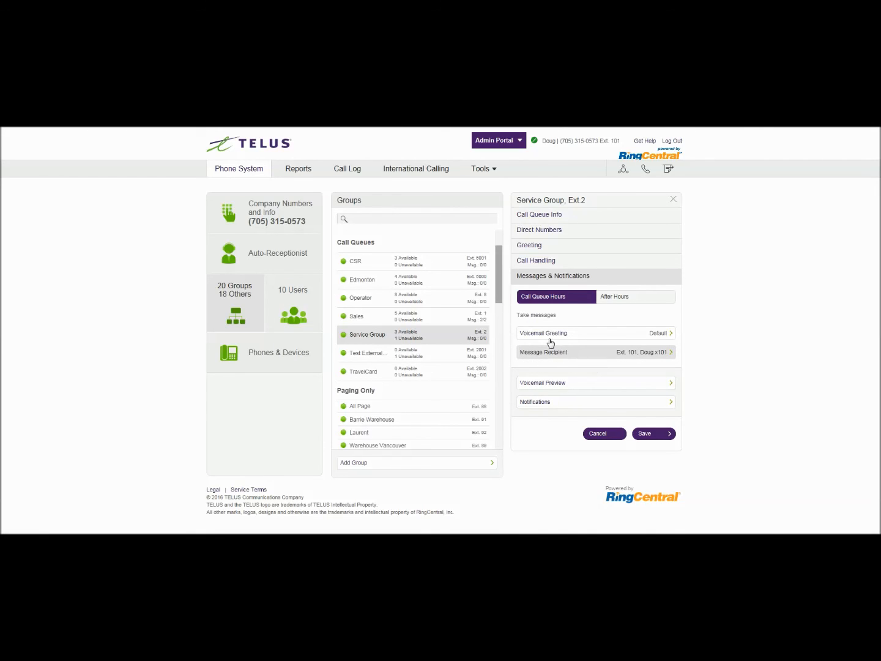
mouse_move(578, 335)
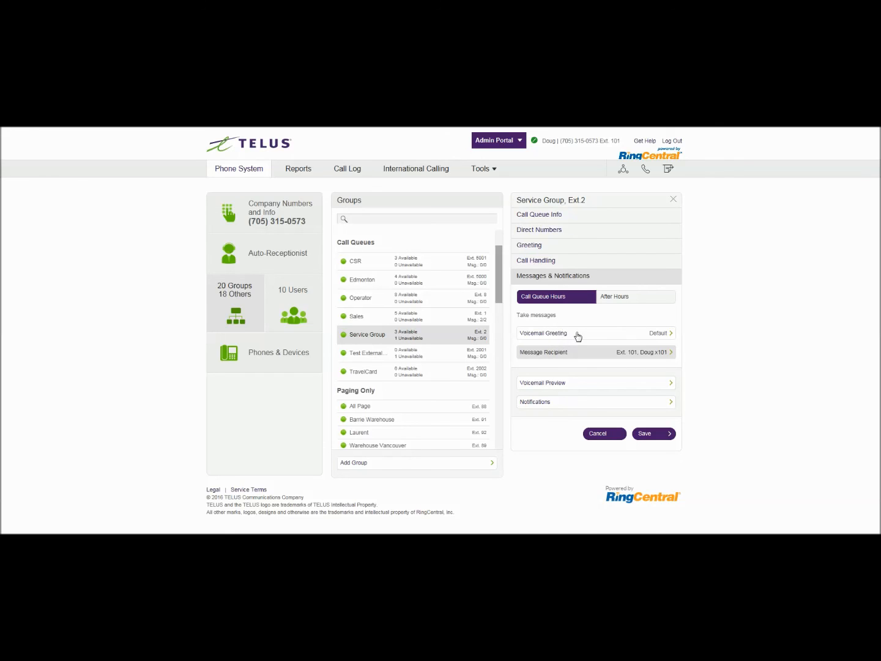
mouse_move(573, 337)
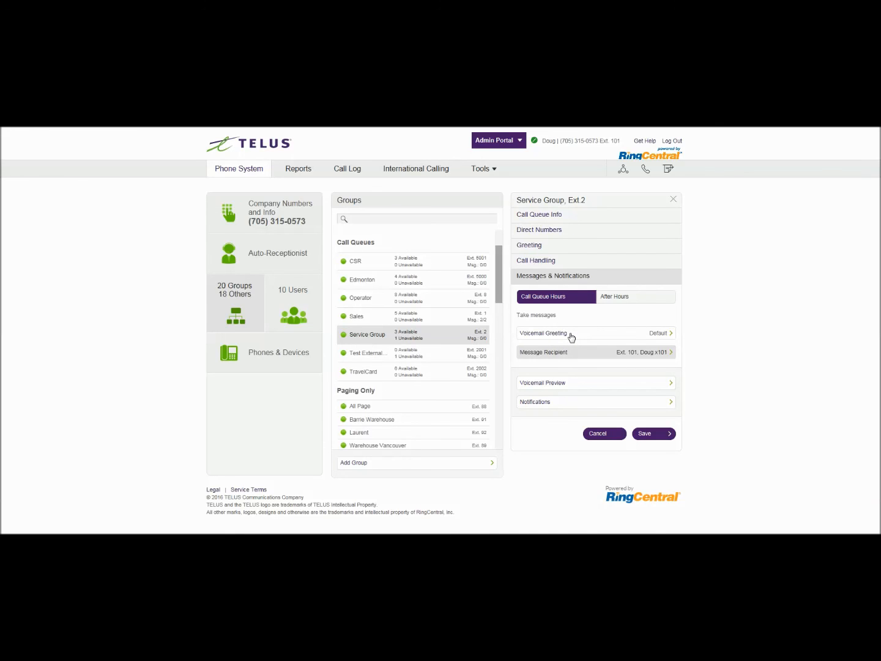
mouse_move(568, 365)
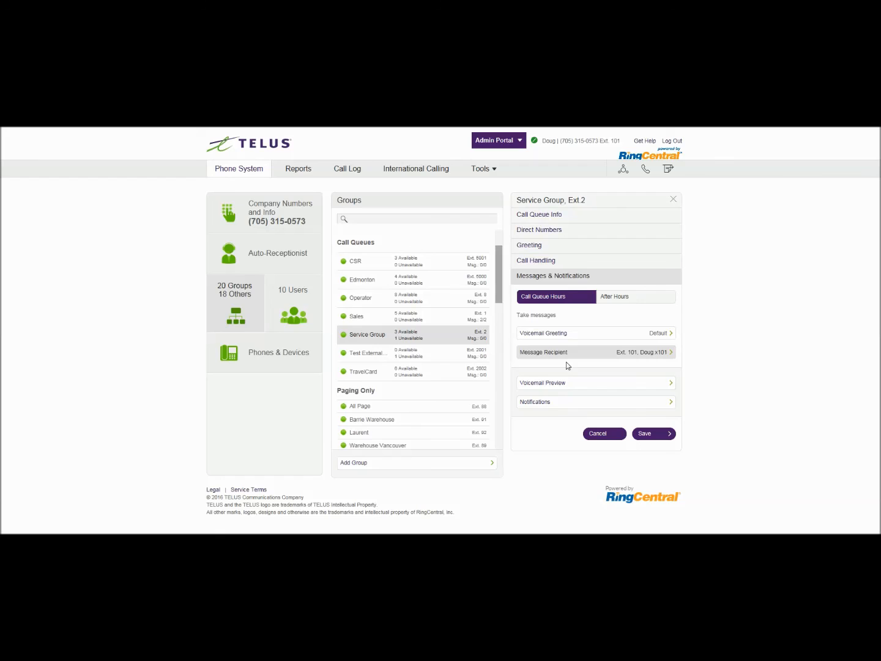
mouse_move(565, 373)
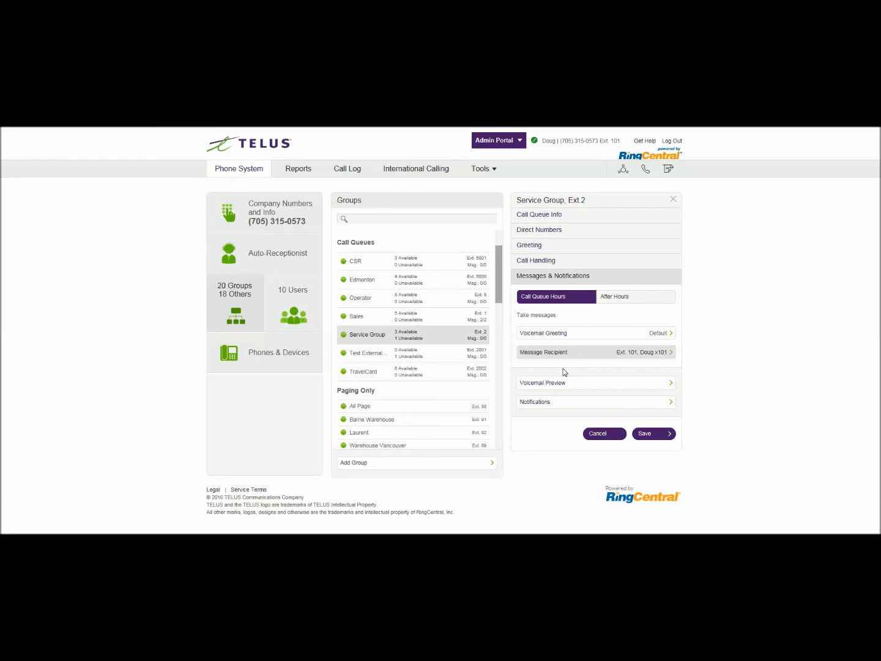
mouse_move(561, 391)
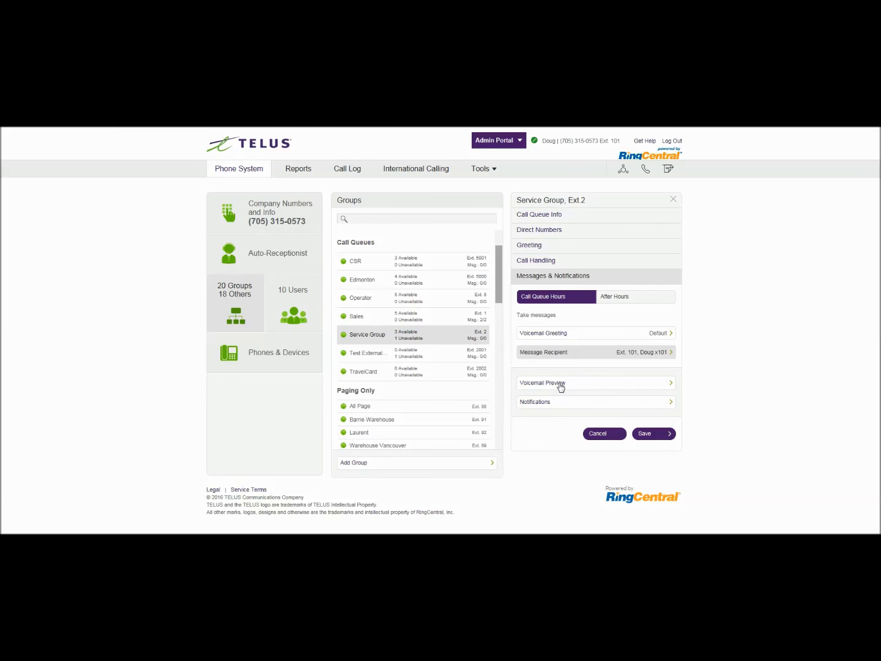
- Cancel out of Voicemail Preview, then start adding 'user2@domain' to the notification email recipients
click(595, 382)
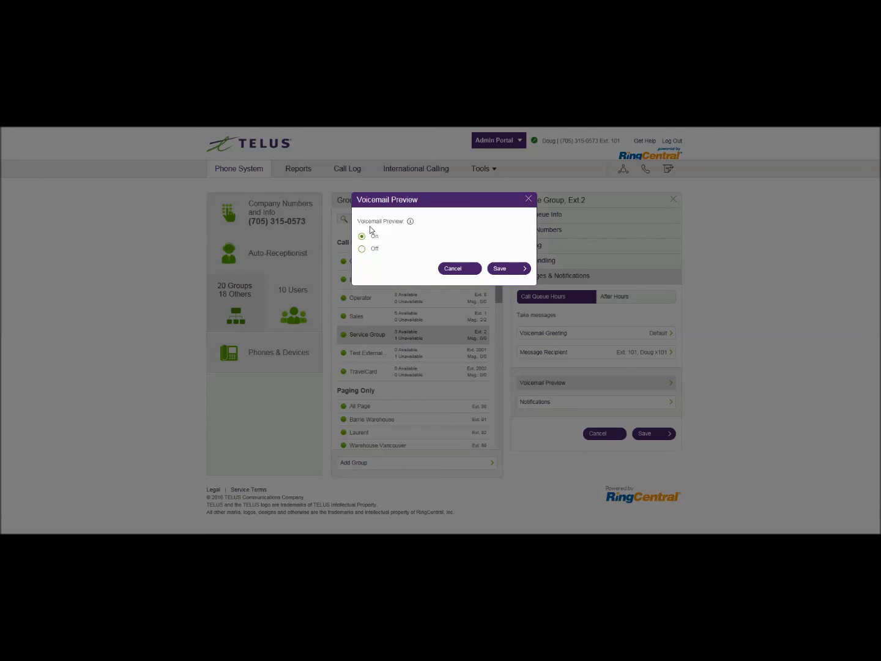
mouse_move(455, 271)
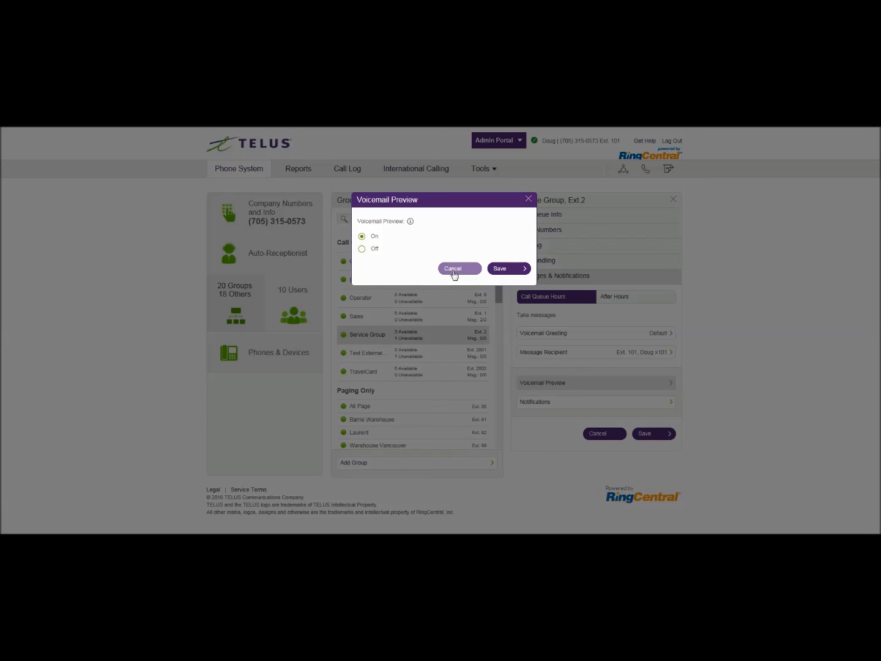
click(453, 268)
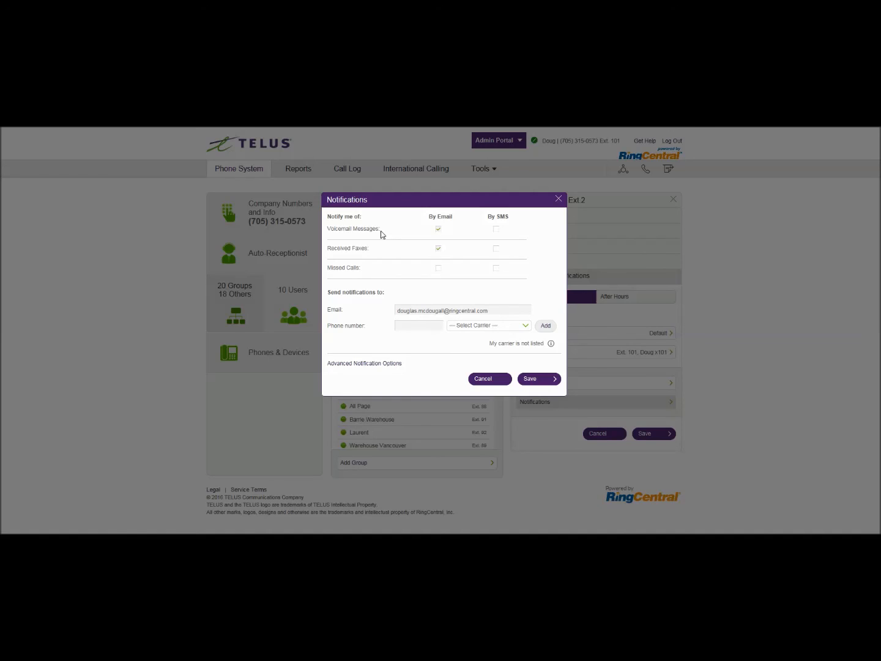
mouse_move(382, 252)
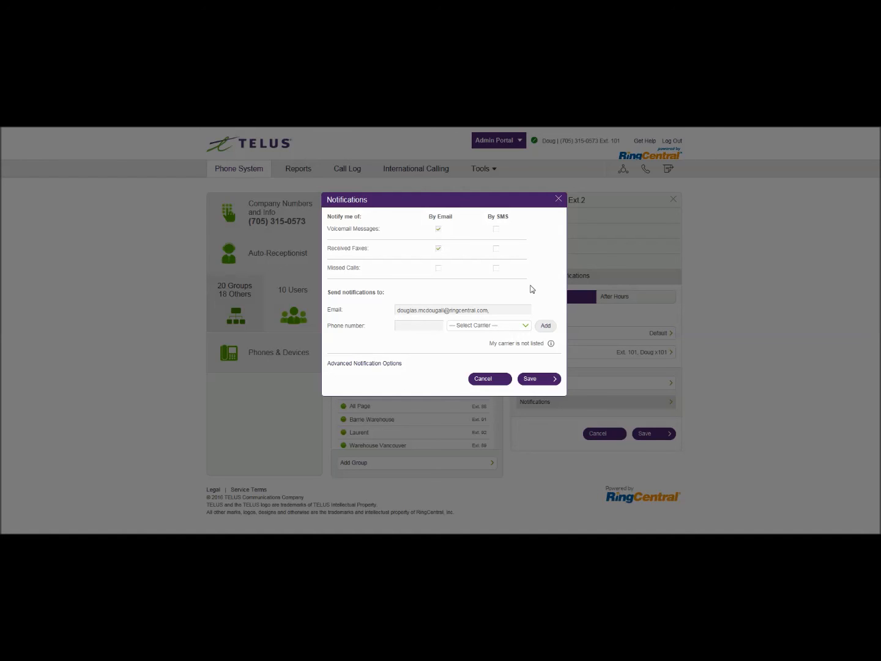
text(user2)
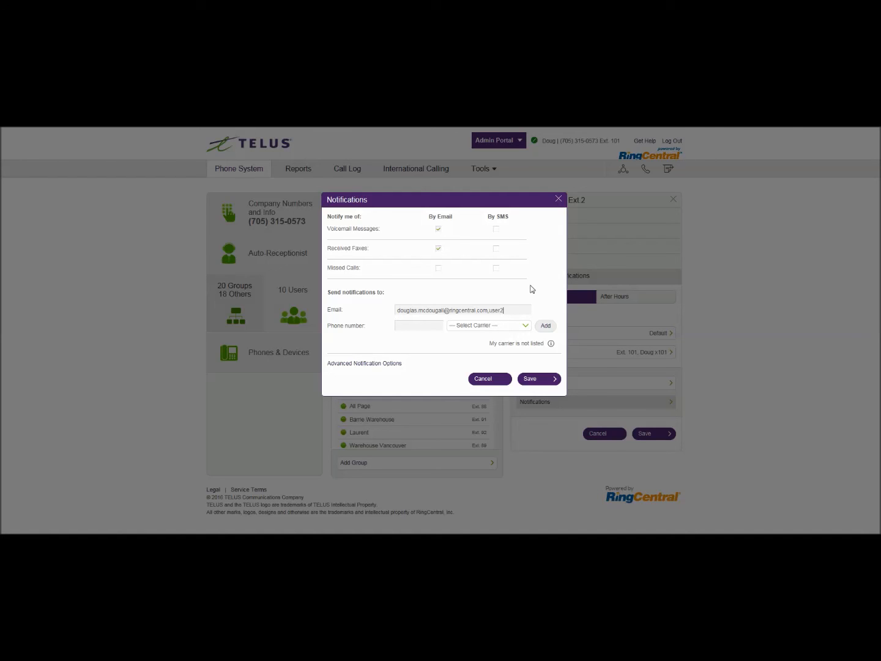
text(@domain)
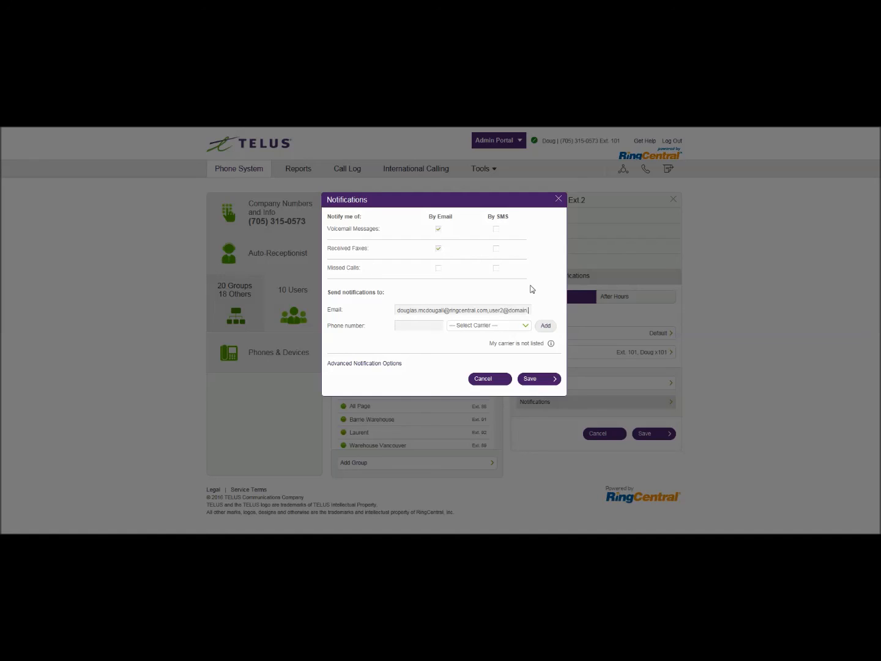